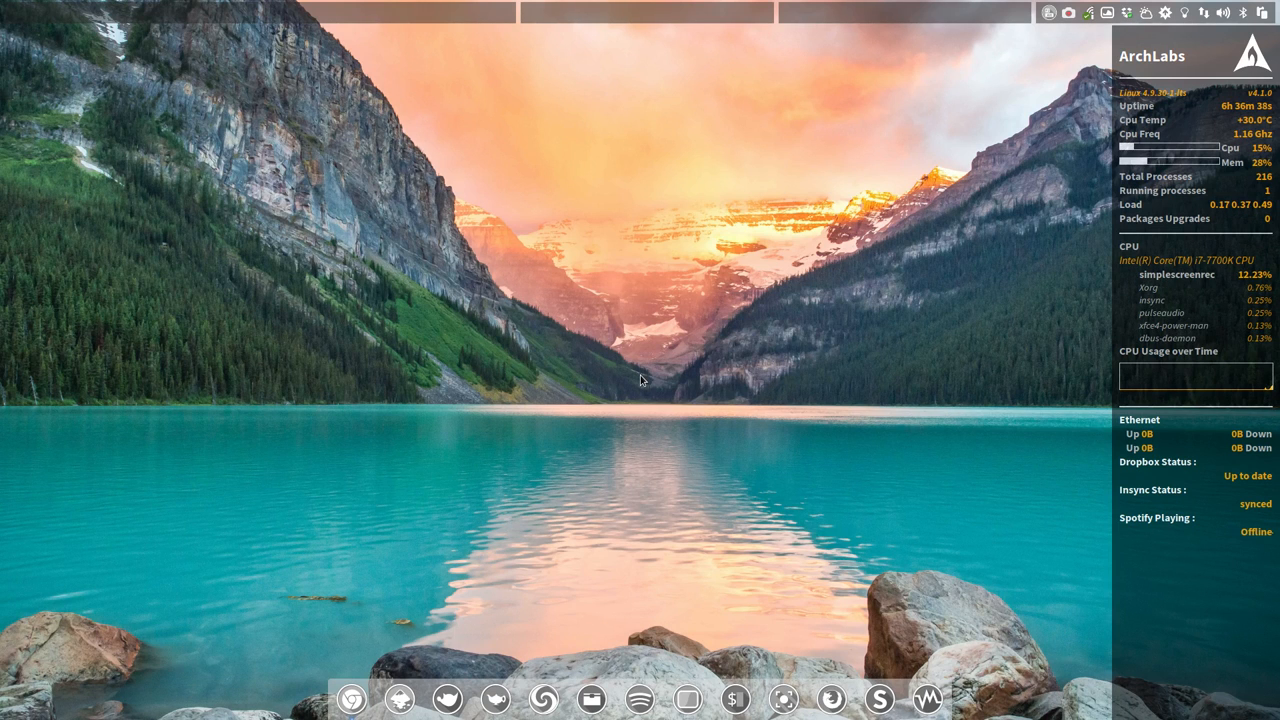
Step: Launch a Termite terminal showing the ArchLabs v4.1.0 system summary
{"action": "left_click", "coordinate": [688, 700]}
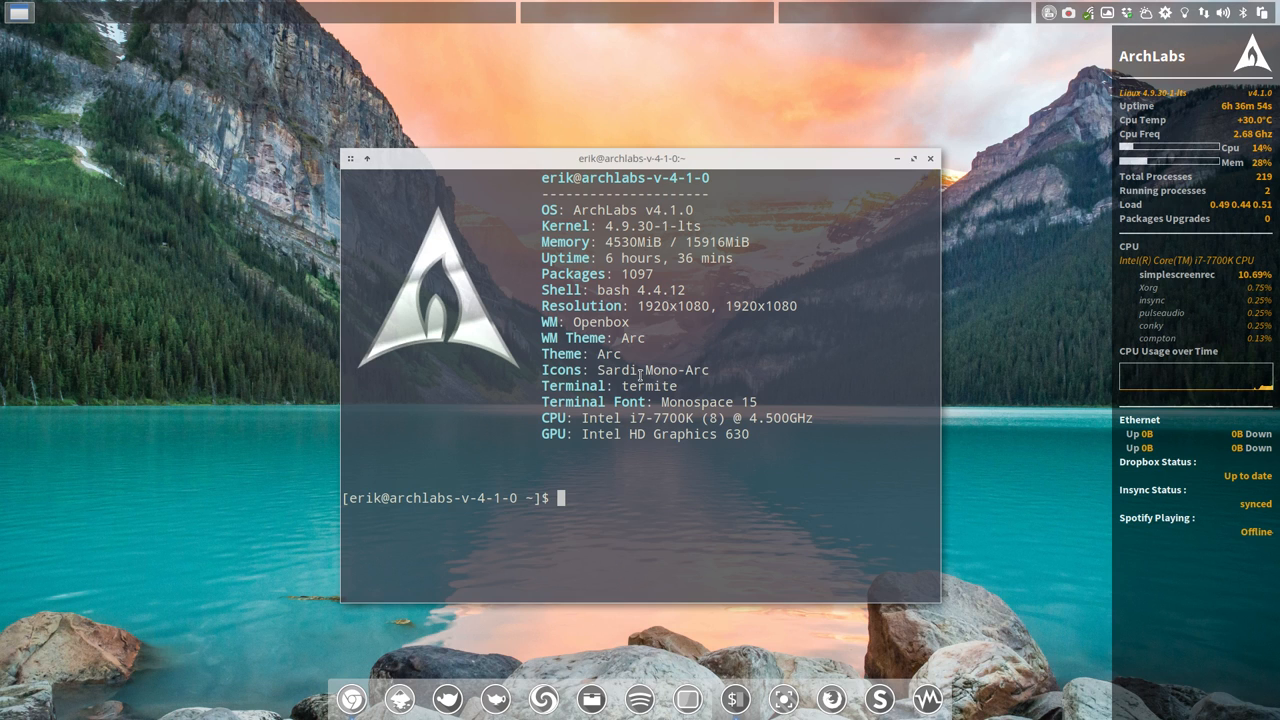
{"action": "mouse_move", "coordinate": [448, 420]}
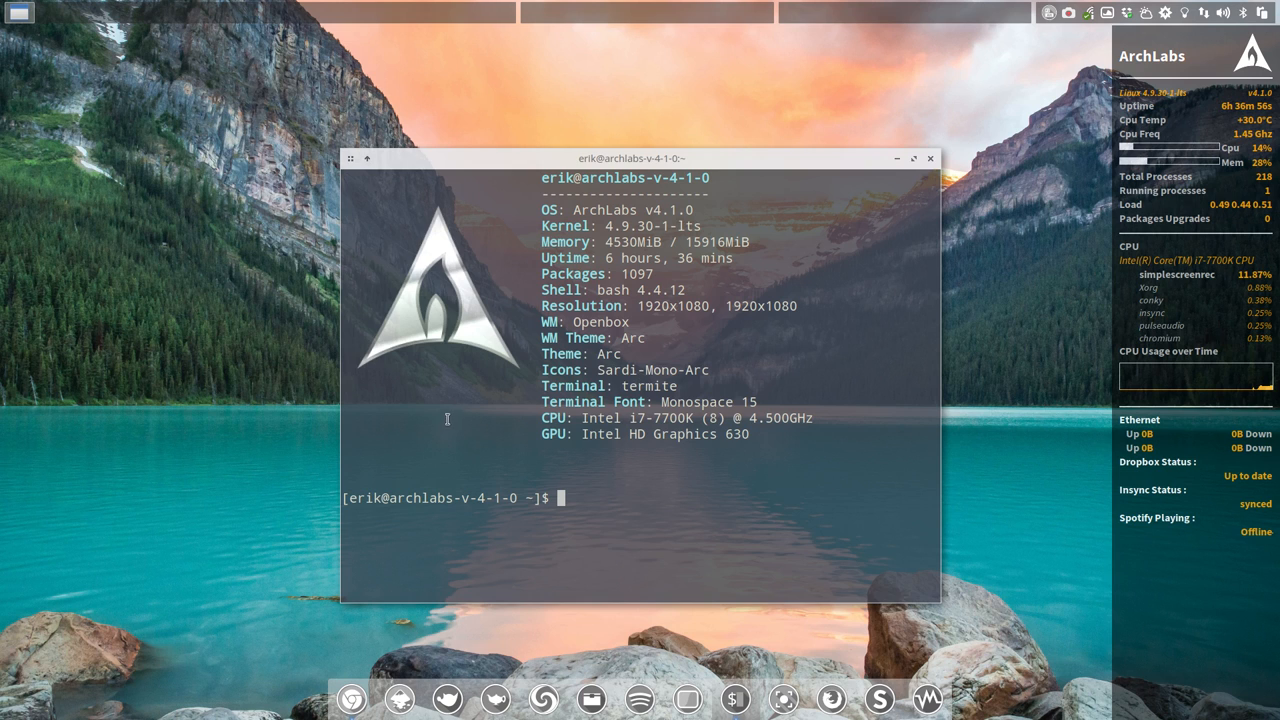
Step: Run 'packer conky lua' to list AUR results, then cancel the Numbers prompt with Ctrl+C
{"action": "type", "text": "packe"}
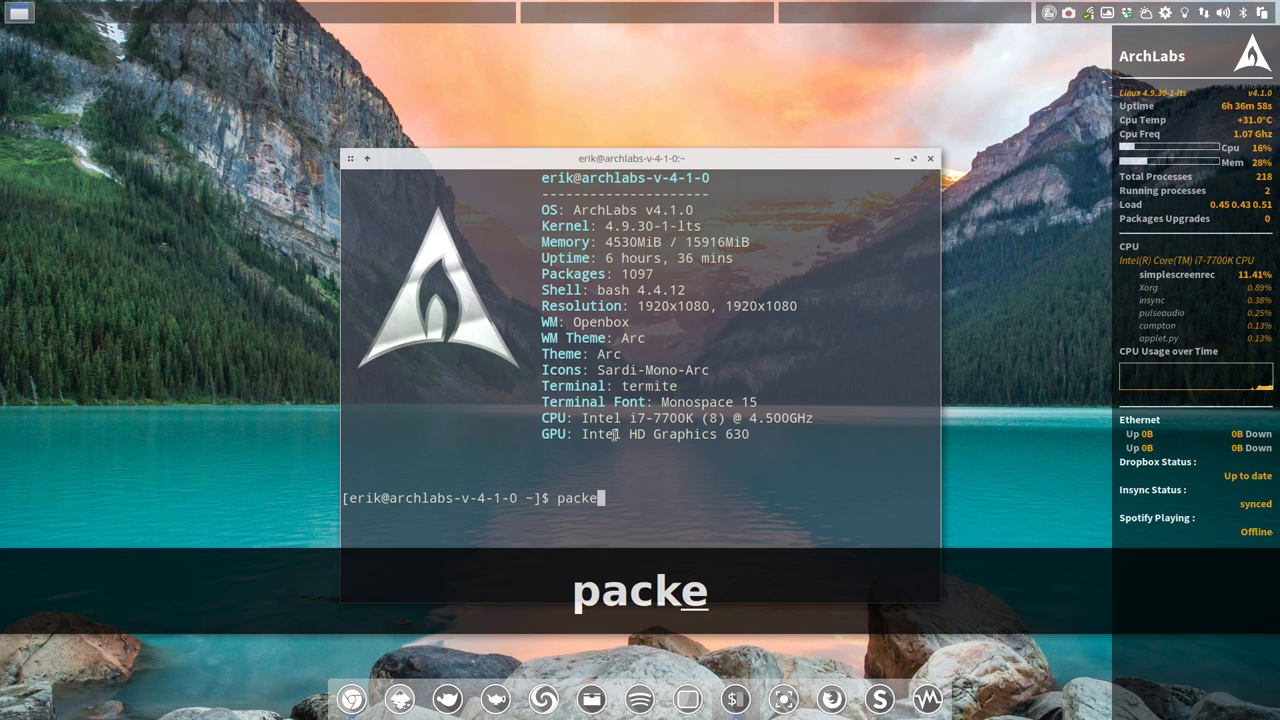
{"action": "type", "text": "r conky"}
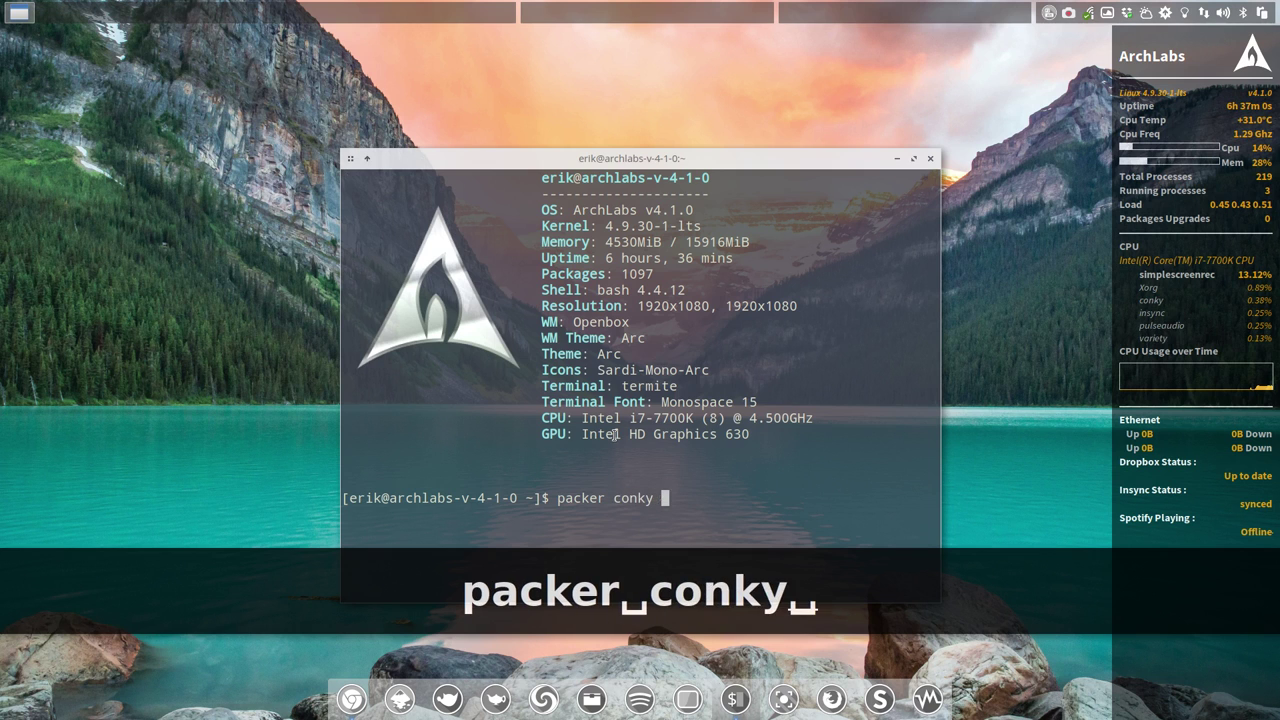
{"action": "key", "text": "Return"}
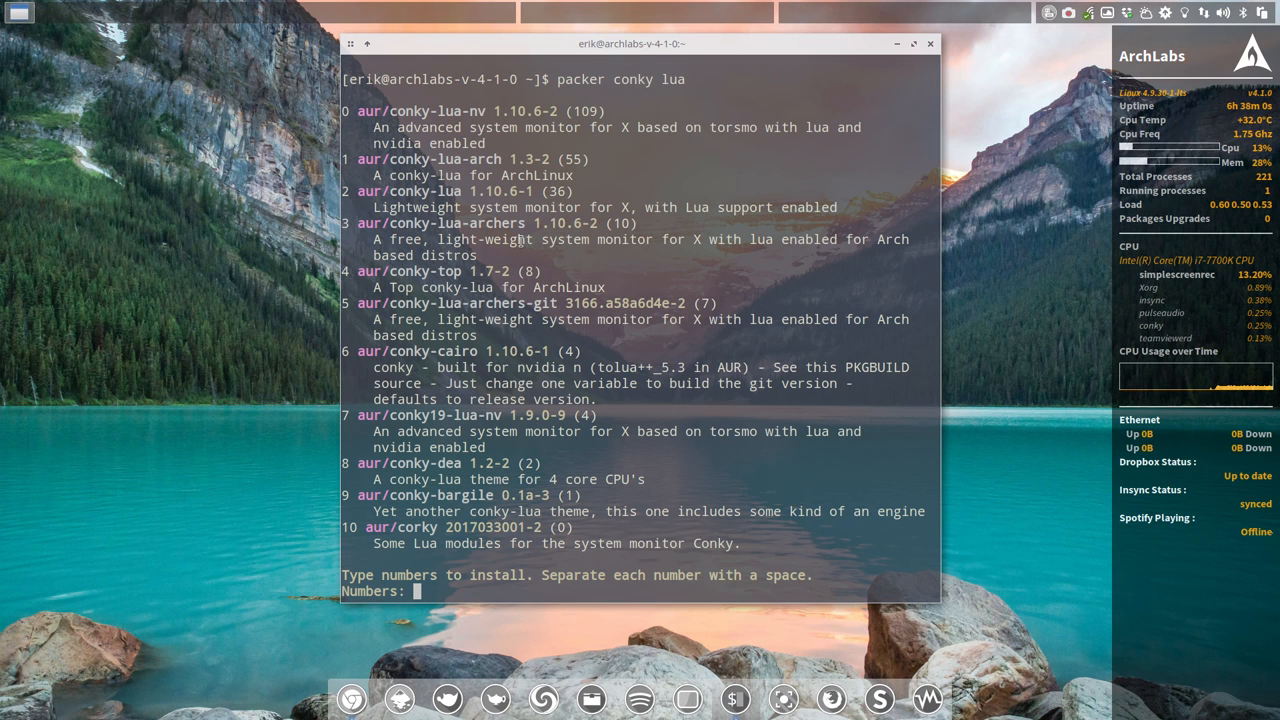
{"action": "key", "text": "ctrl+c"}
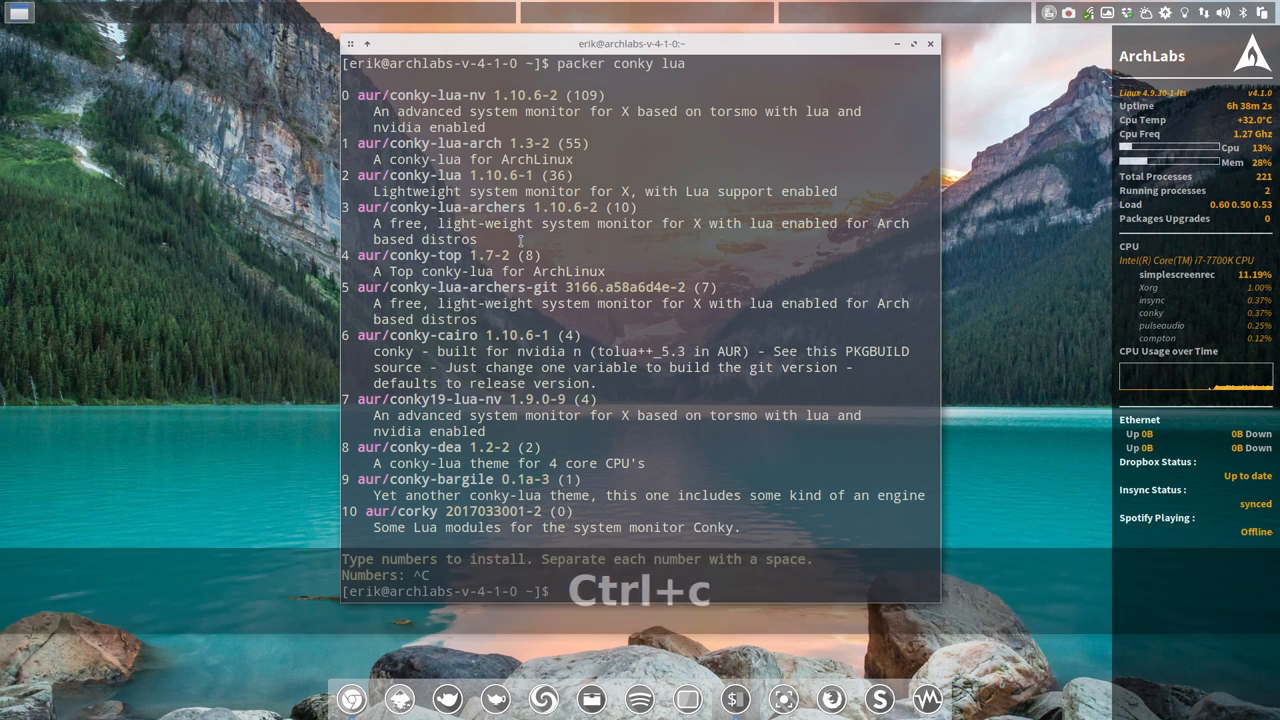
{"action": "key", "text": "ctrl+c"}
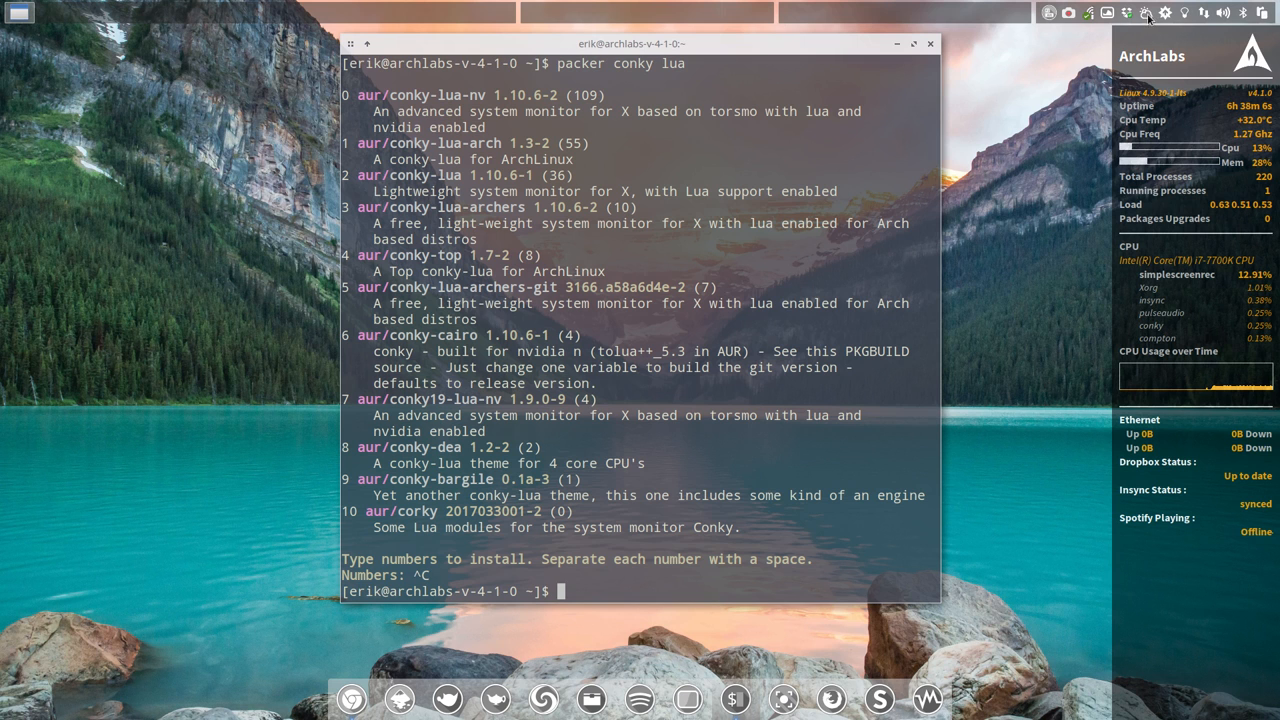
Step: Launch the Package Manager from the tray updater and search for 'conky'
{"action": "left_click", "coordinate": [1164, 12]}
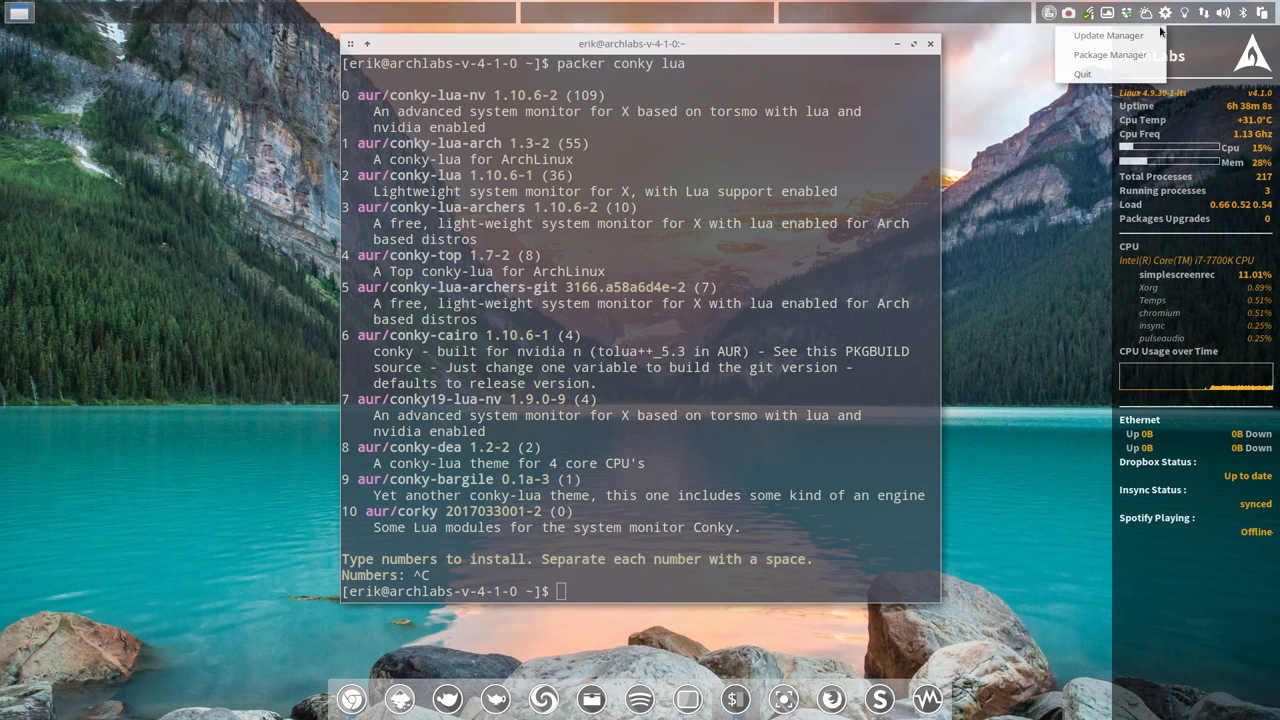
{"action": "left_click", "coordinate": [1110, 54]}
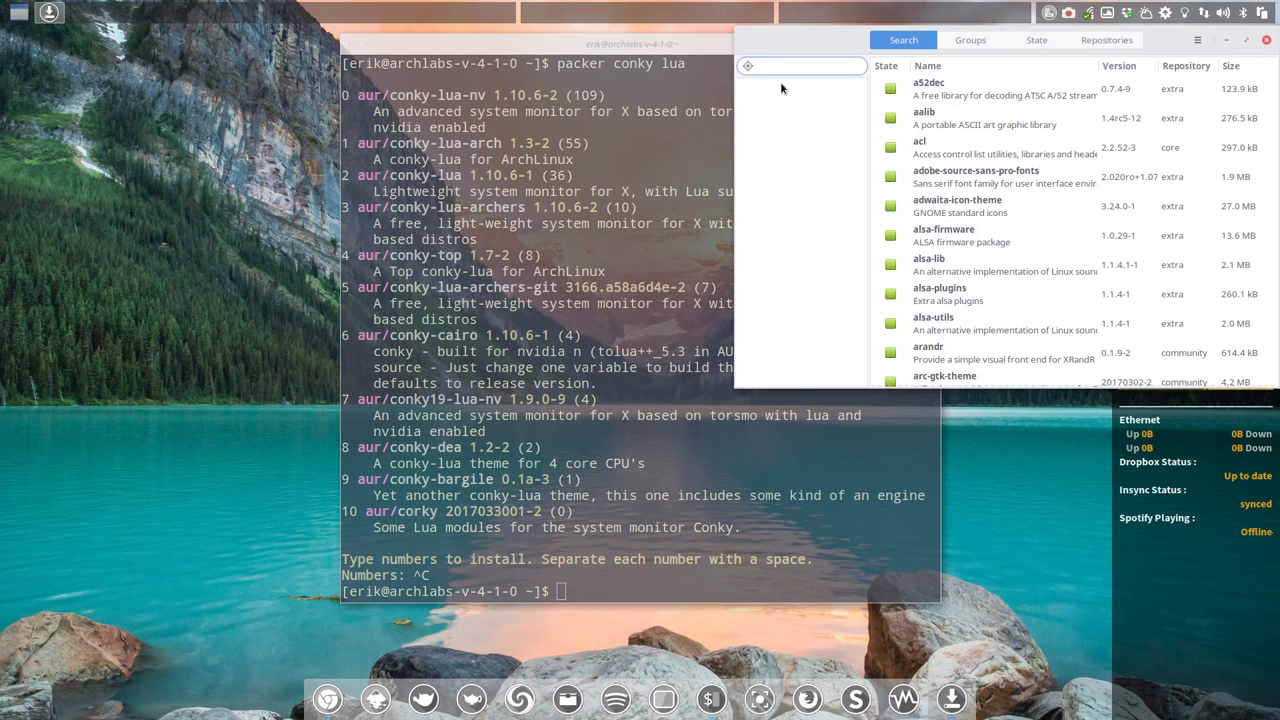
{"action": "type", "text": "conky"}
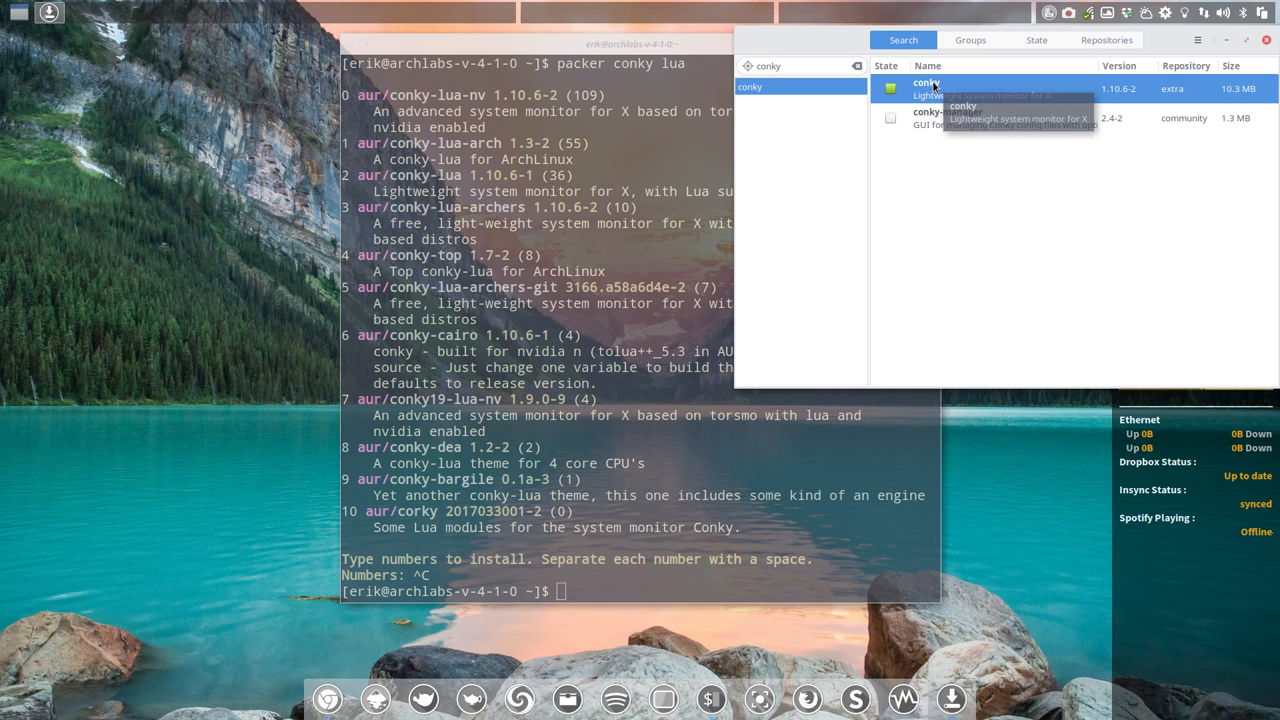
Step: View the installed conky 1.10.6-2 package details, its Dependencies and its Files list
{"action": "left_click", "coordinate": [924, 88]}
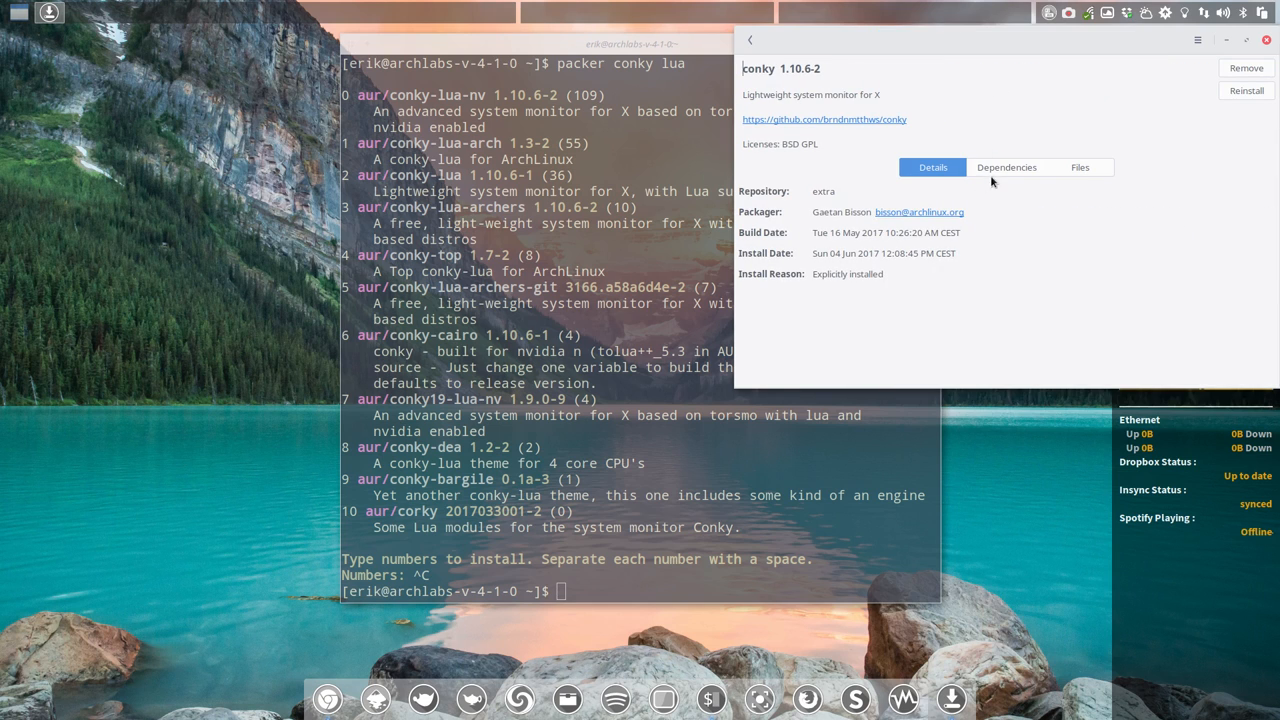
{"action": "left_click", "coordinate": [1006, 168]}
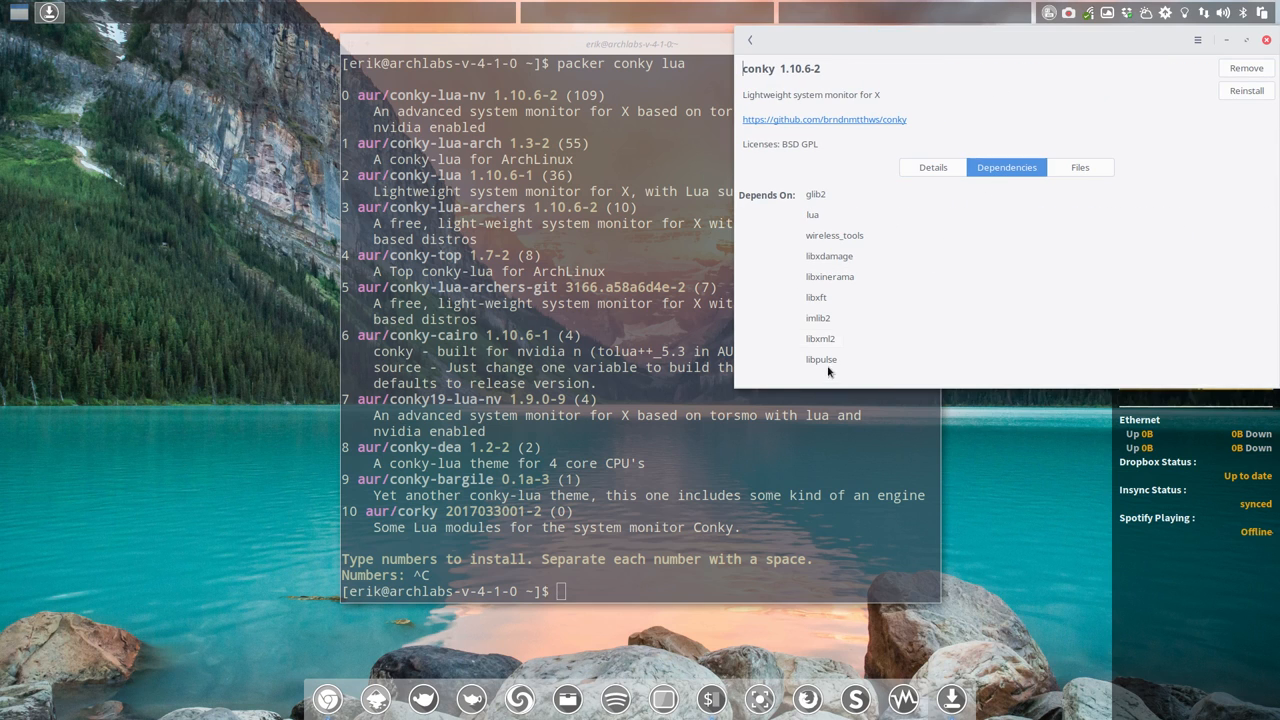
{"action": "left_click", "coordinate": [1080, 168]}
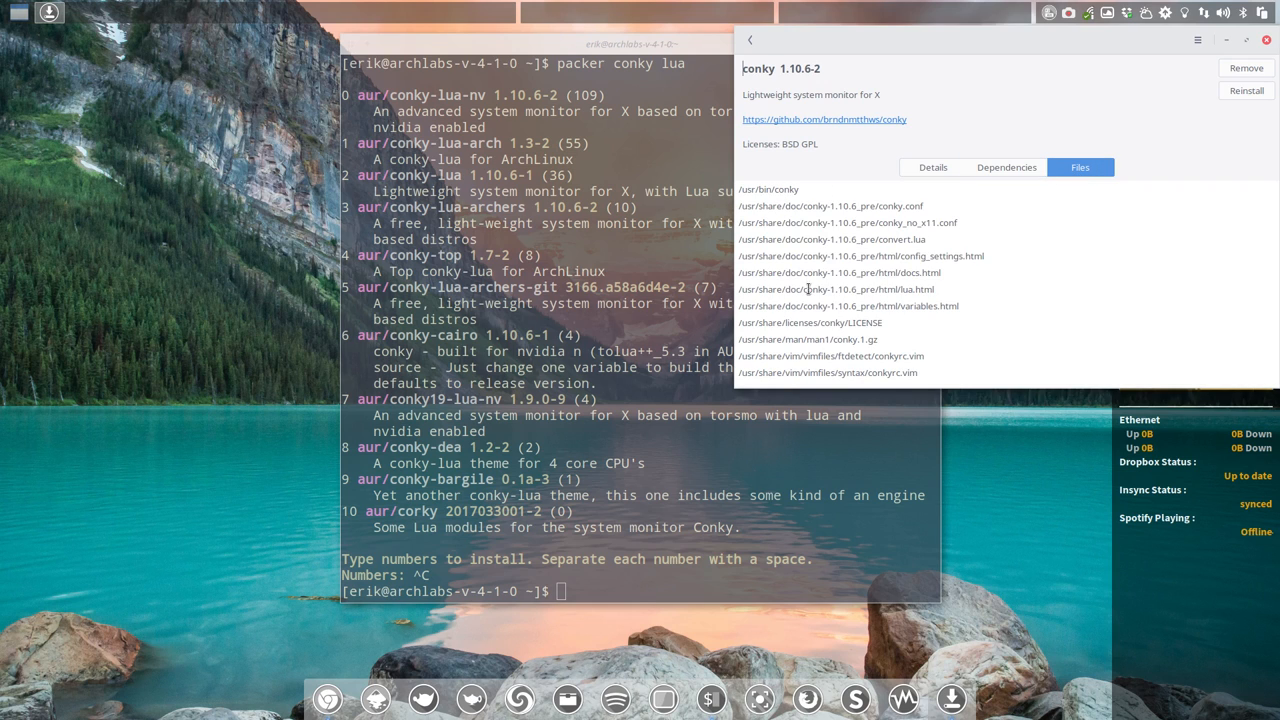
{"action": "mouse_move", "coordinate": [916, 248]}
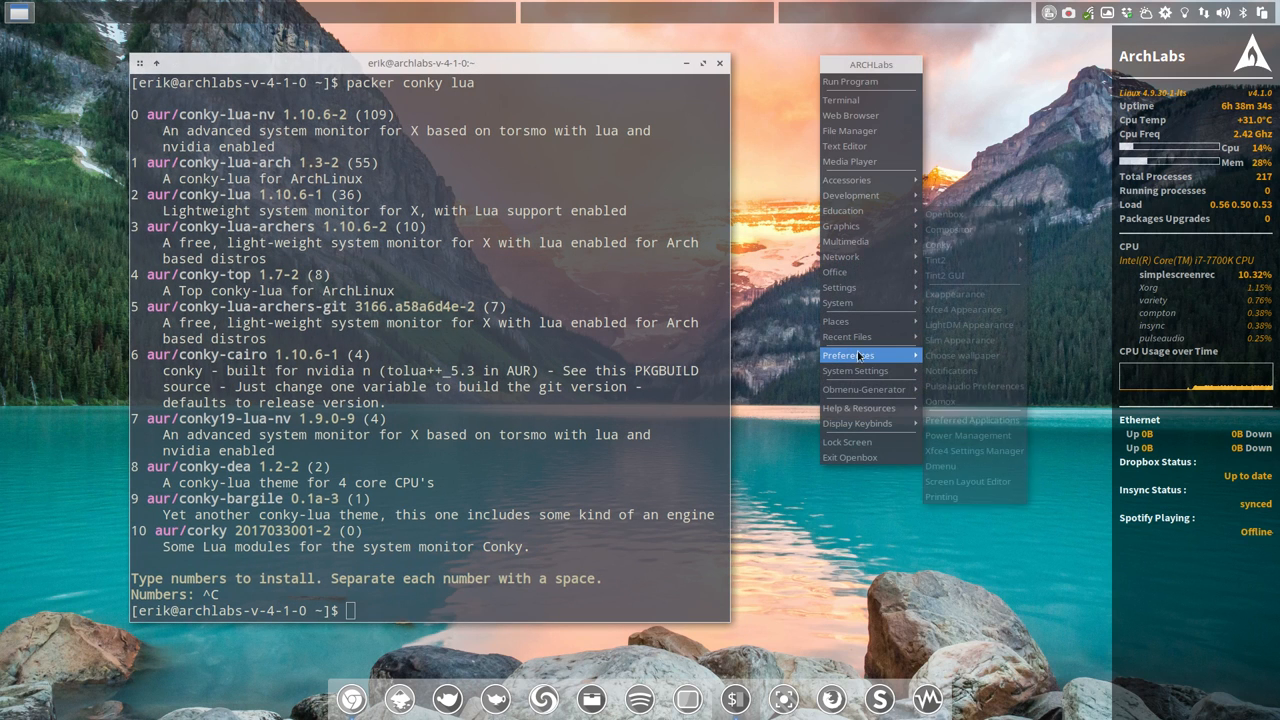
{"action": "mouse_move", "coordinate": [936, 260]}
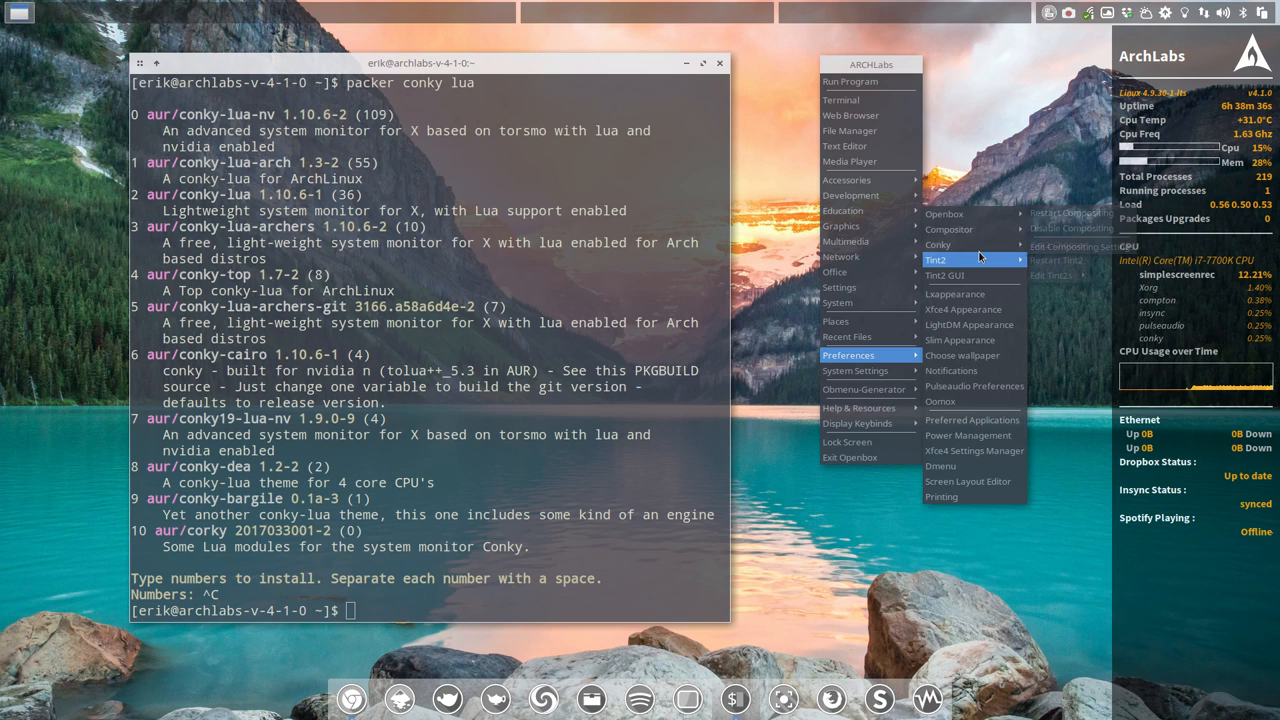
Step: Browse Conky Manager, ticking Aeros and Ellipses Time Grey Lua, then Cancel without saving
{"action": "left_click", "coordinate": [936, 244]}
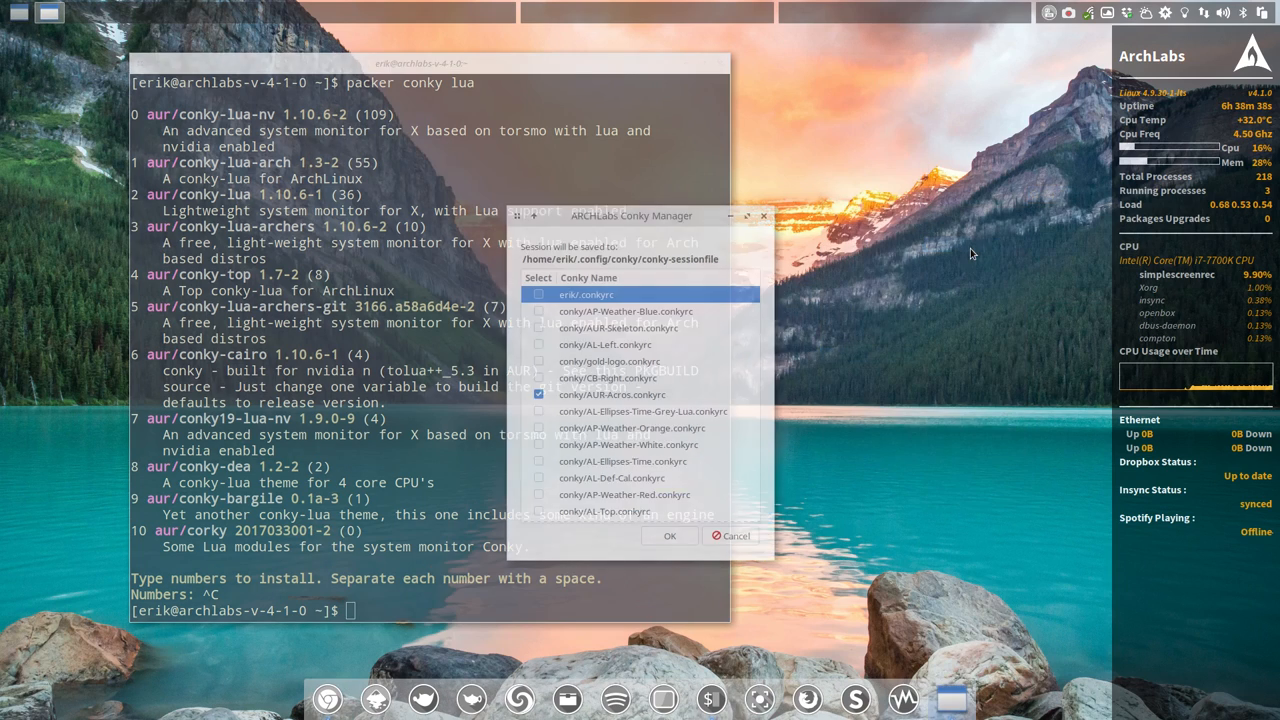
{"action": "left_click_drag", "start_coordinate": [630, 216], "coordinate": [896, 148]}
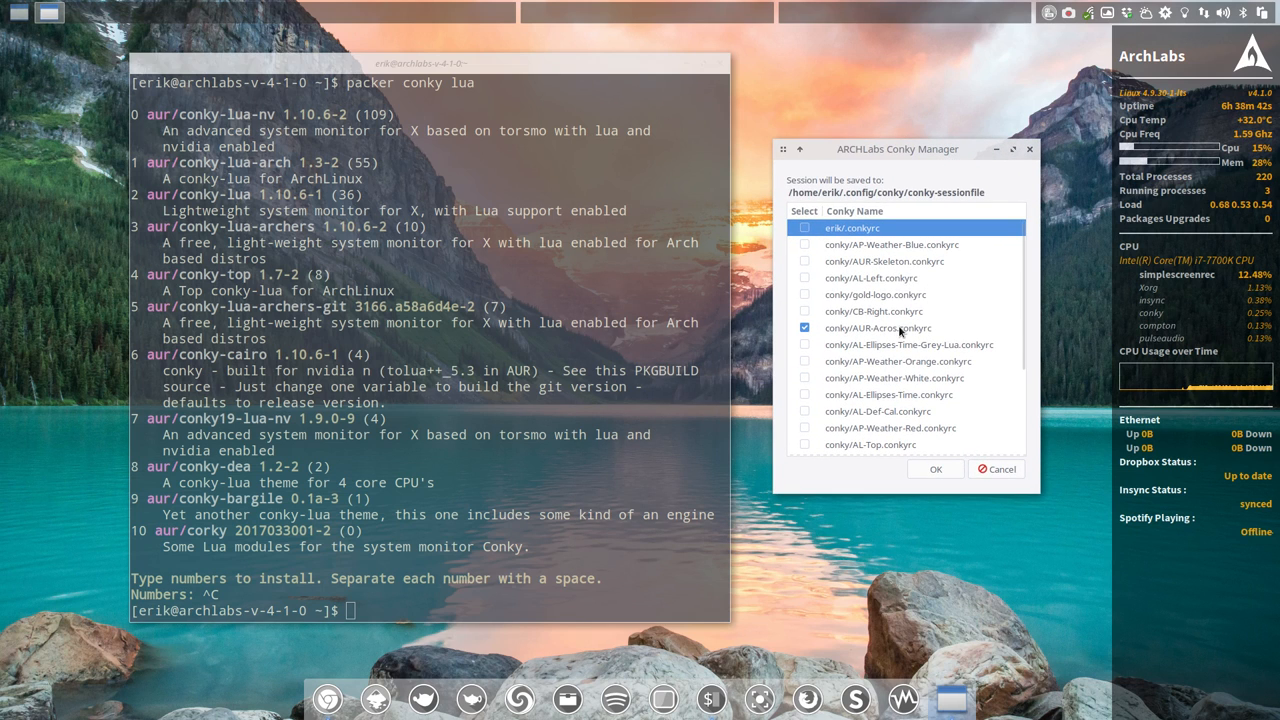
{"action": "left_click", "coordinate": [804, 328]}
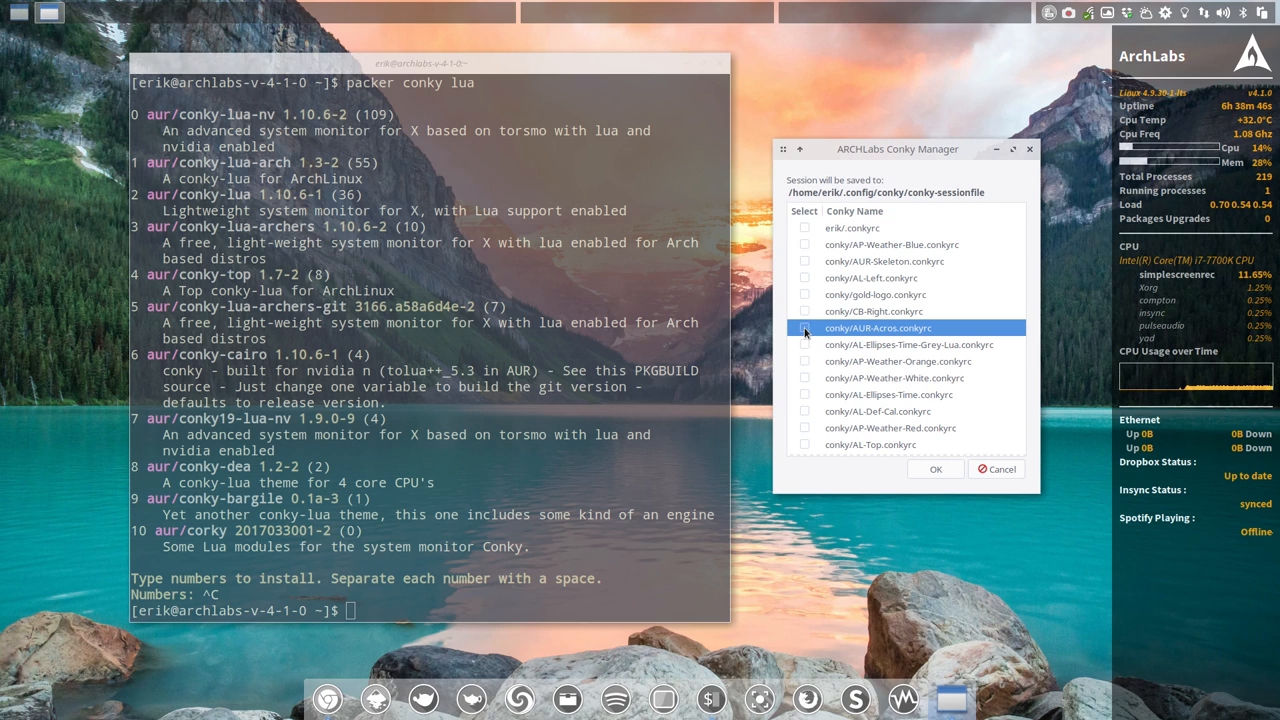
{"action": "left_click", "coordinate": [908, 344]}
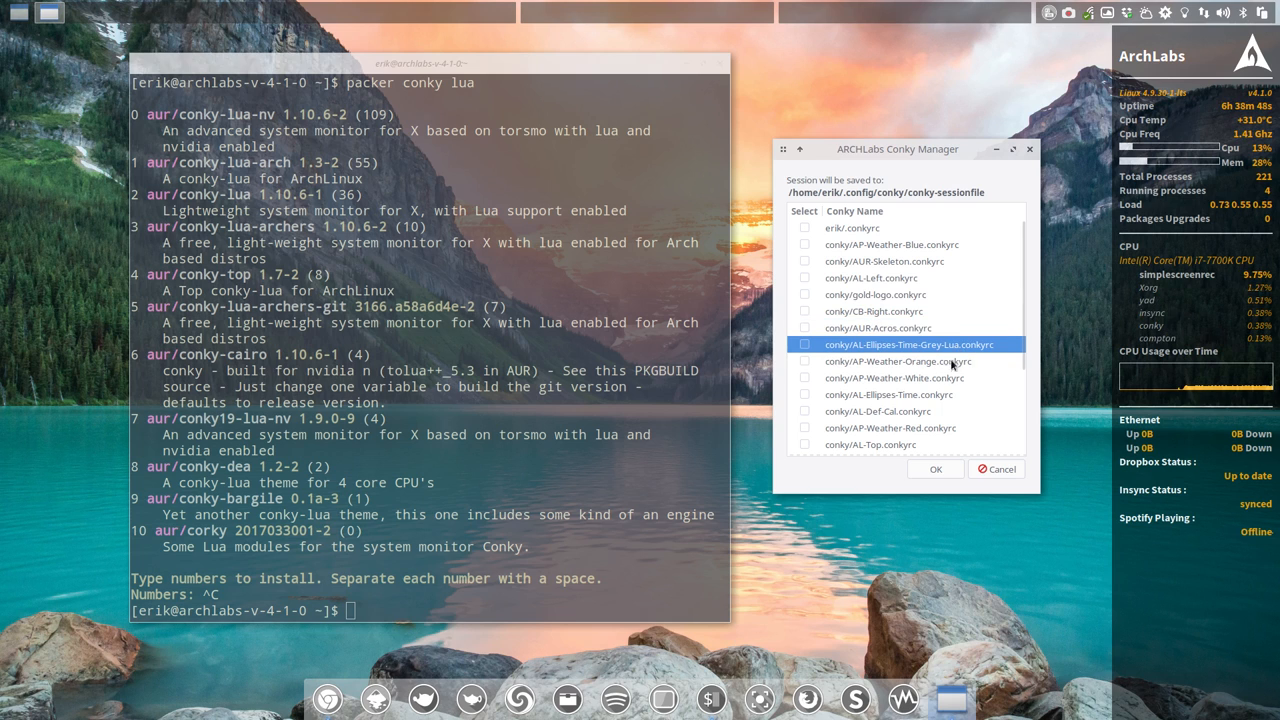
{"action": "mouse_move", "coordinate": [960, 492]}
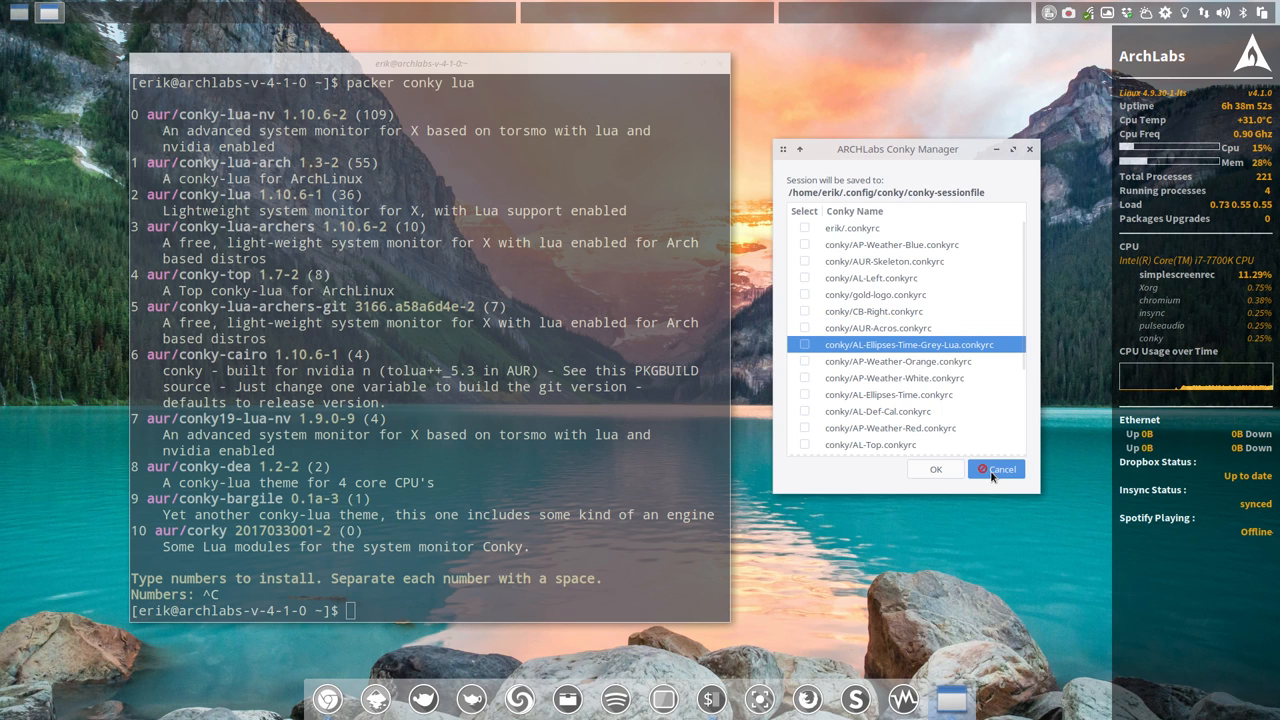
{"action": "left_click", "coordinate": [996, 468]}
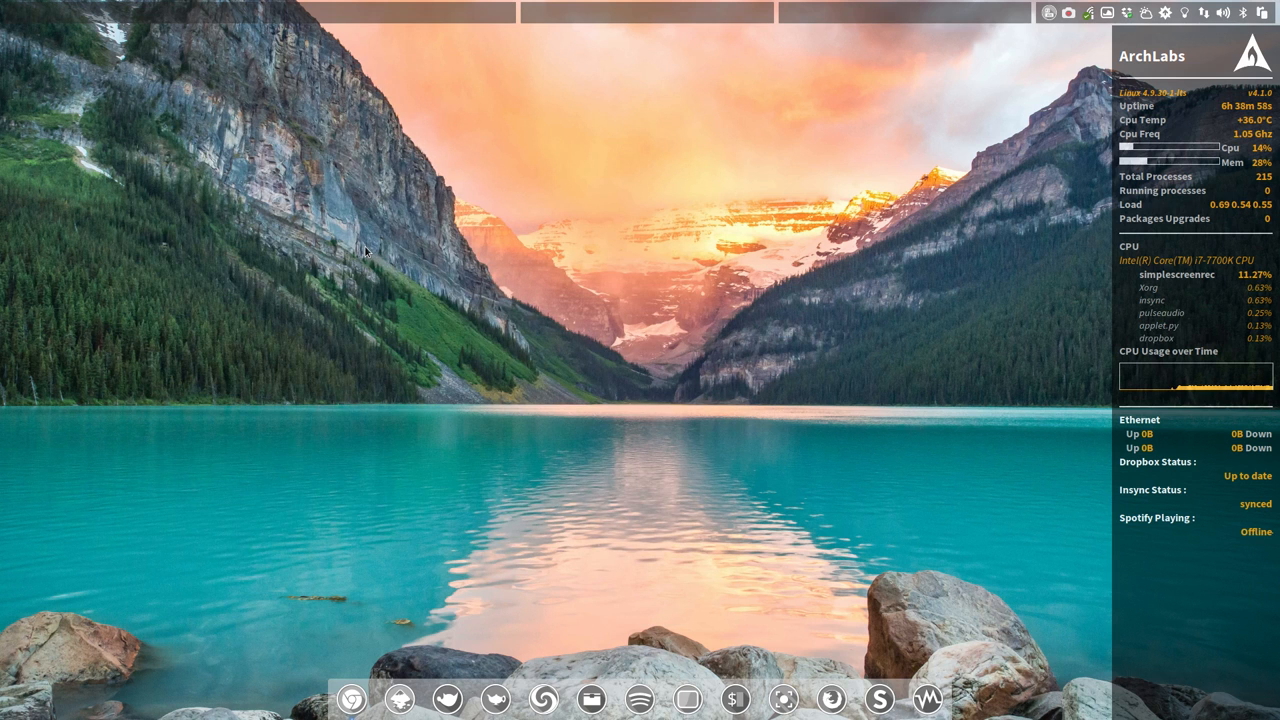
Step: Launch Thunar from the desktop menu and browse to .config/openbox/scripts with its folder menu up
{"action": "right_click", "coordinate": [364, 250]}
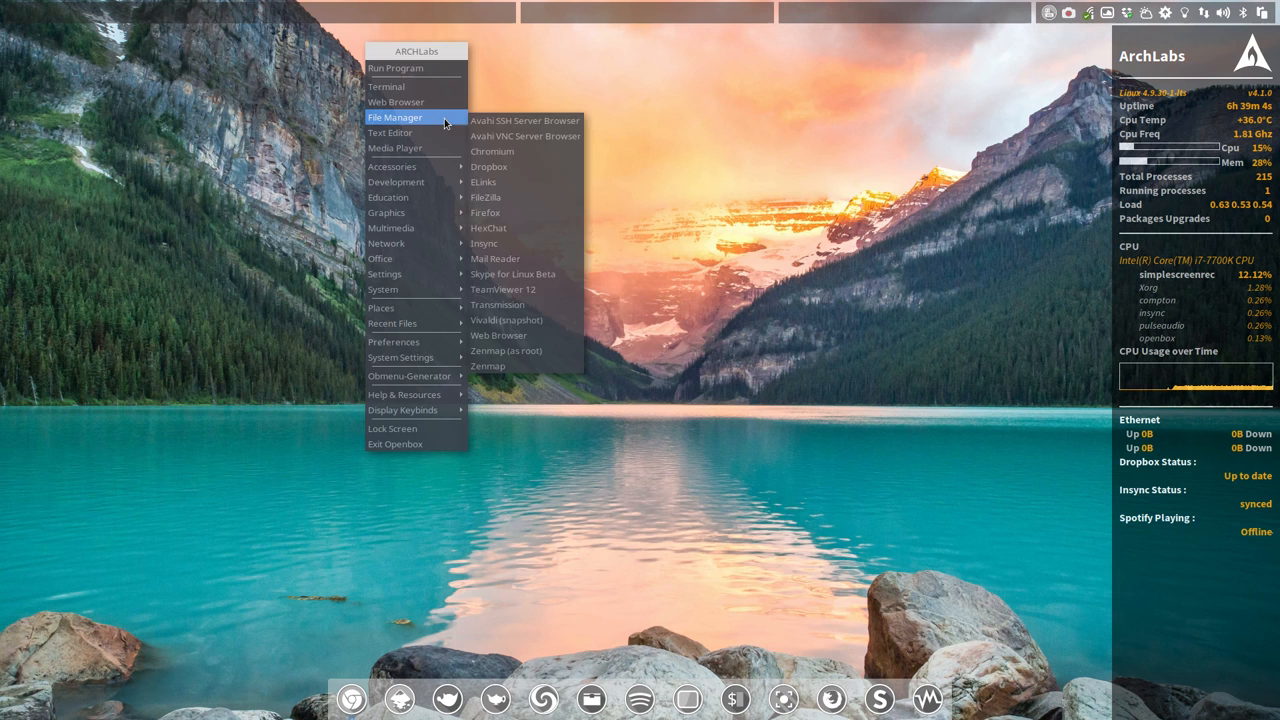
{"action": "left_click", "coordinate": [396, 116]}
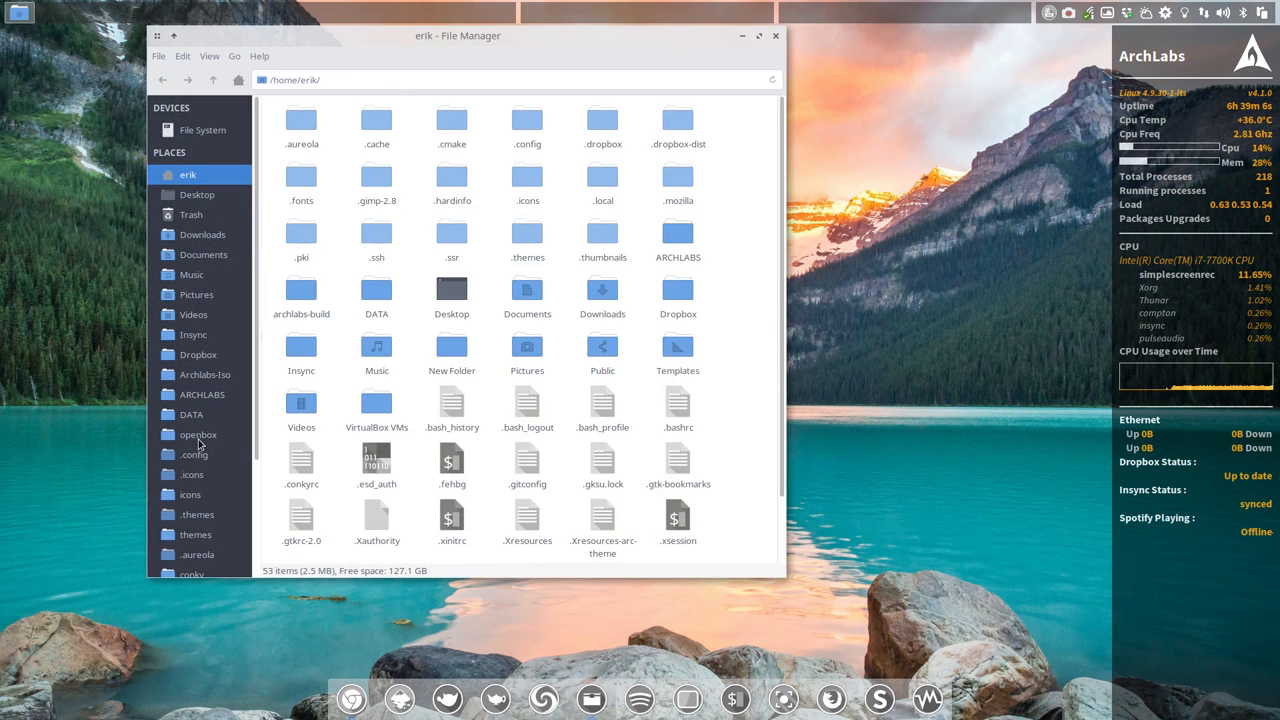
{"action": "double_click", "coordinate": [196, 434]}
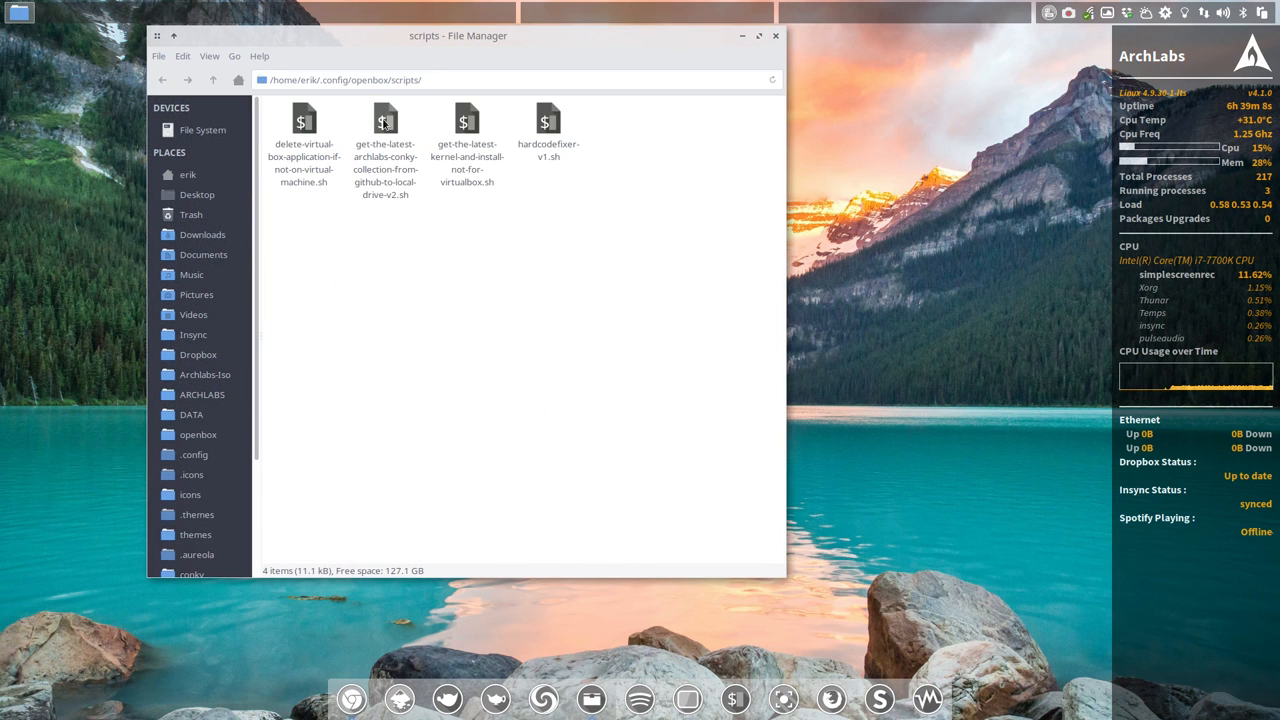
{"action": "left_click", "coordinate": [384, 120]}
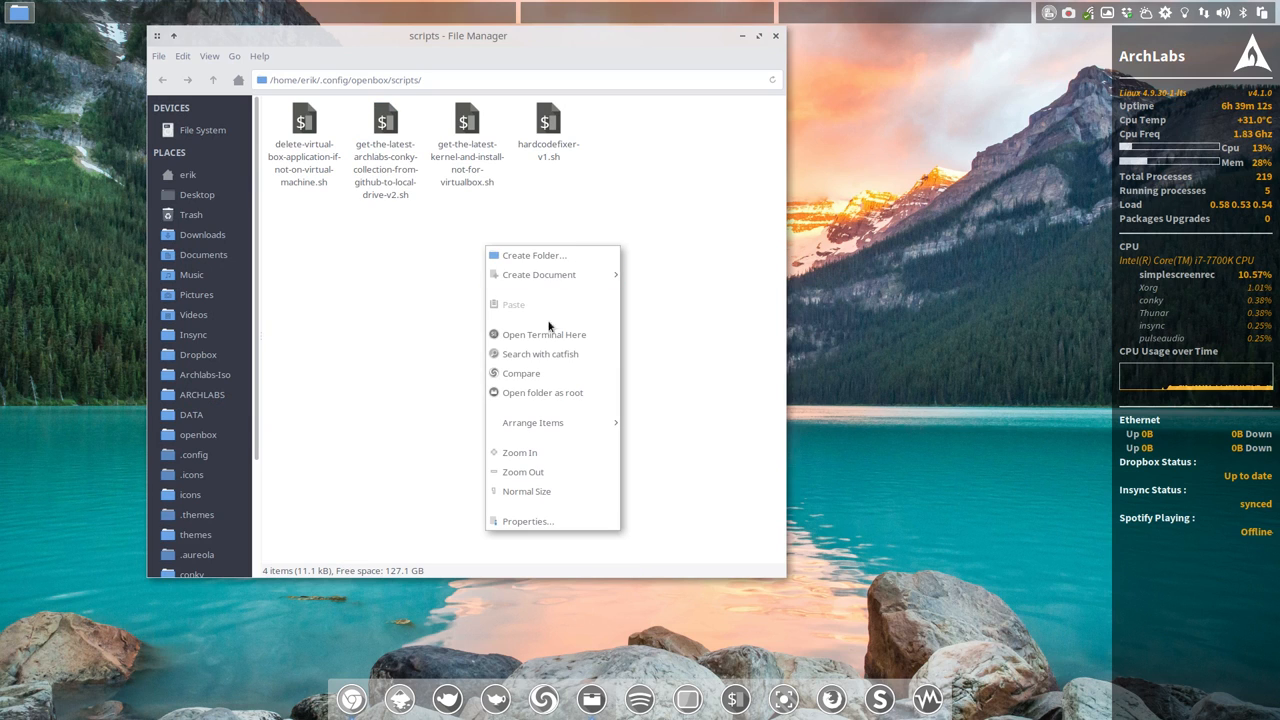
Step: In a terminal in scripts, run ./get-the-latest-archlabs-conky-collection script up to its delete prompt
{"action": "left_click", "coordinate": [544, 334]}
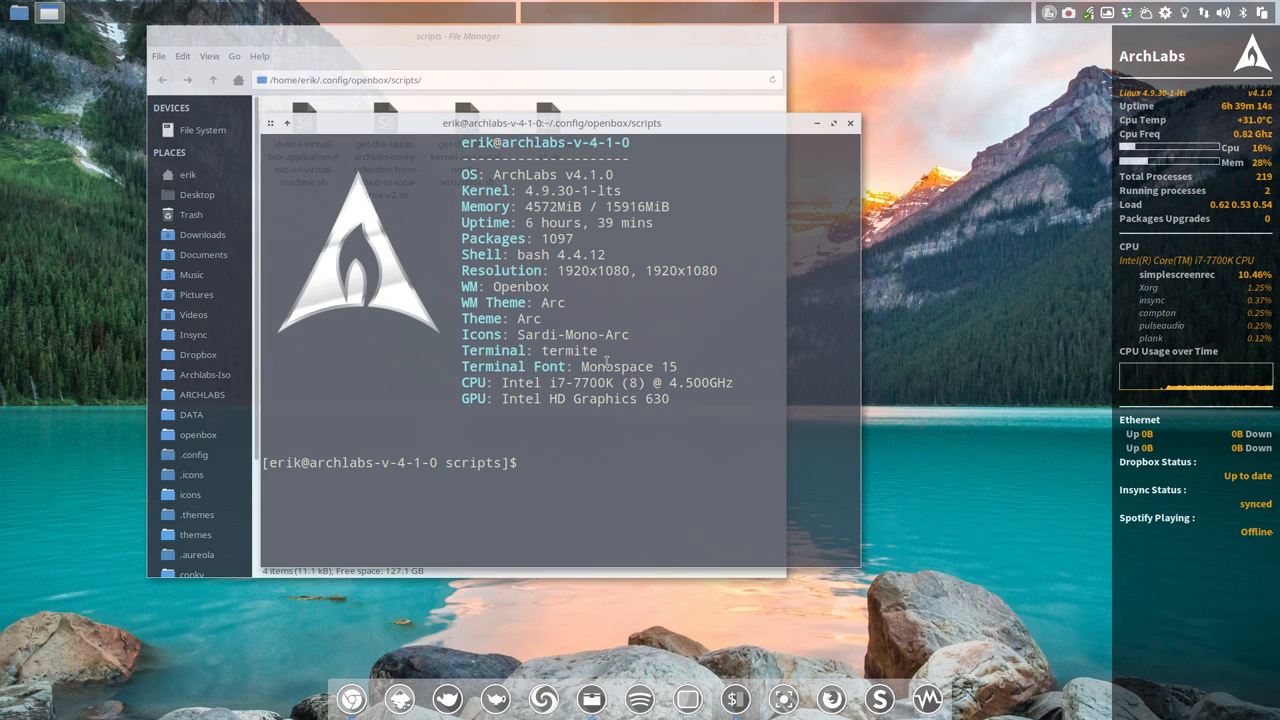
{"action": "type", "text": "./get"}
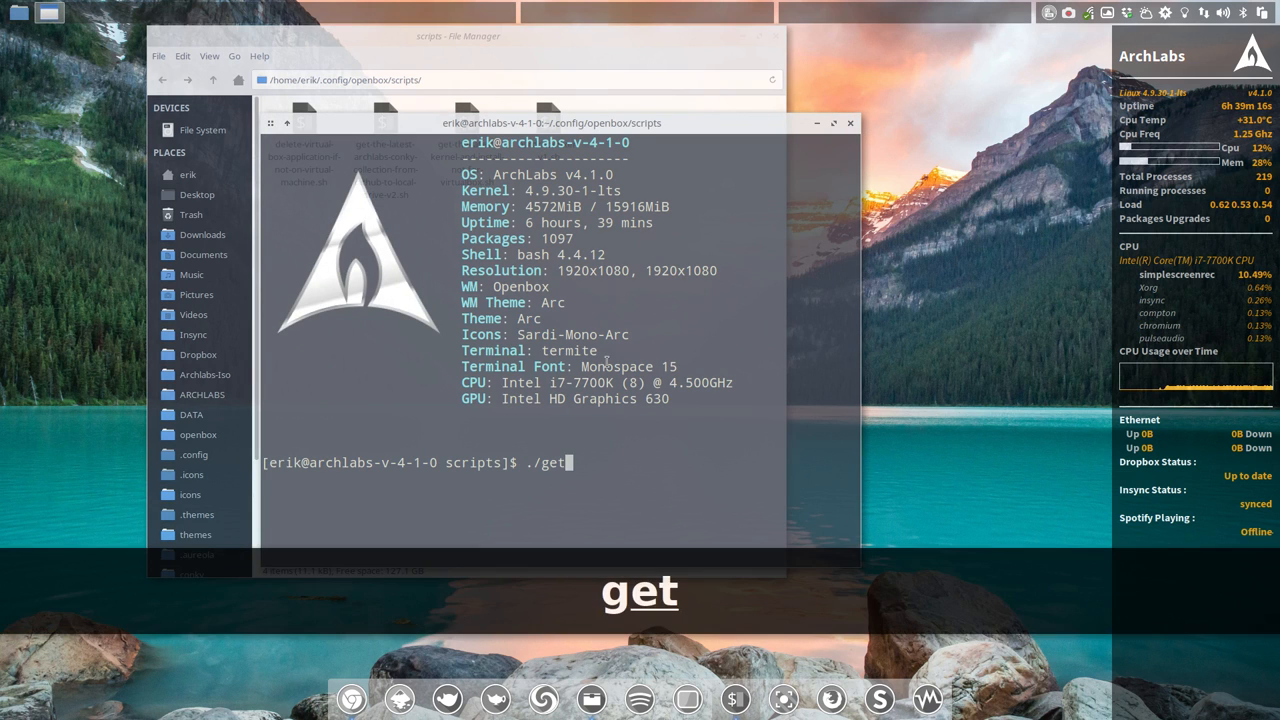
{"action": "type", "text": "-the-latest-"}
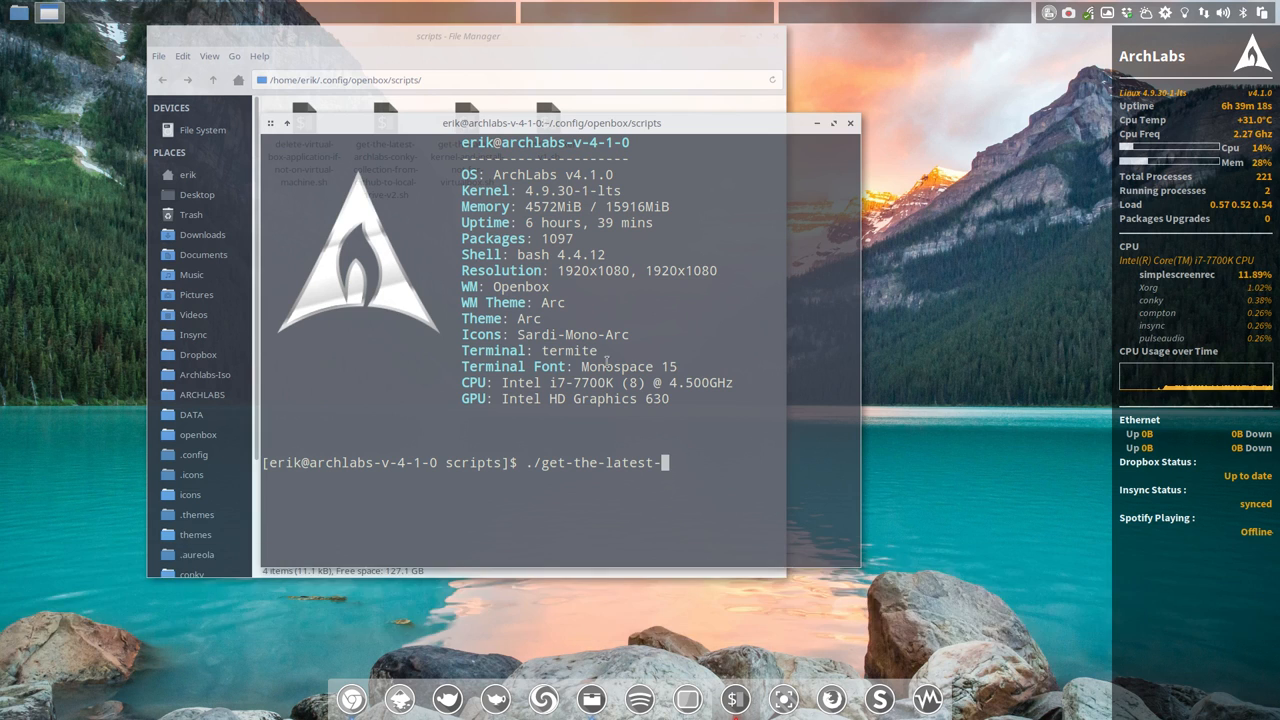
{"action": "key", "text": "Tab"}
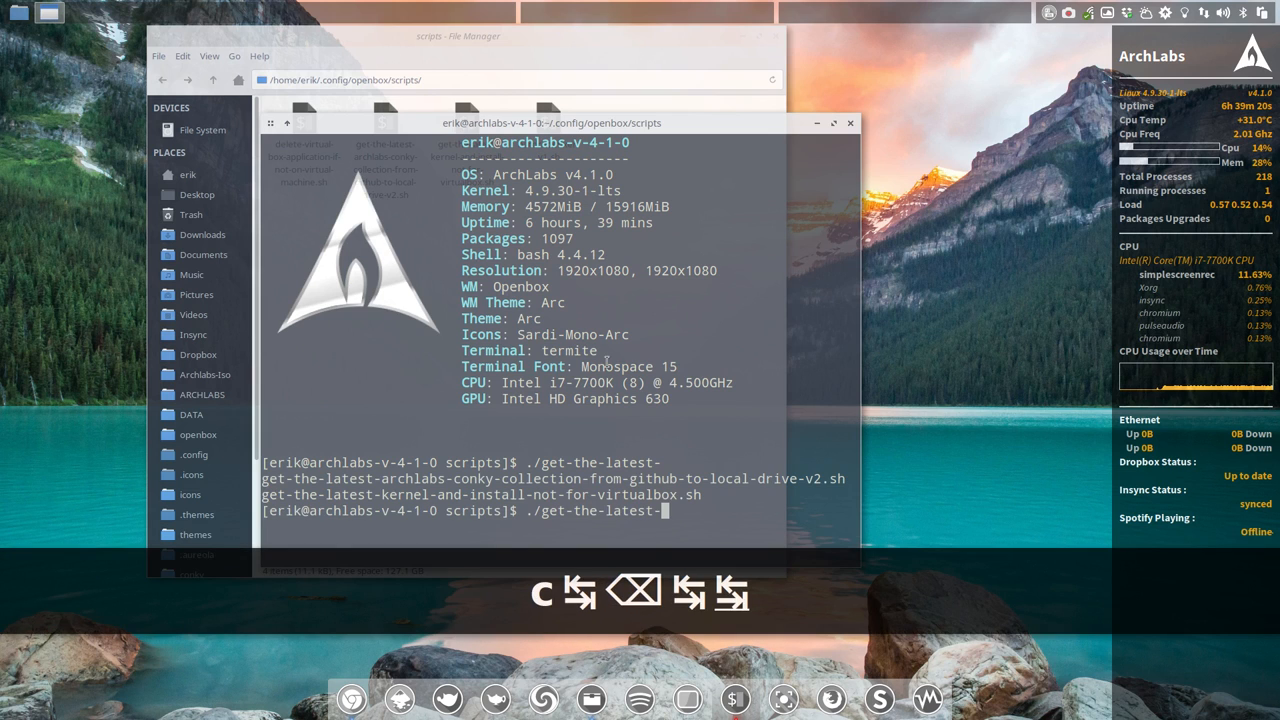
{"action": "key", "text": "Tab"}
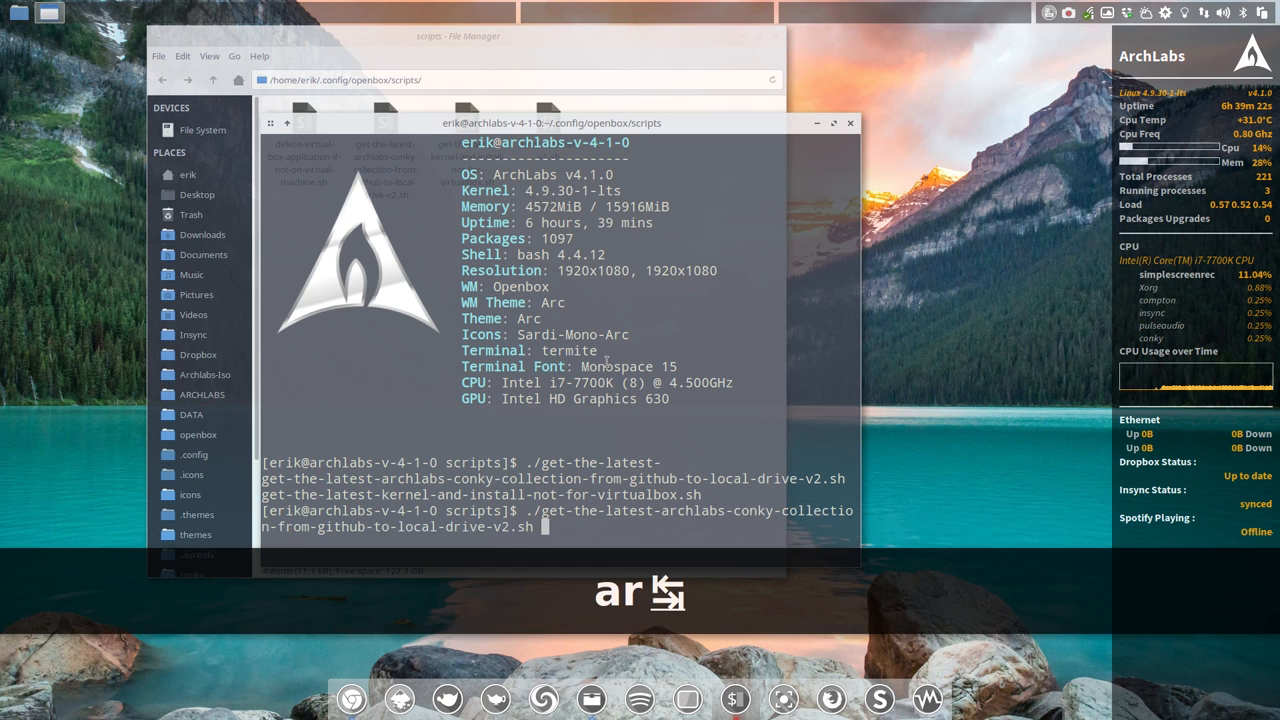
{"action": "key", "text": "Return"}
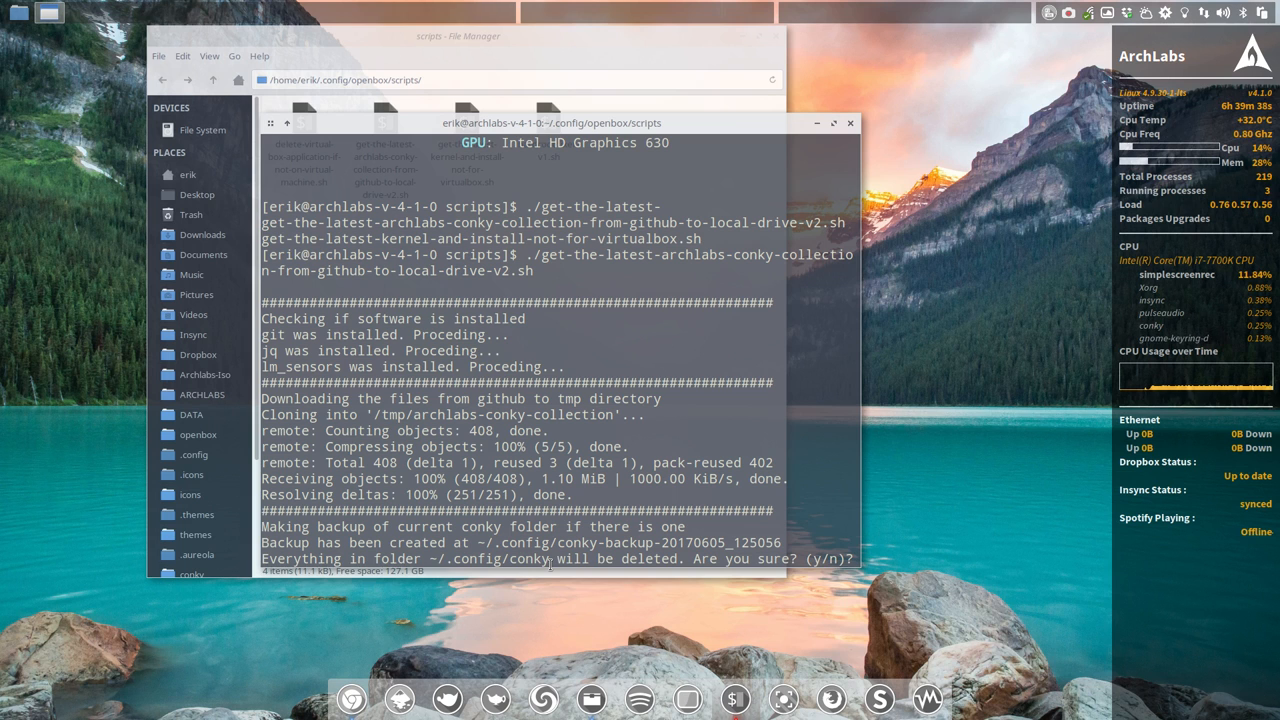
{"action": "mouse_move", "coordinate": [398, 60]}
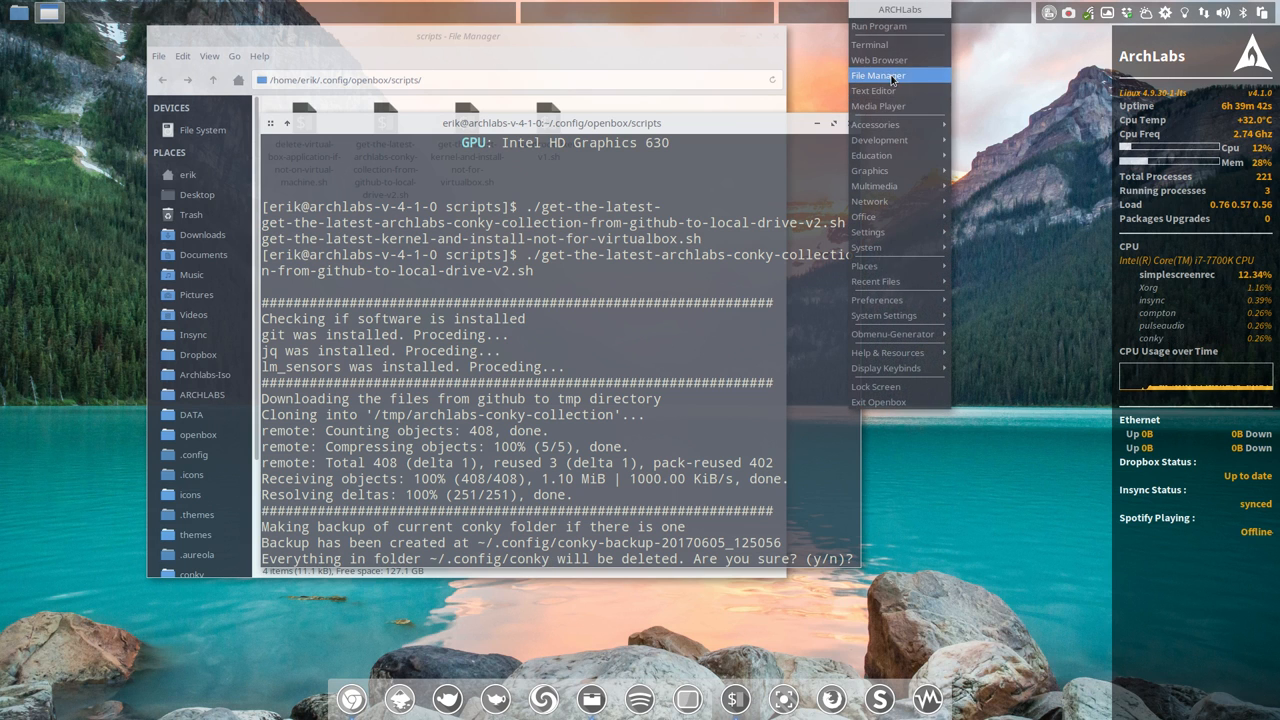
Step: In a new Thunar window, browse ~/.config and select the conky-backup-20170605_125056 folder
{"action": "left_click", "coordinate": [876, 76]}
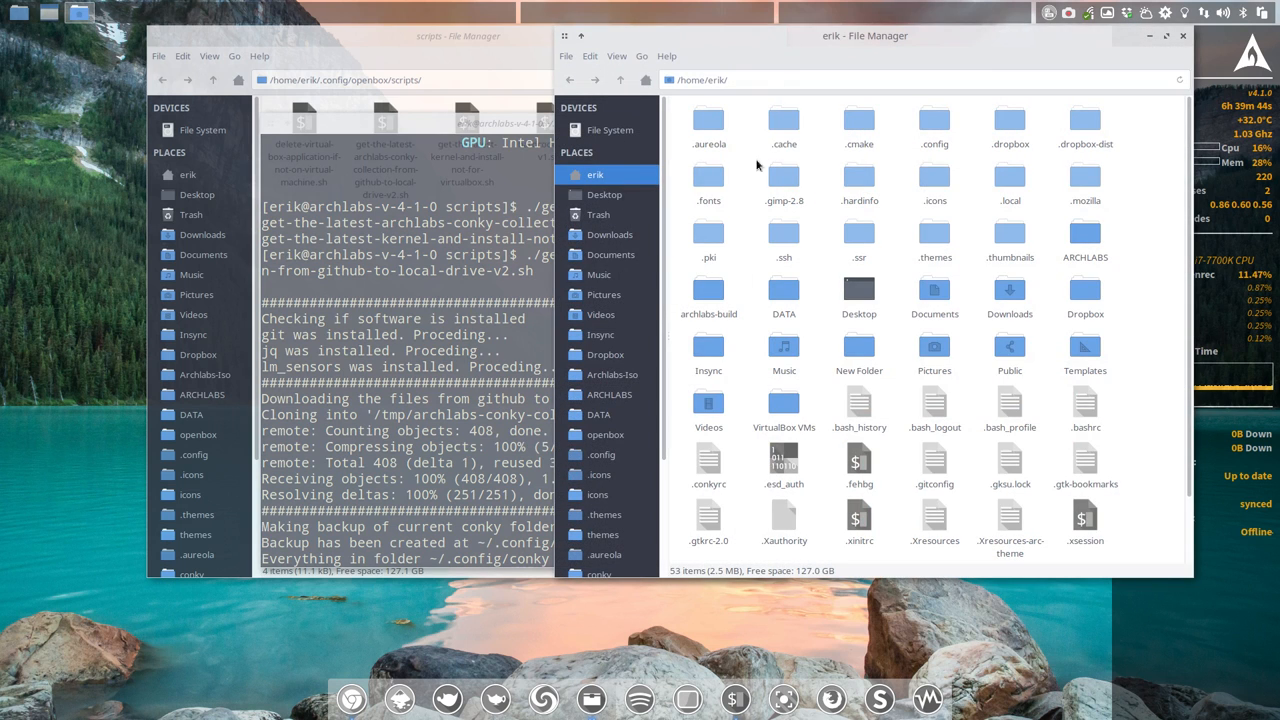
{"action": "double_click", "coordinate": [934, 124]}
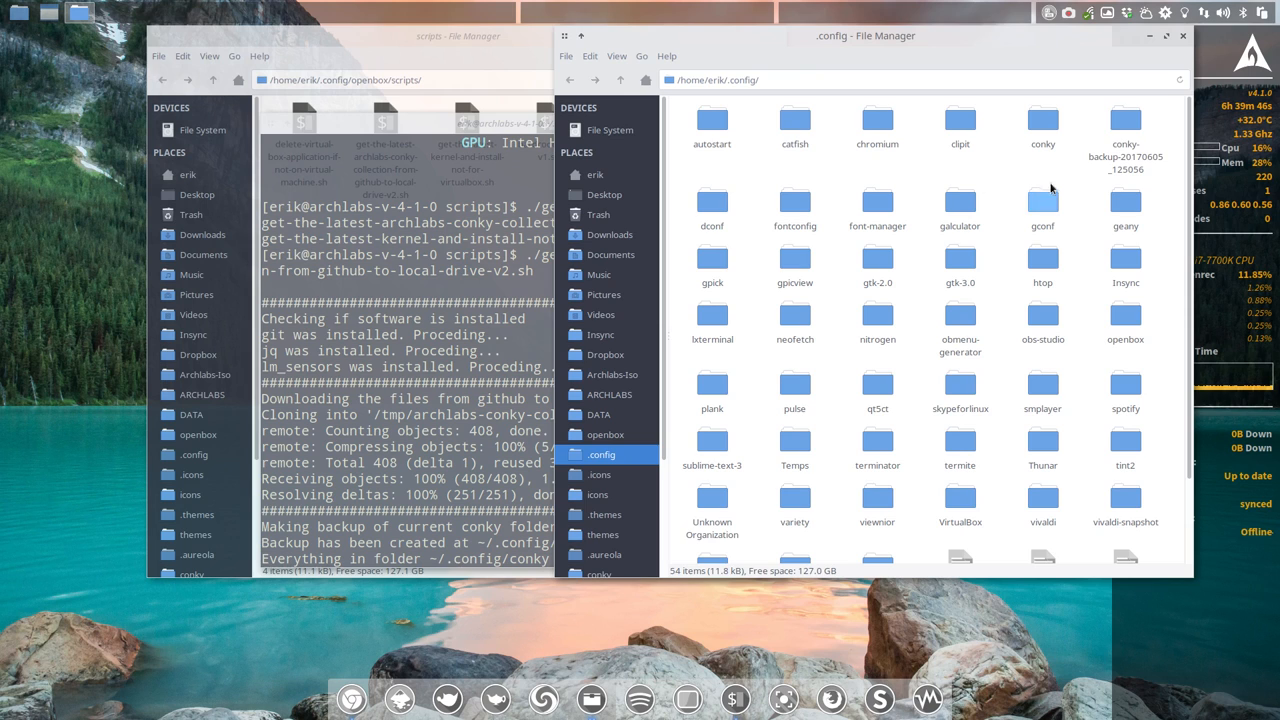
{"action": "left_click", "coordinate": [1124, 136]}
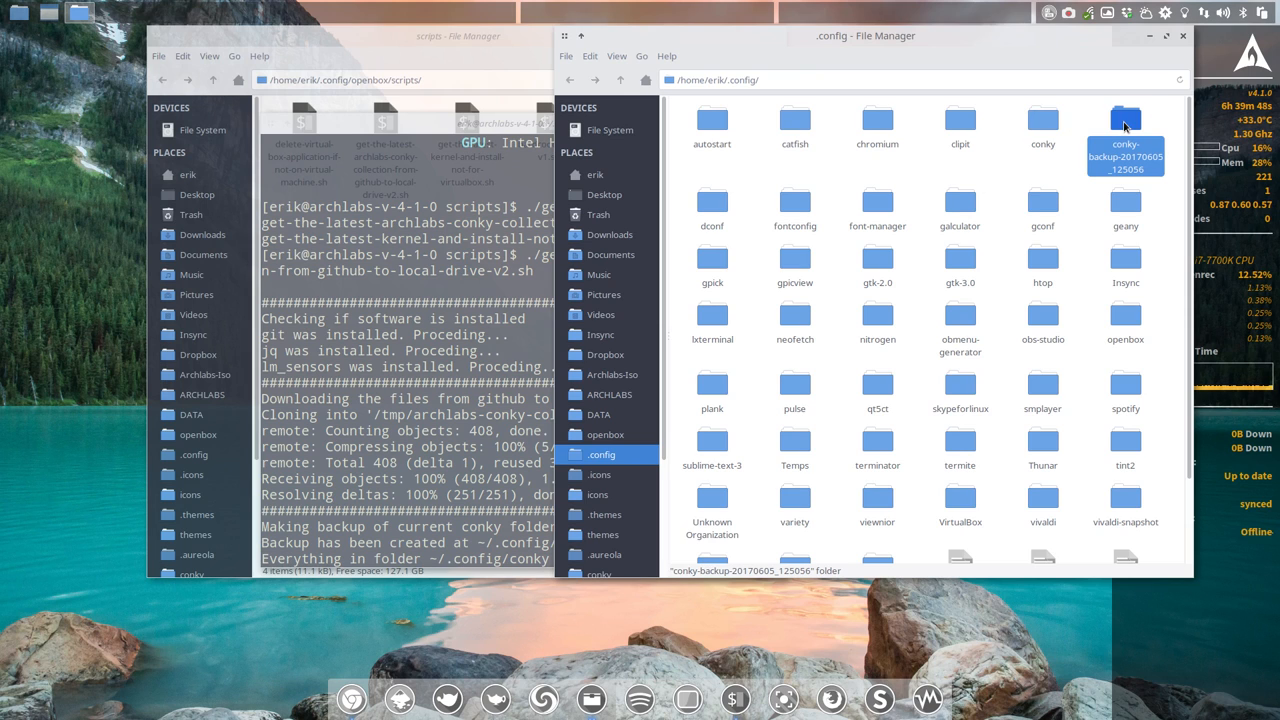
{"action": "double_click", "coordinate": [1124, 120]}
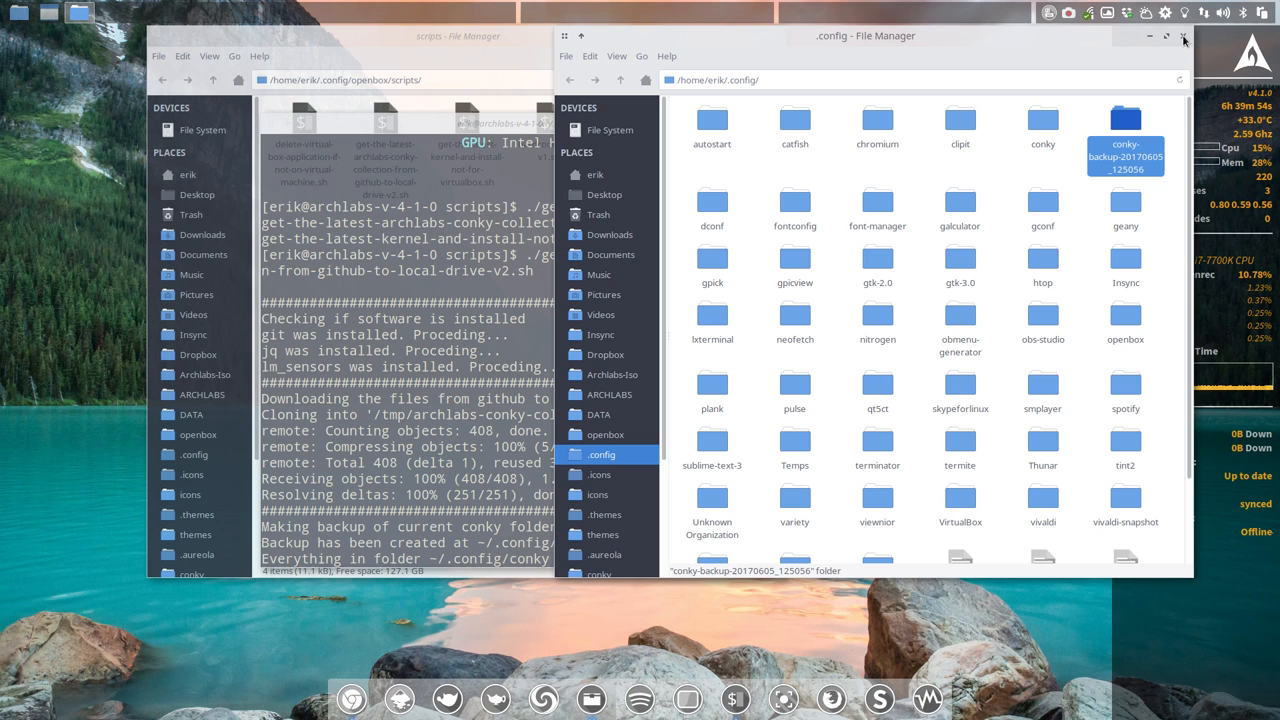
Step: Close the second Thunar window and answer y to let the script replace ~/.config/conky
{"action": "left_click", "coordinate": [1184, 36]}
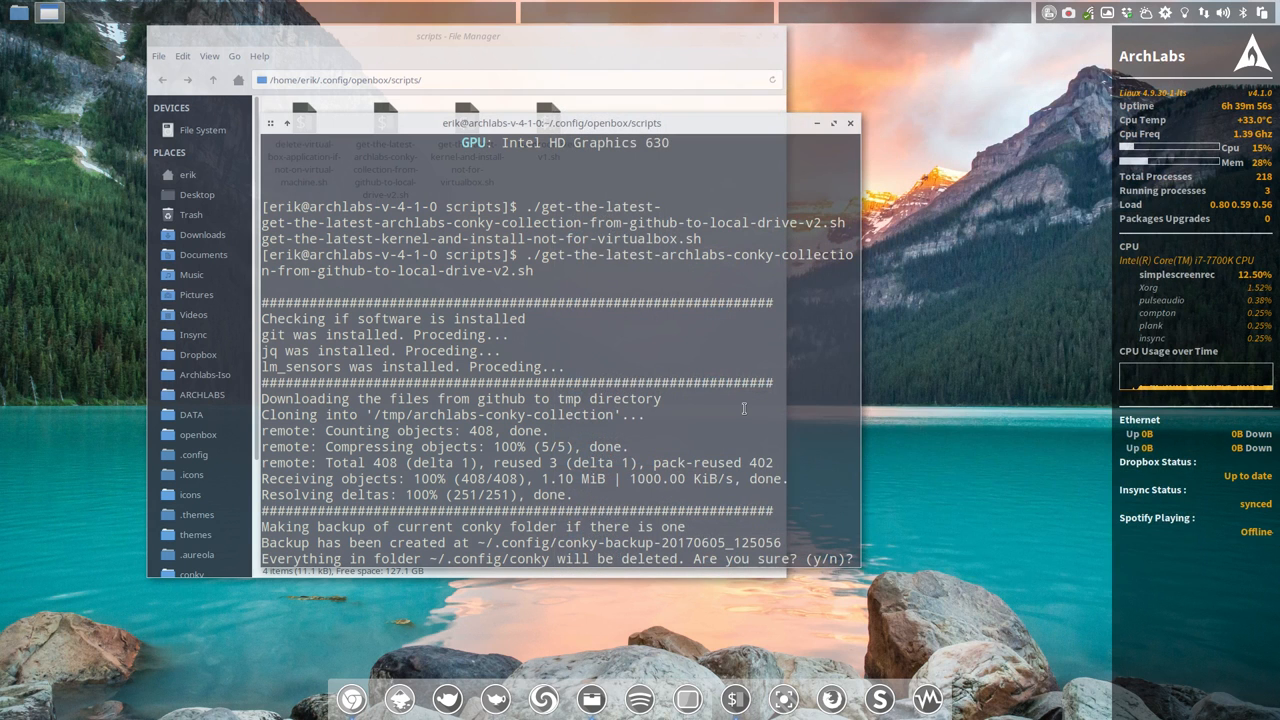
{"action": "type", "text": "y"}
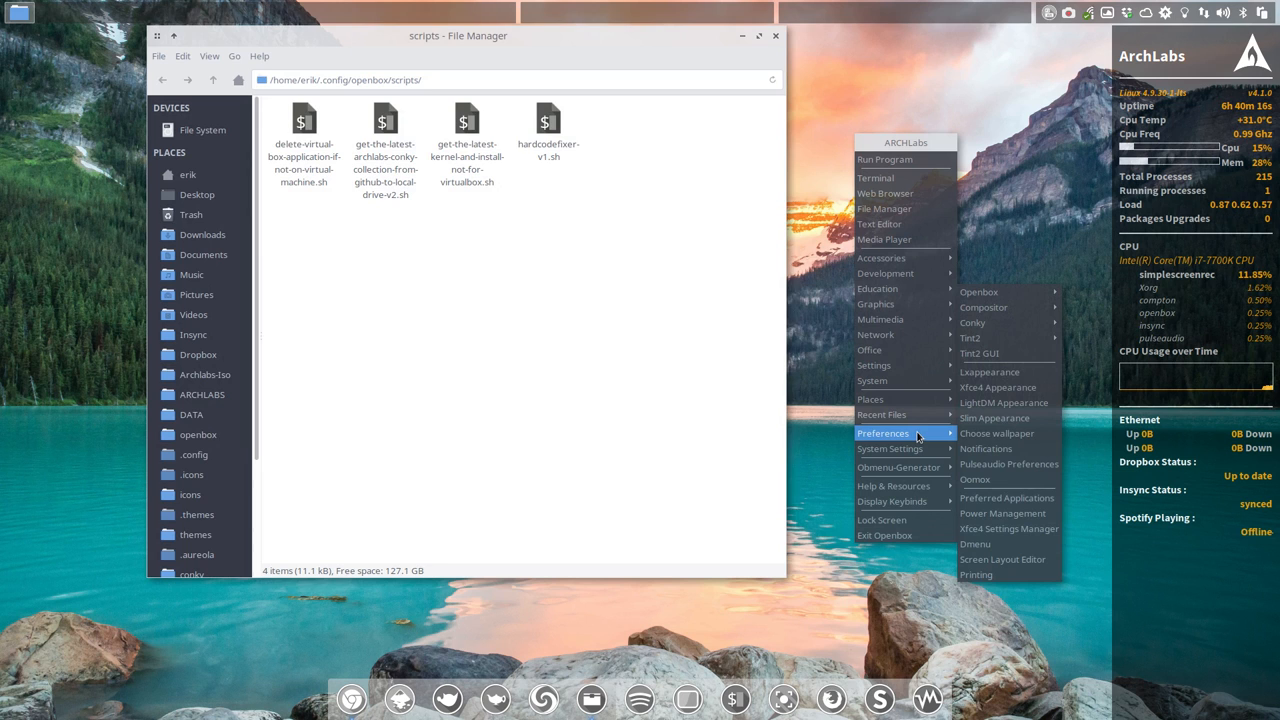
Step: Go up to ~/.config/openbox in Thunar and select menu.xml and menu-ocr.xml in turn
{"action": "left_click", "coordinate": [836, 430]}
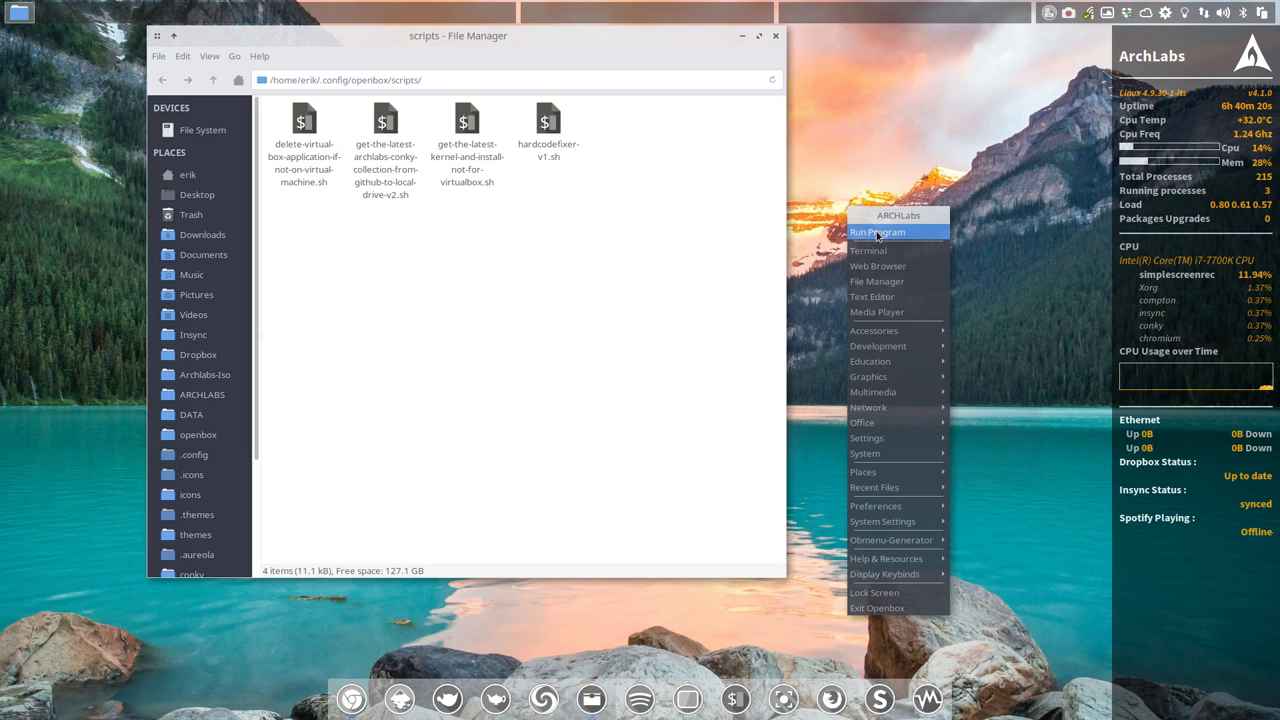
{"action": "mouse_move", "coordinate": [884, 608]}
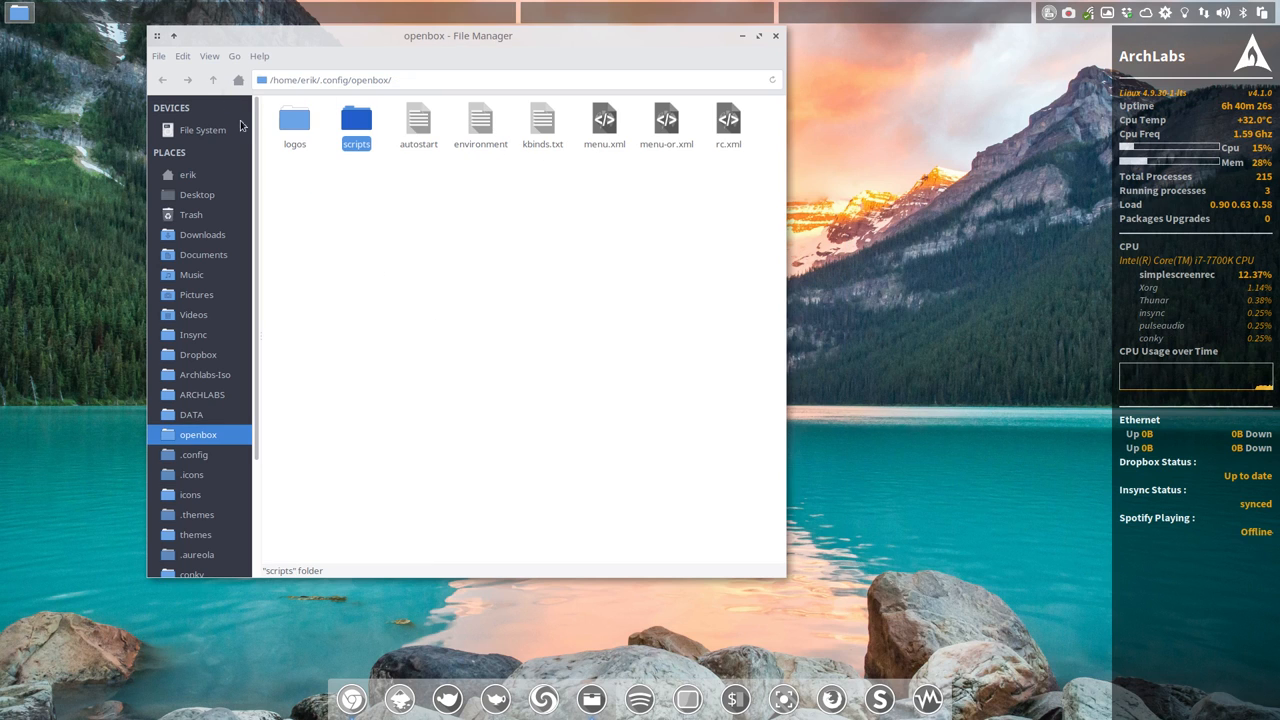
{"action": "left_click", "coordinate": [550, 206]}
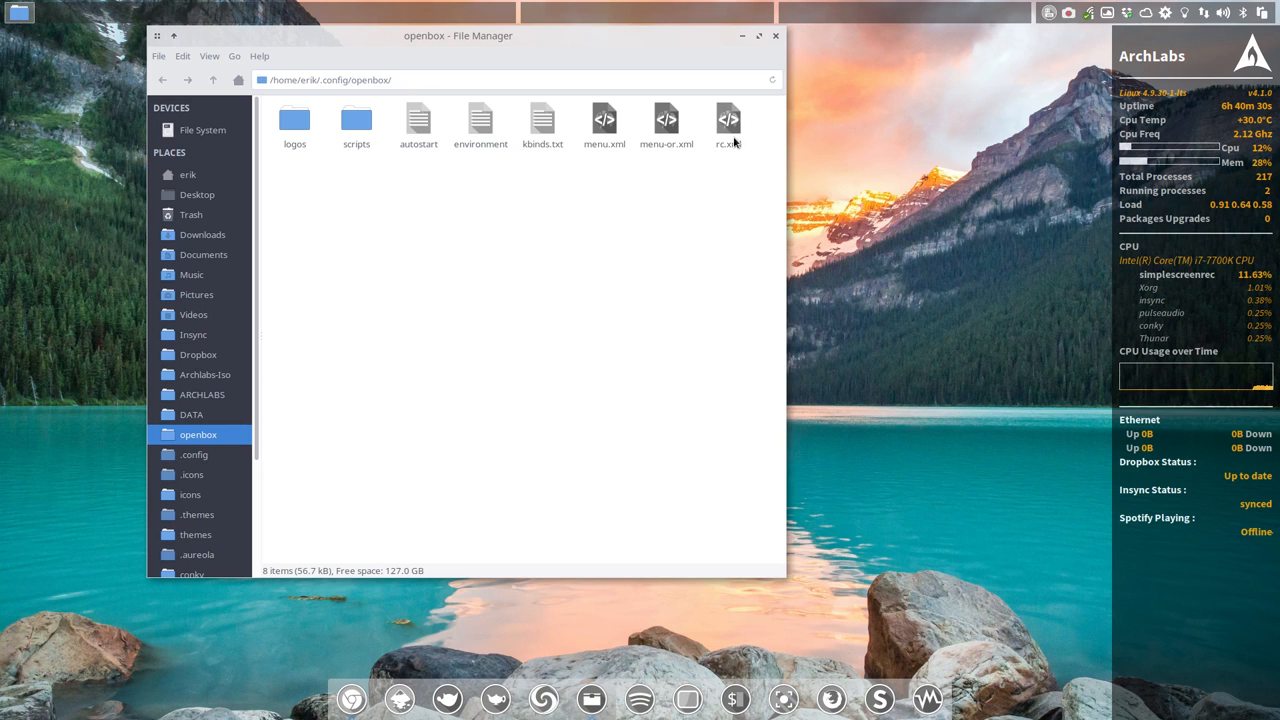
{"action": "left_click", "coordinate": [604, 120]}
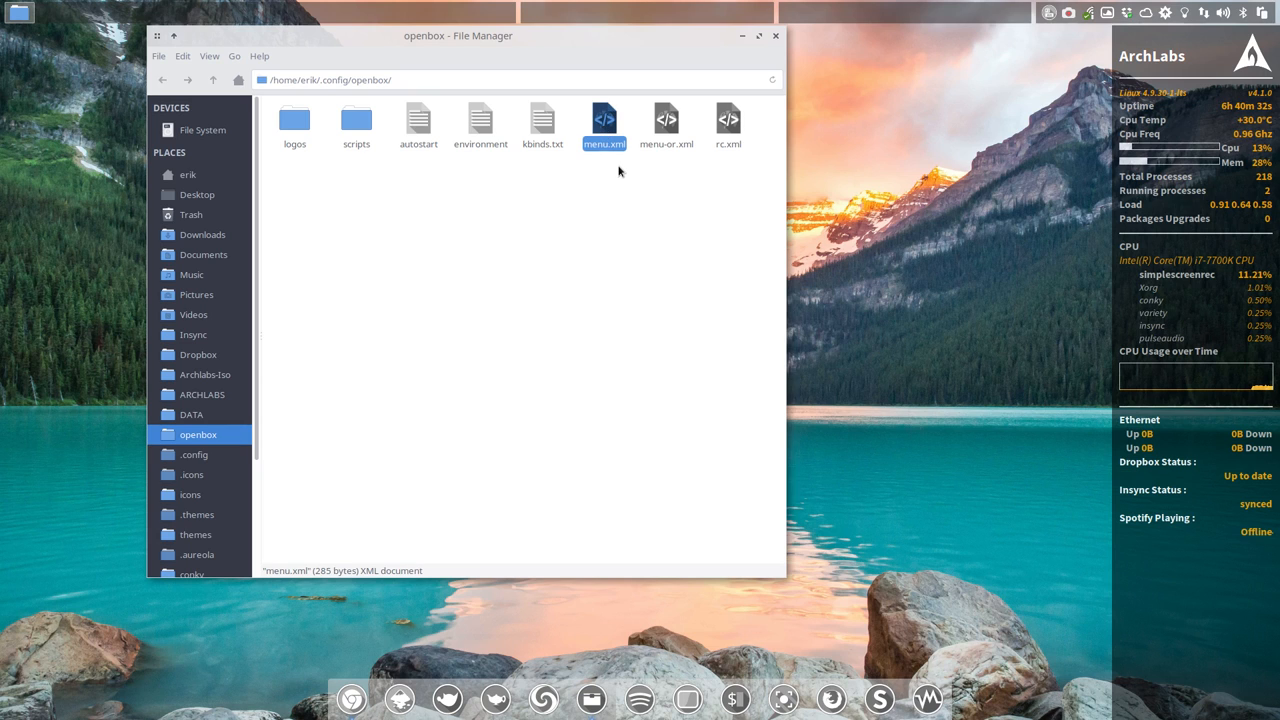
{"action": "left_click", "coordinate": [666, 120]}
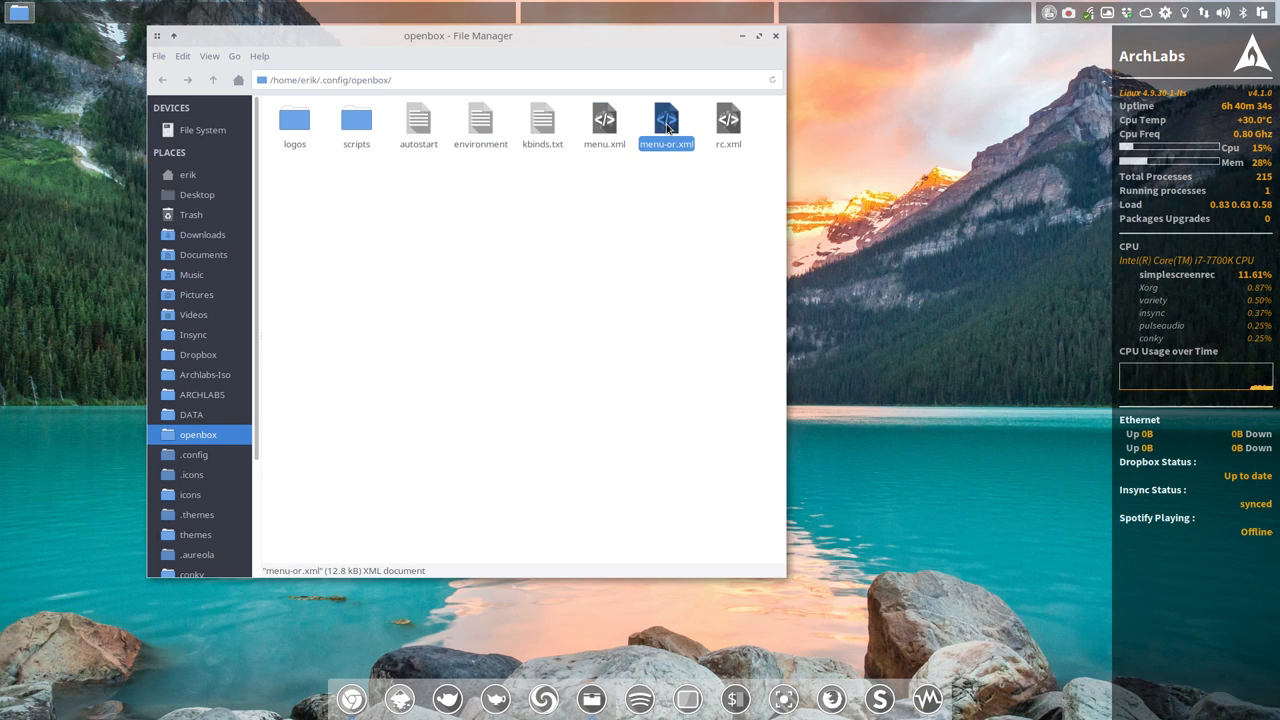
{"action": "left_click", "coordinate": [604, 120]}
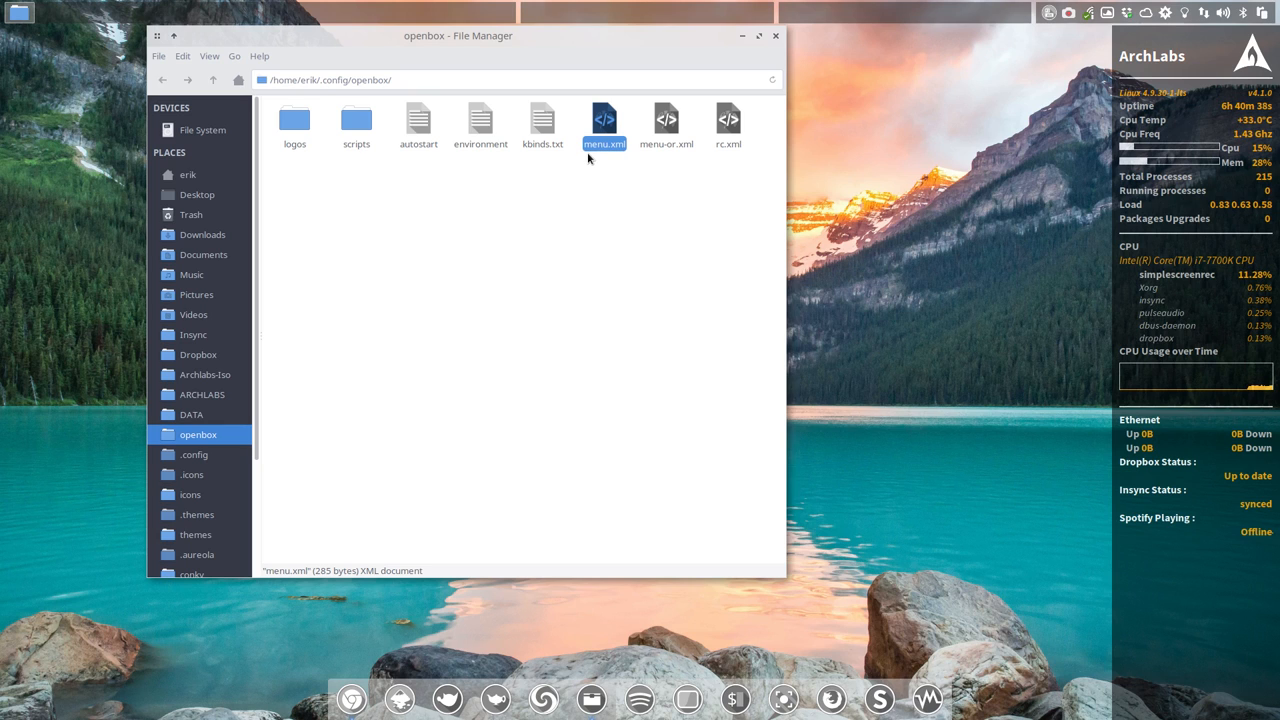
{"action": "mouse_move", "coordinate": [616, 180]}
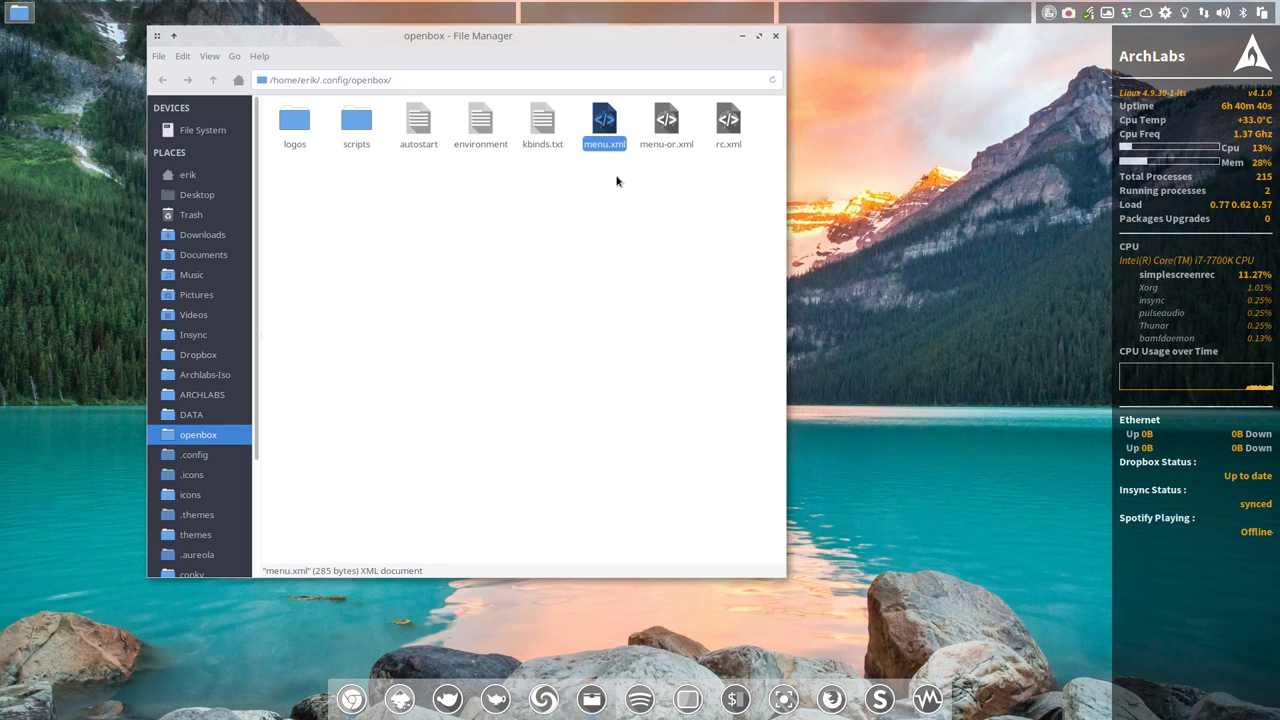
{"action": "left_click", "coordinate": [616, 180]}
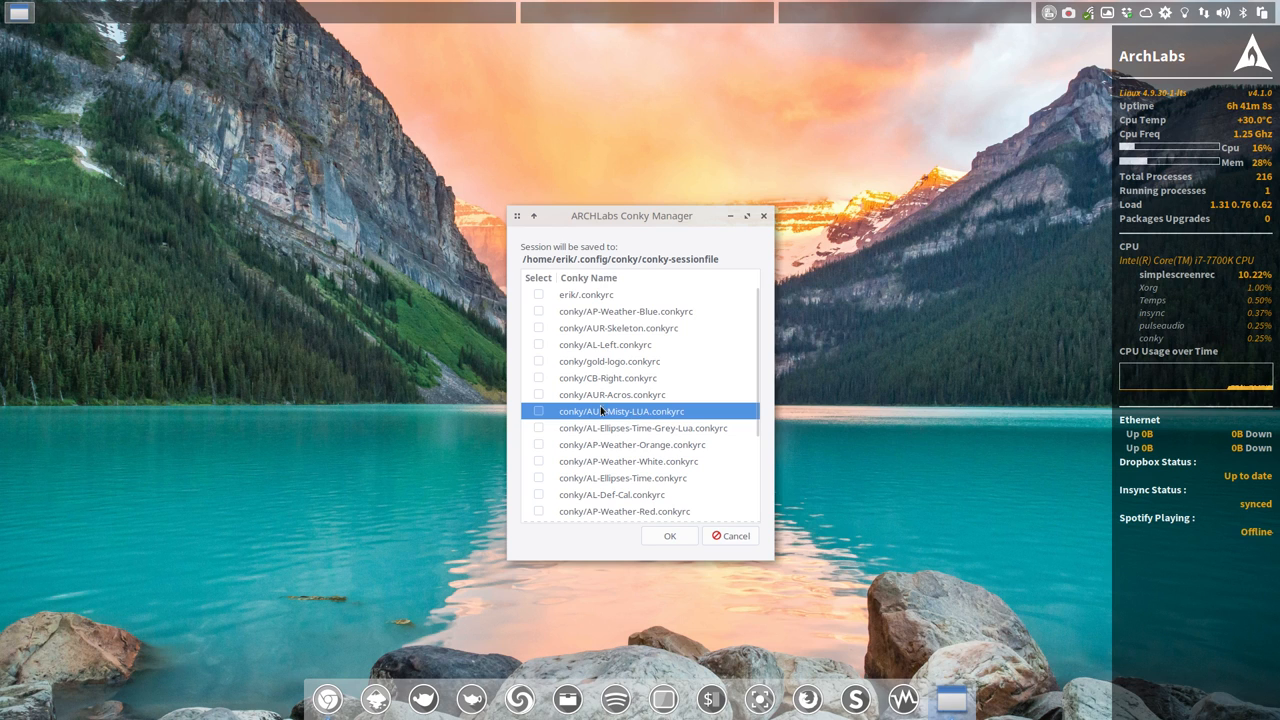
Step: Tick AUR-Misty-LUA.conkyrc in Conky Manager and apply it with OK
{"action": "left_click", "coordinate": [538, 412]}
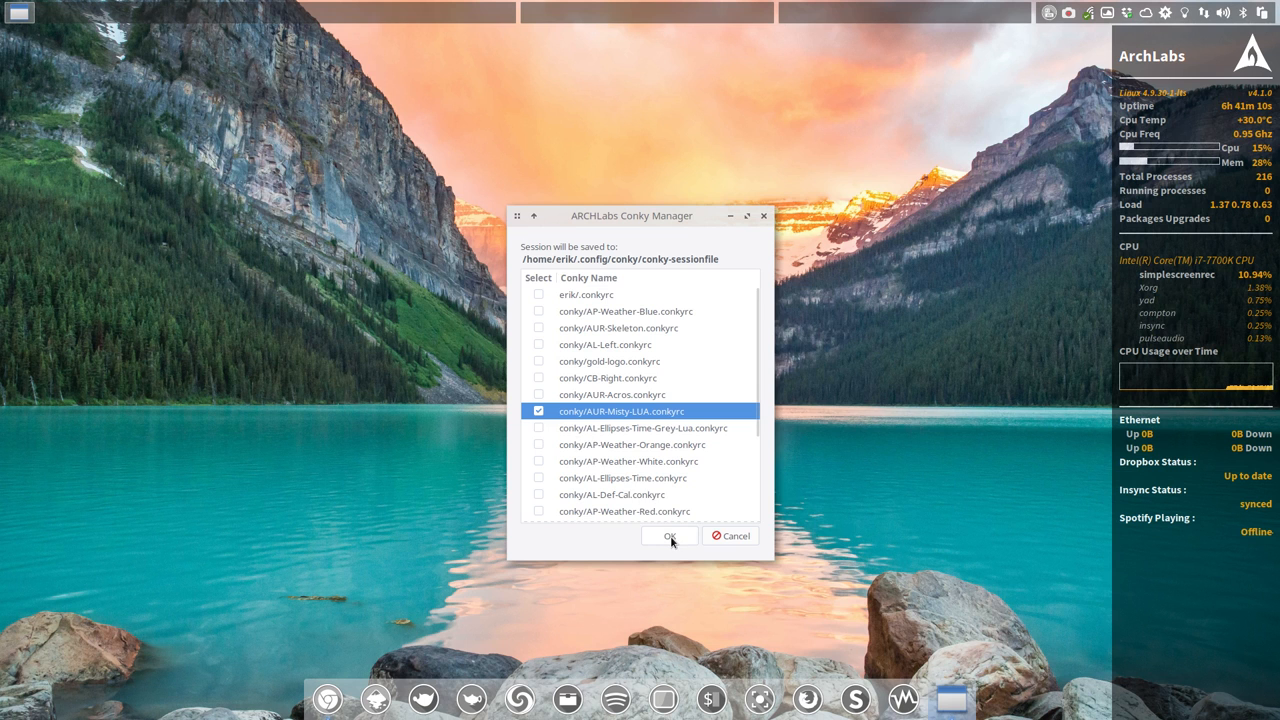
{"action": "left_click", "coordinate": [668, 536]}
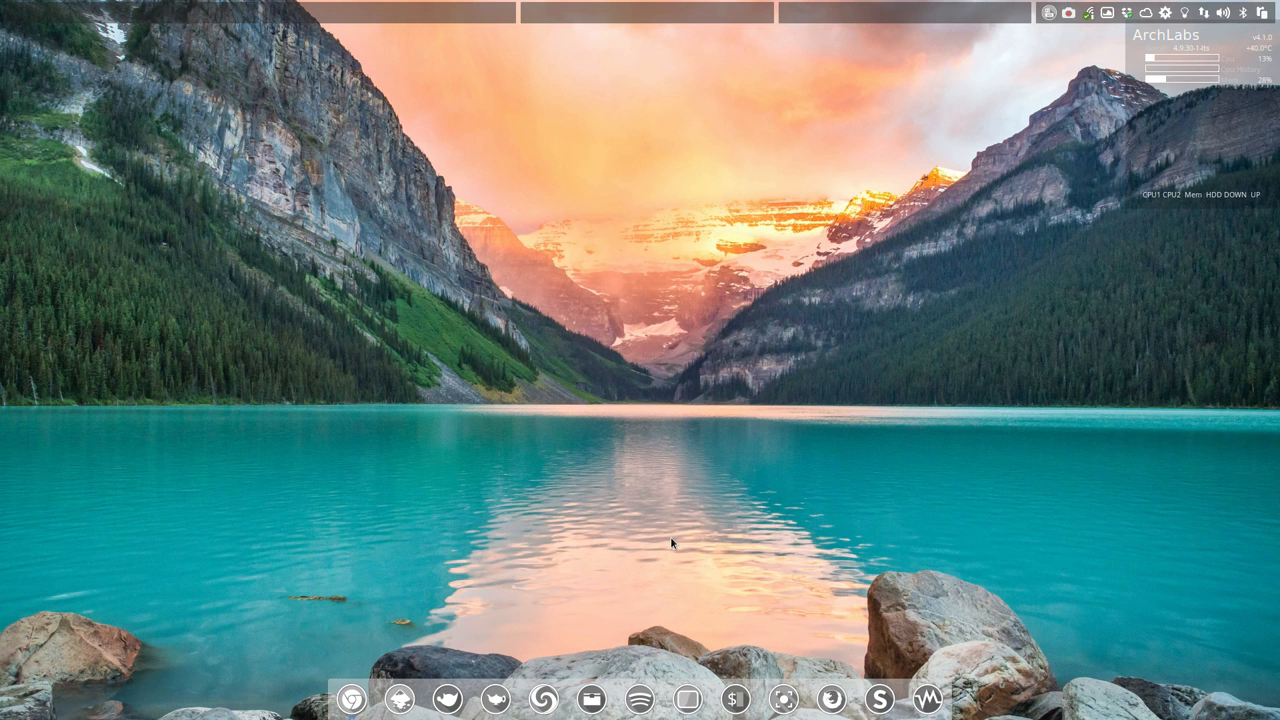
{"action": "mouse_move", "coordinate": [1170, 104]}
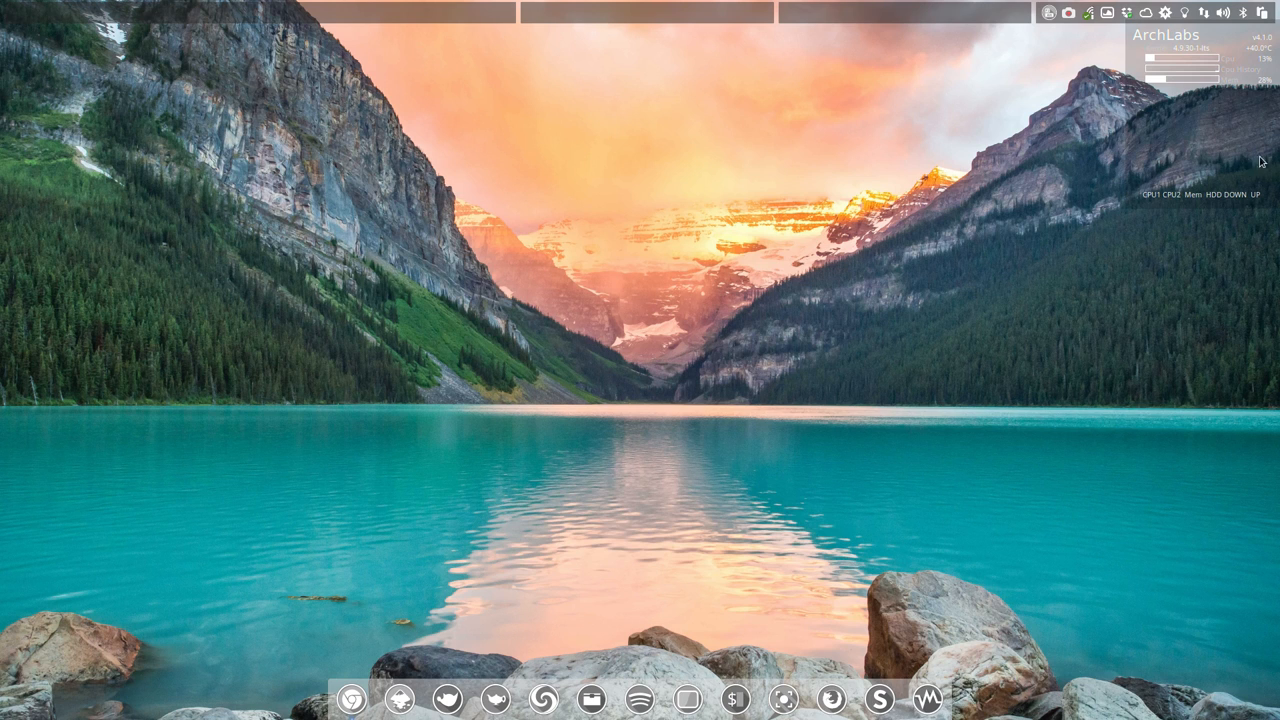
{"action": "mouse_move", "coordinate": [1248, 176]}
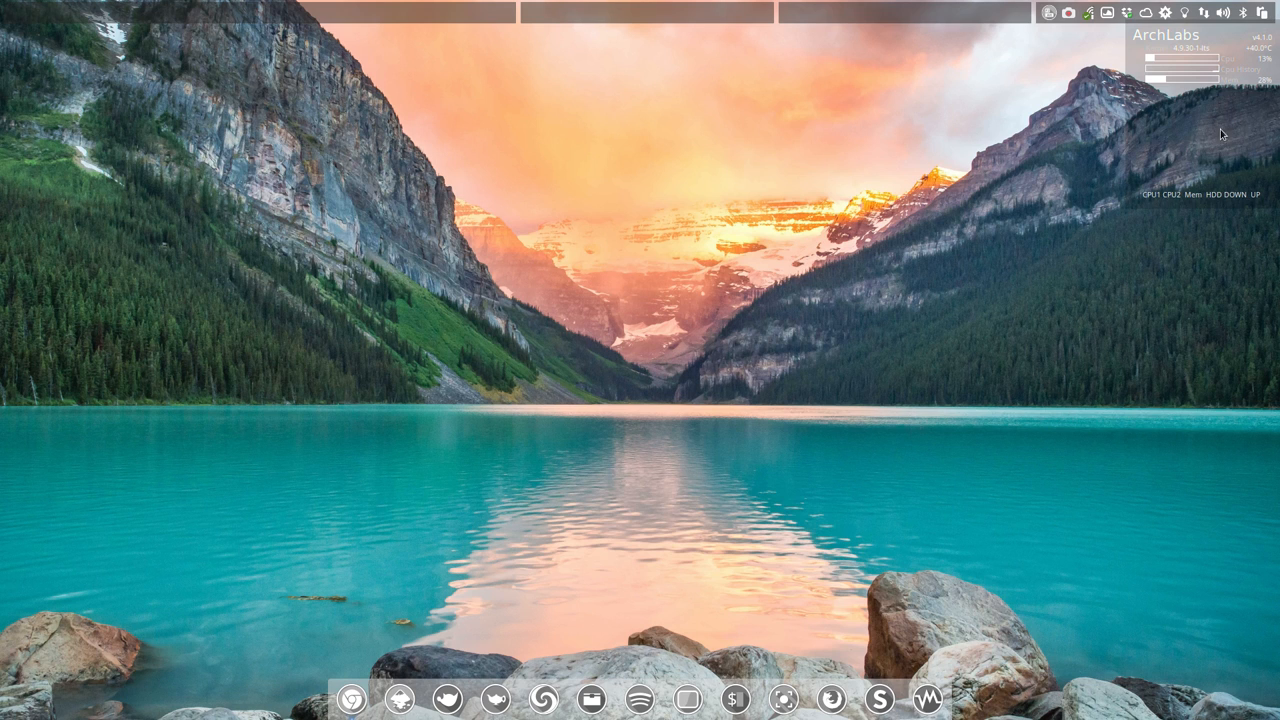
{"action": "mouse_move", "coordinate": [612, 248]}
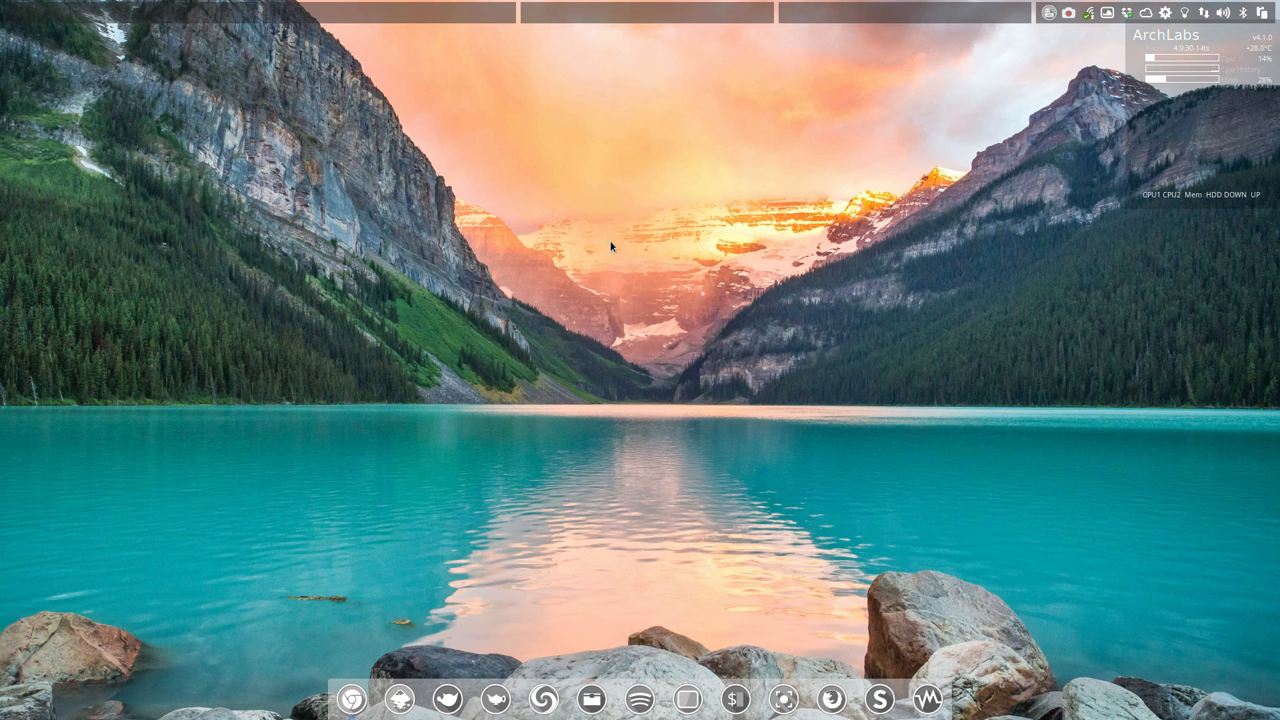
Step: Bring up the desktop root menu to reach Preferences > Conky > Edit Conkys > Running Conkys
{"action": "right_click", "coordinate": [610, 248]}
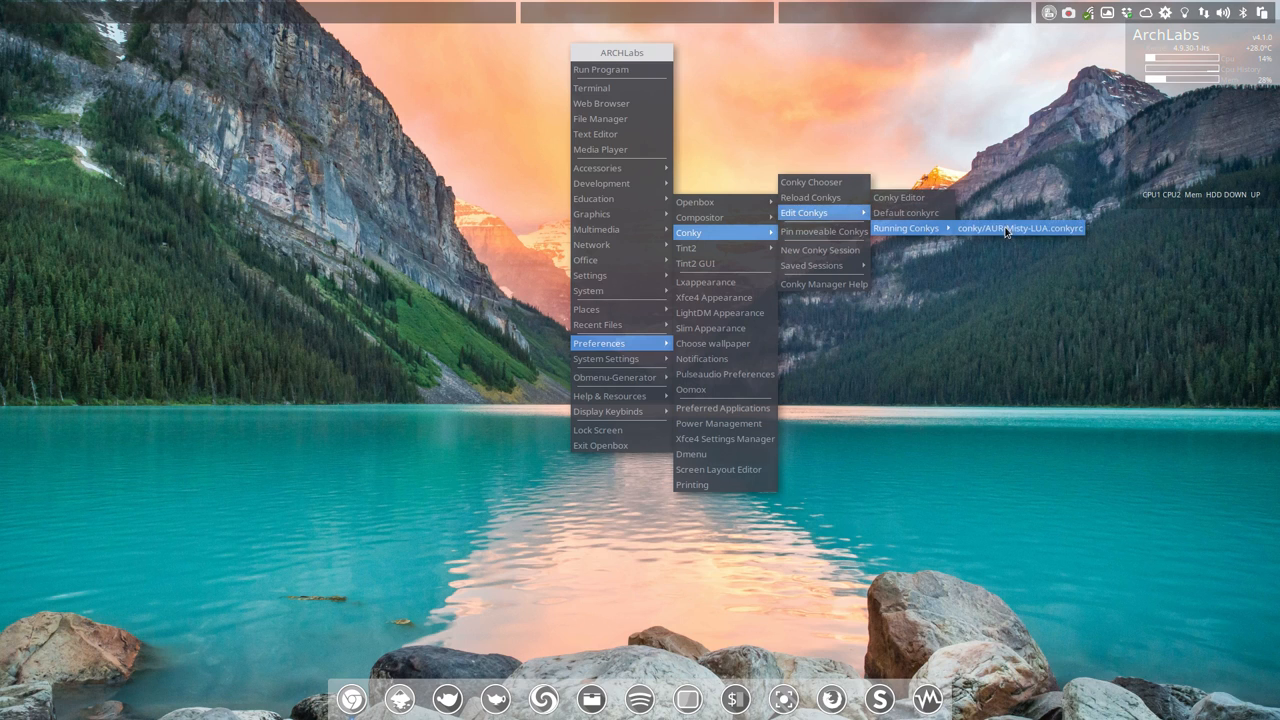
Step: Load the running AUR-Misty-LUA.conkyrc into Geany and review its header comment about needing a Lua-enabled conky
{"action": "left_click", "coordinate": [1020, 228]}
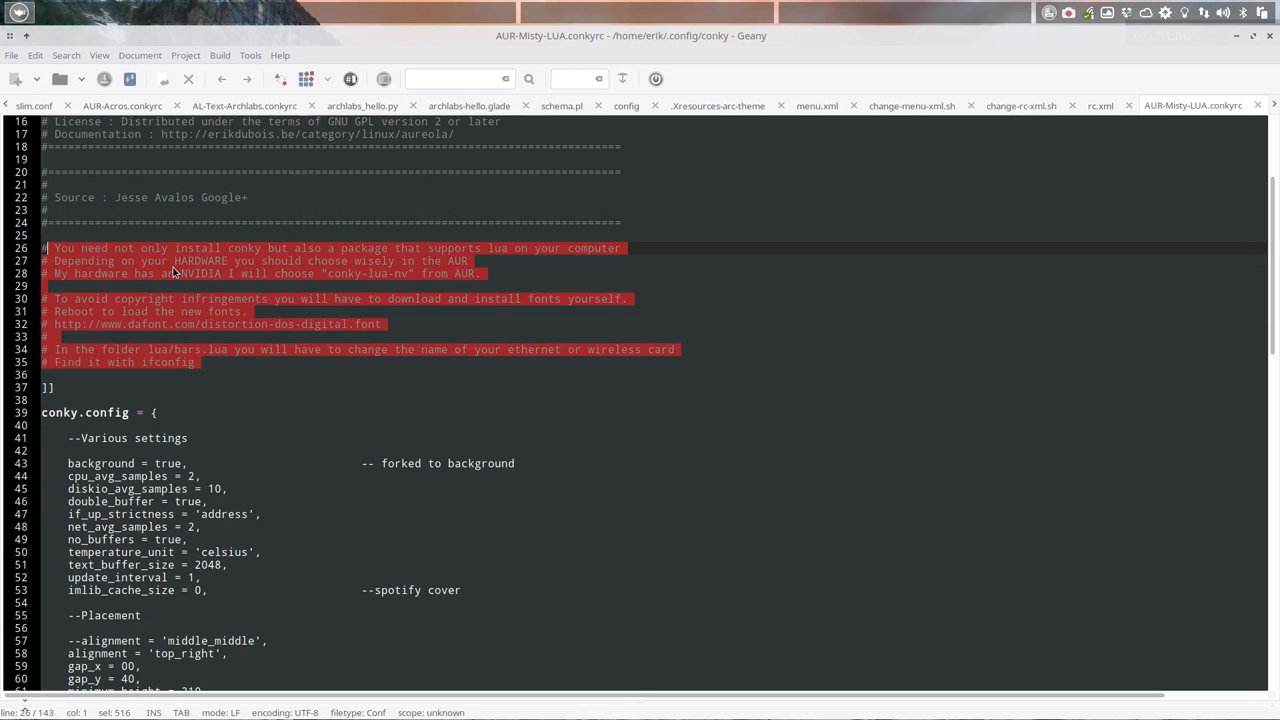
{"action": "scroll", "scroll_direction": "up", "scroll_amount": 3}
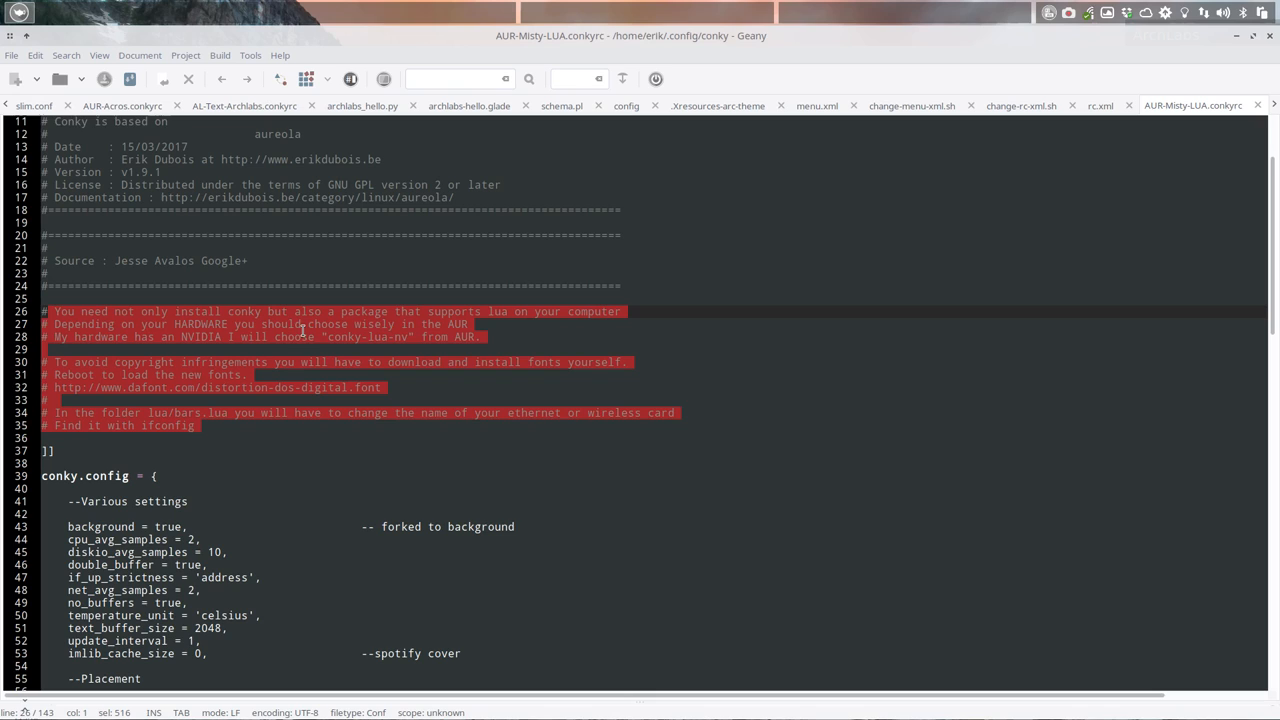
{"action": "mouse_move", "coordinate": [300, 374]}
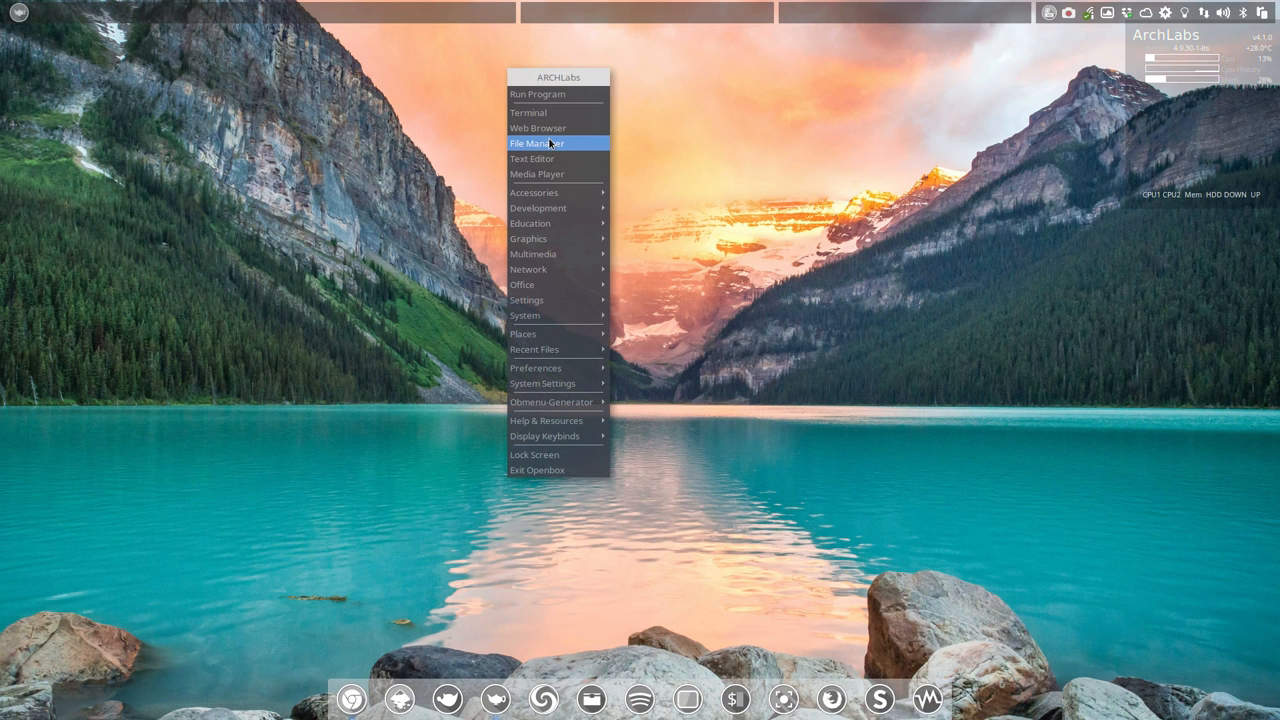
Step: Run 'packer conky lua' in a new terminal to search the AUR for Lua-enabled conky packages
{"action": "left_click", "coordinate": [528, 112]}
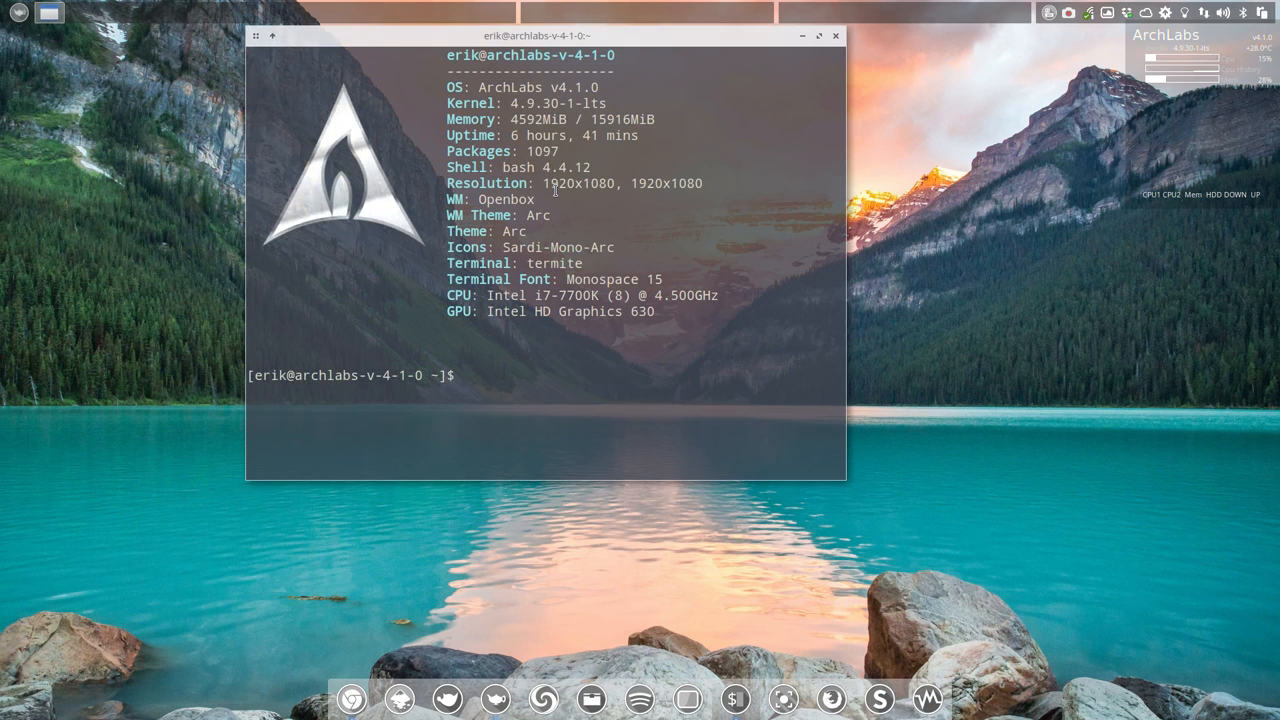
{"action": "type", "text": "packer"}
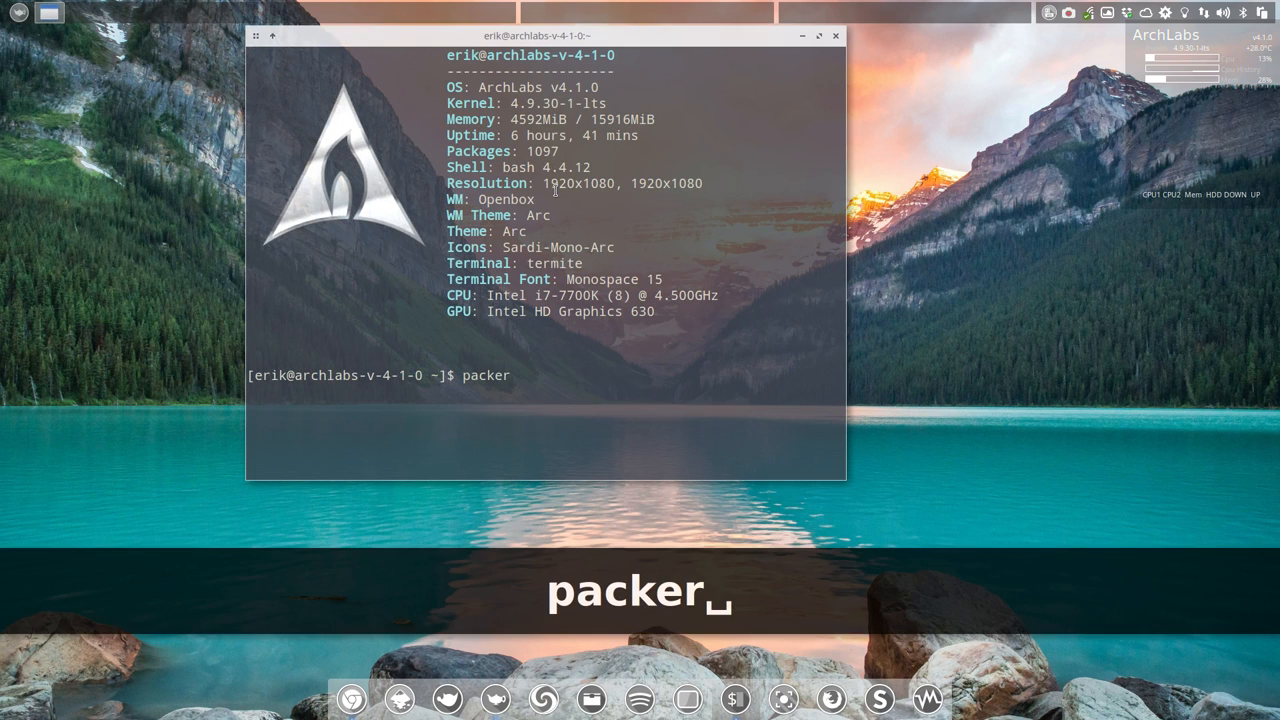
{"action": "type", "text": "conky"}
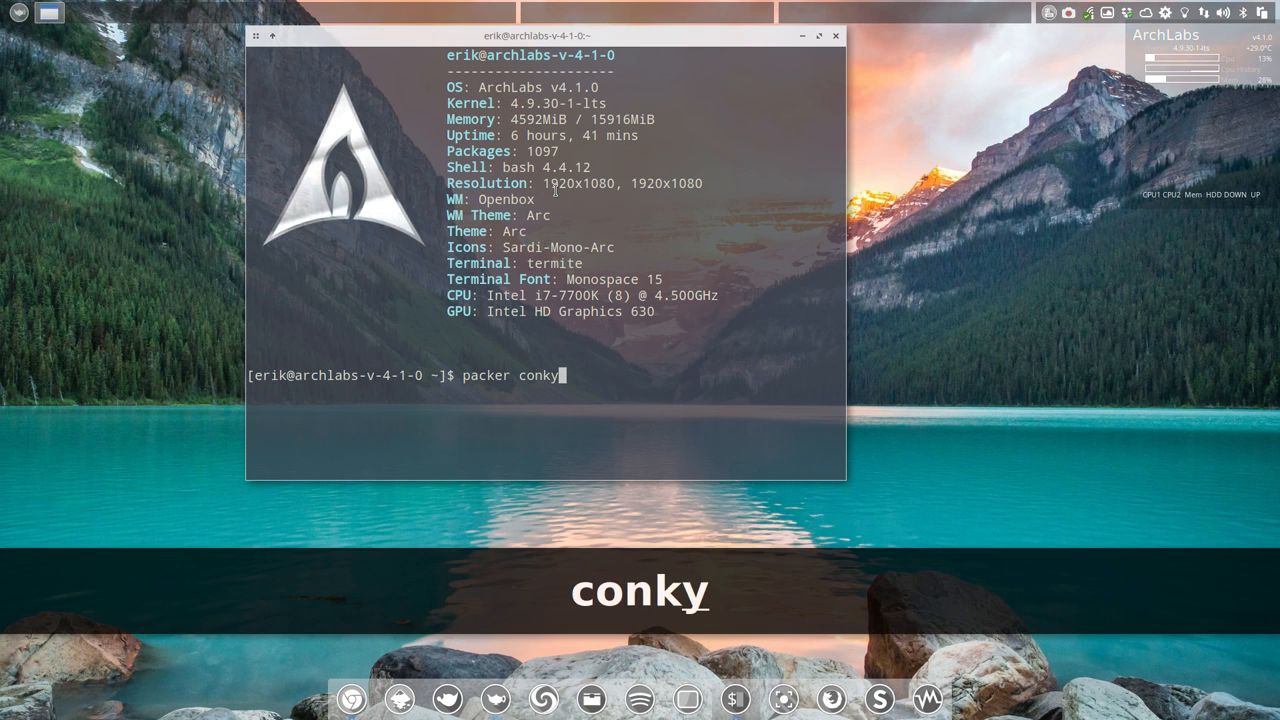
{"action": "type", "text": "lua"}
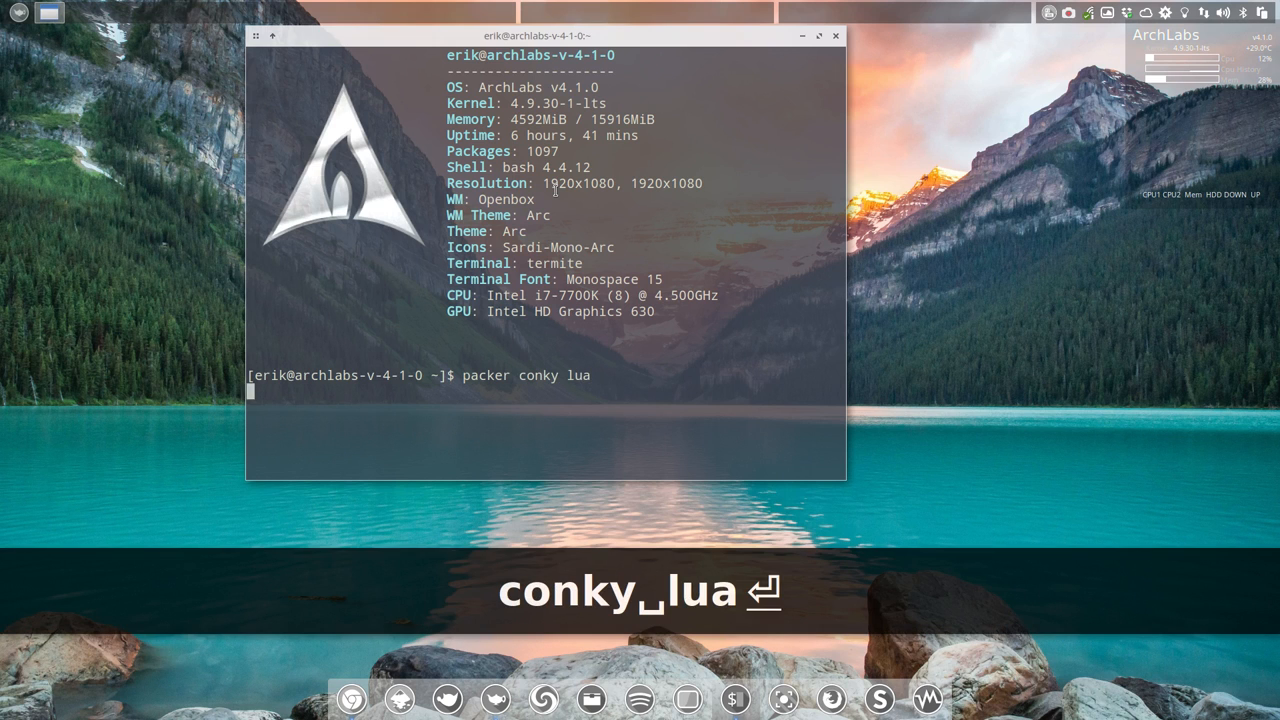
{"action": "key", "text": "Return"}
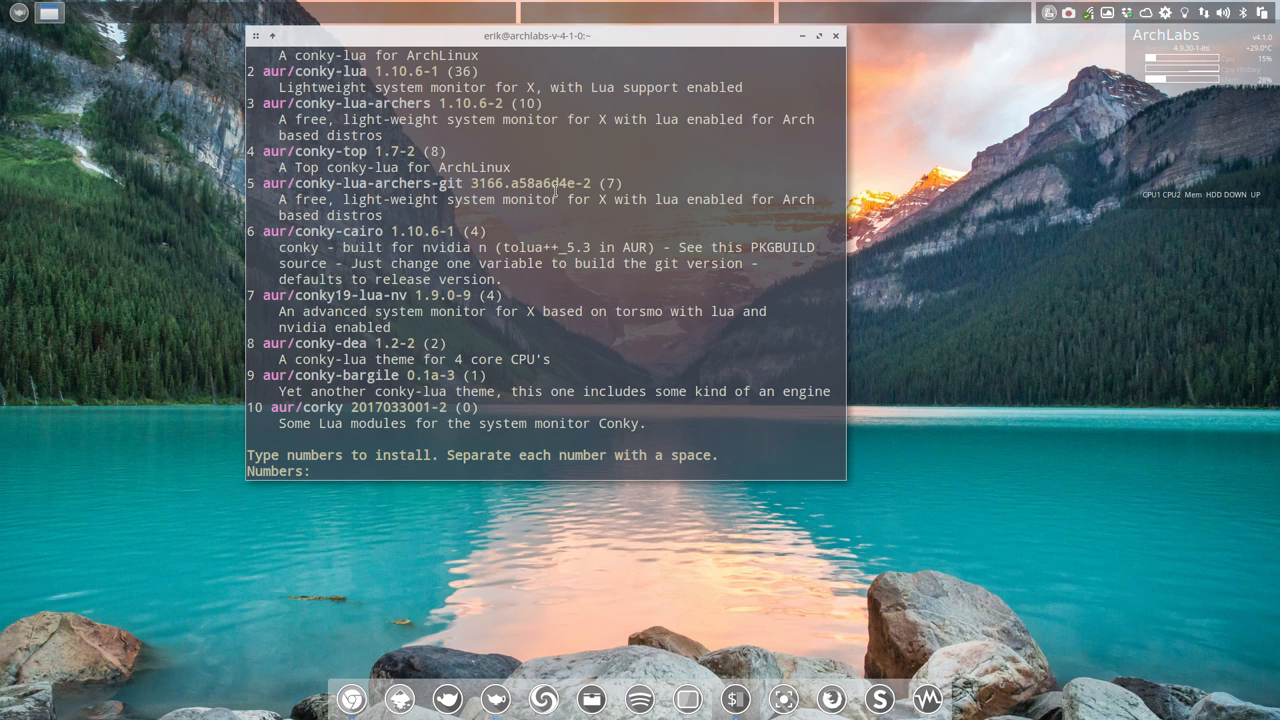
Step: Look through the search results and pick out conky-lua-nv, listed as option 0
{"action": "scroll", "scroll_direction": "up", "scroll_amount": 3}
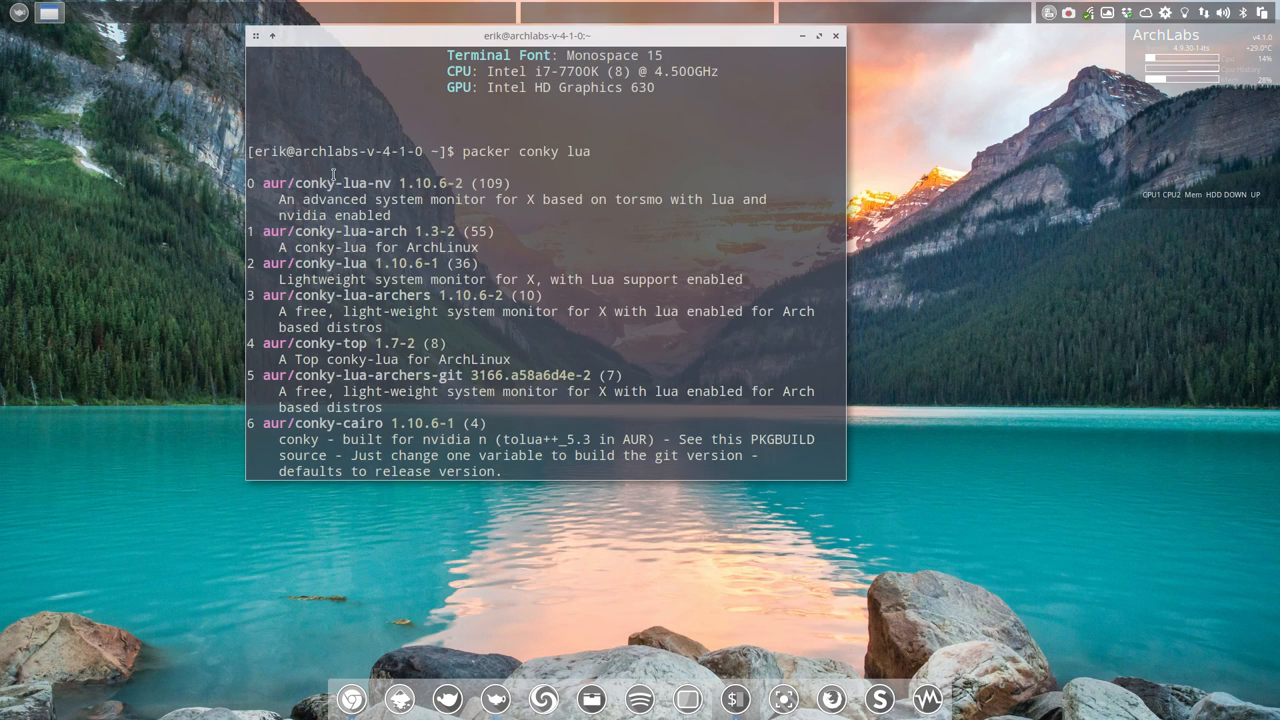
{"action": "mouse_move", "coordinate": [516, 184]}
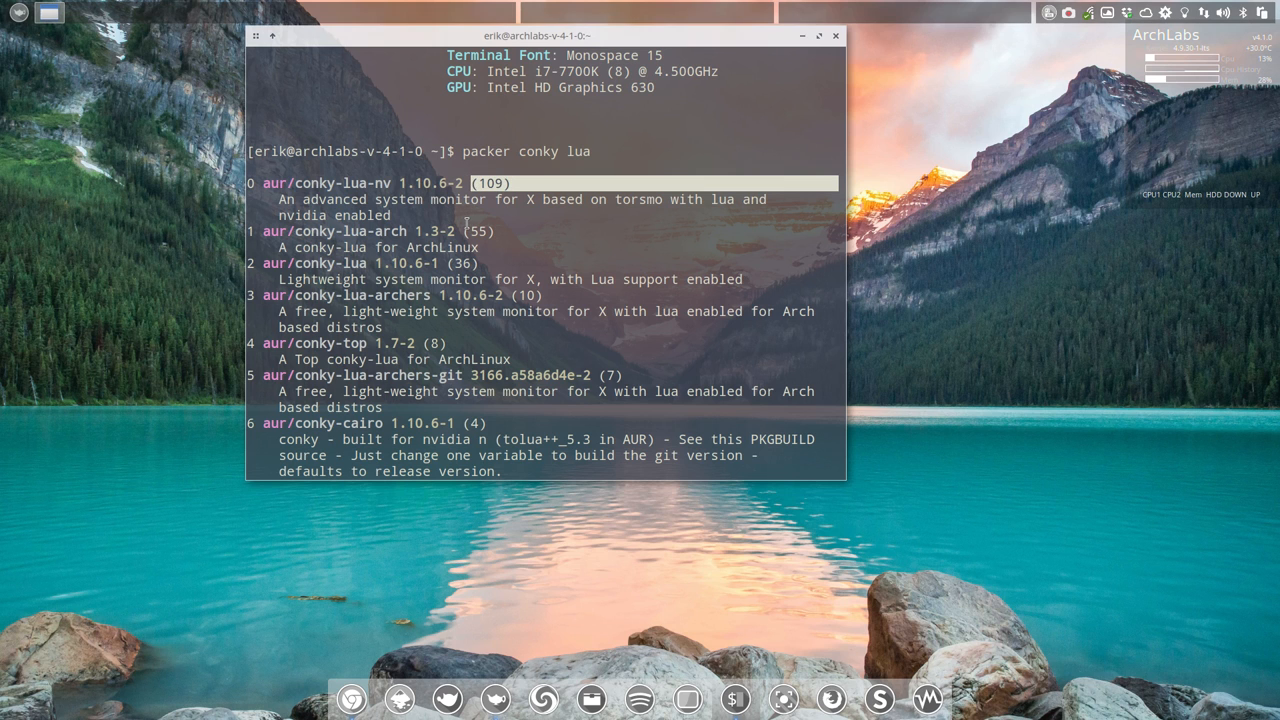
{"action": "scroll", "scroll_direction": "down", "scroll_amount": 3}
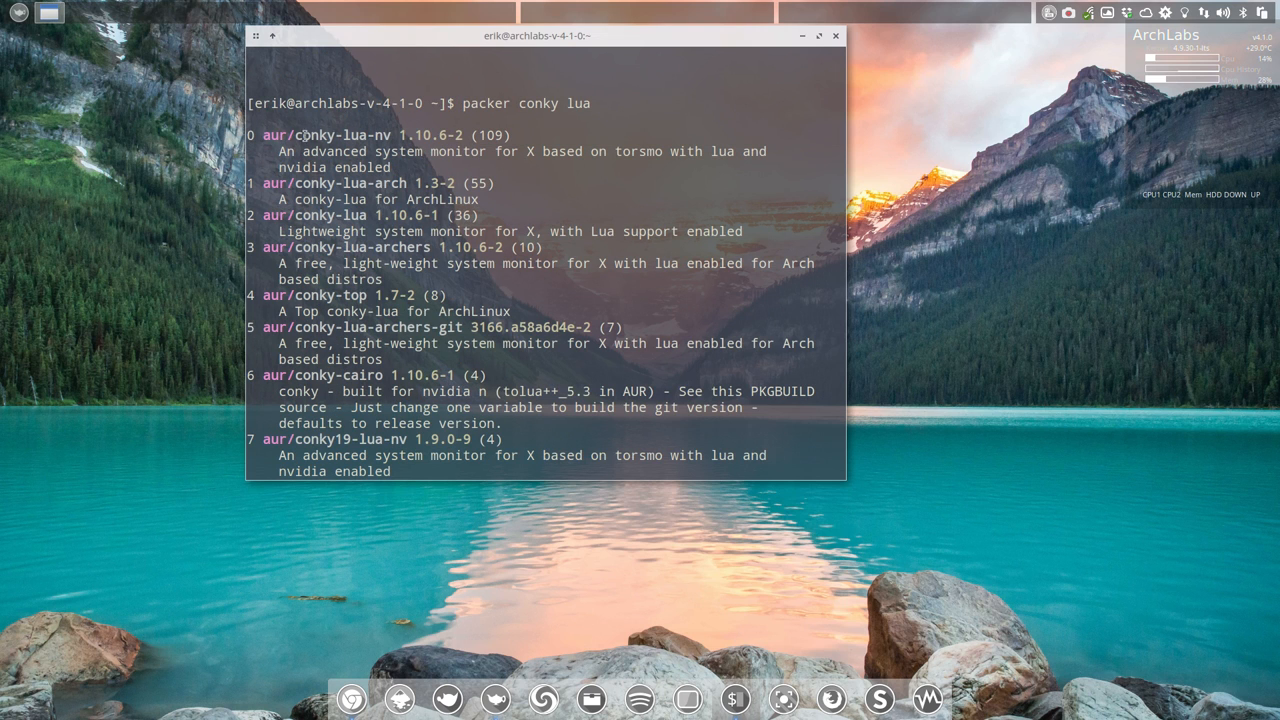
{"action": "double_click", "coordinate": [340, 136]}
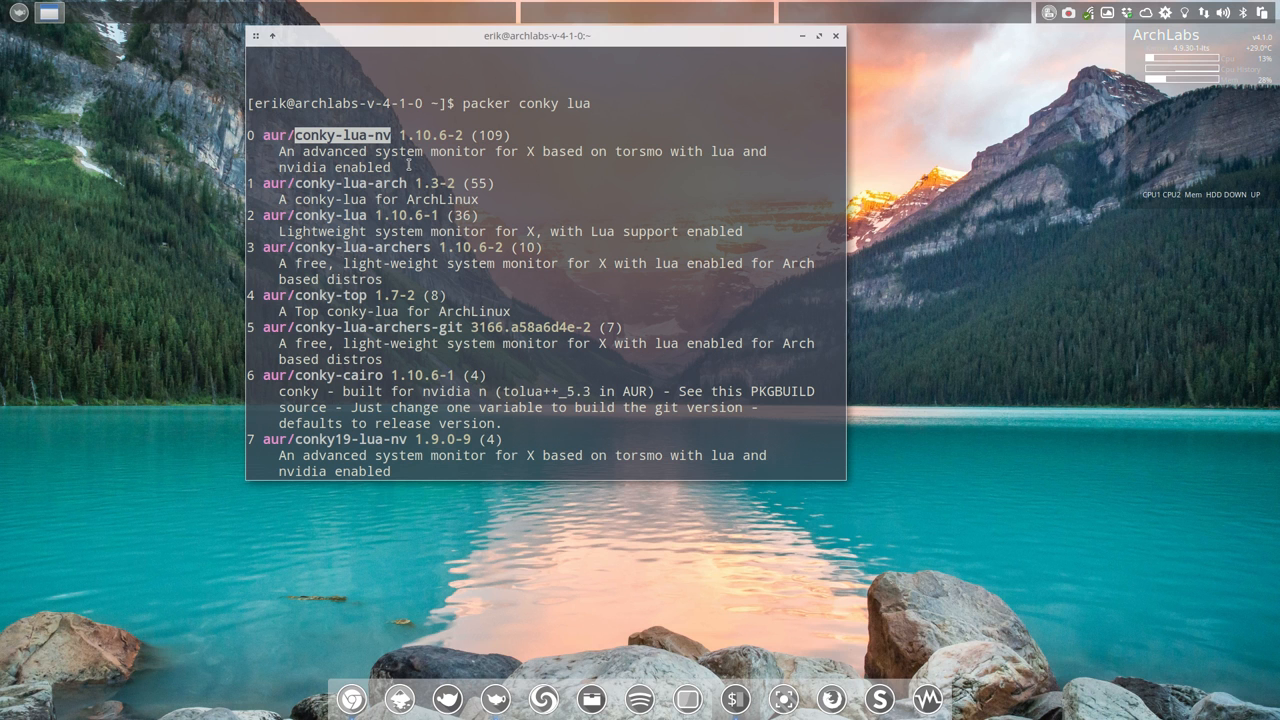
{"action": "key", "text": "Return"}
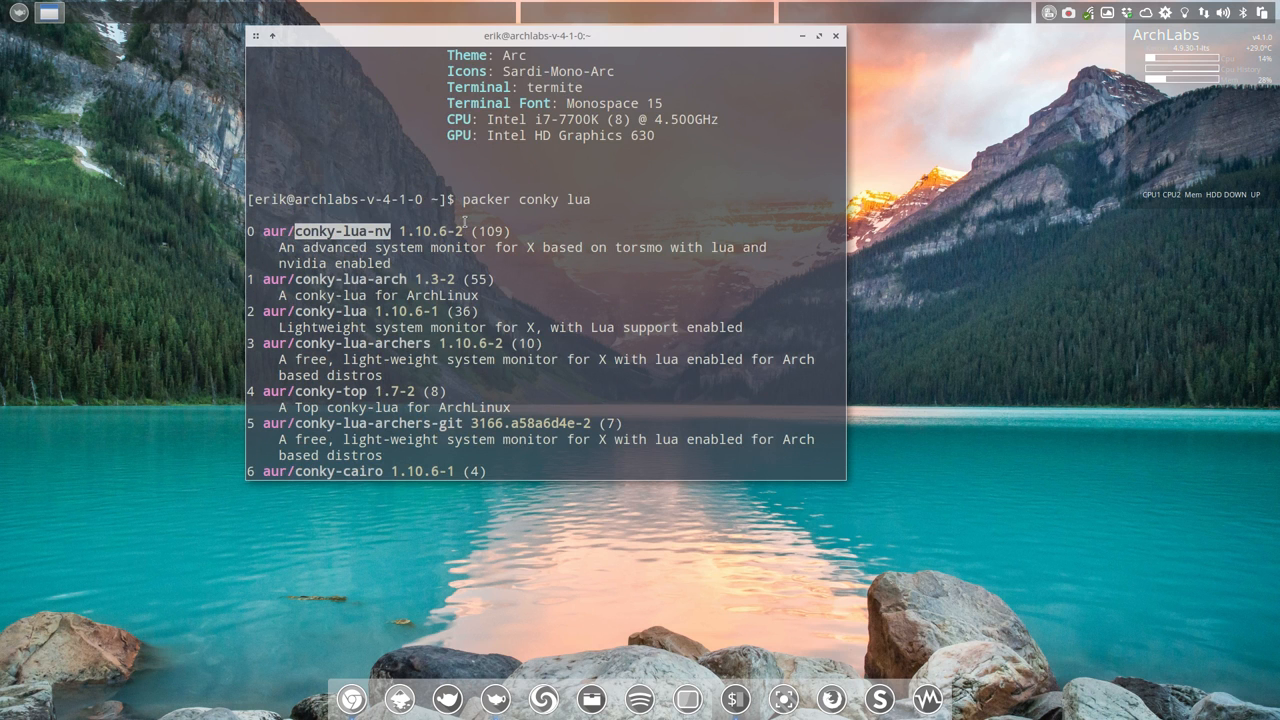
Step: Answer 0 at the Numbers prompt to start installing conky-lua-nv and its build dependencies
{"action": "type", "text": "0"}
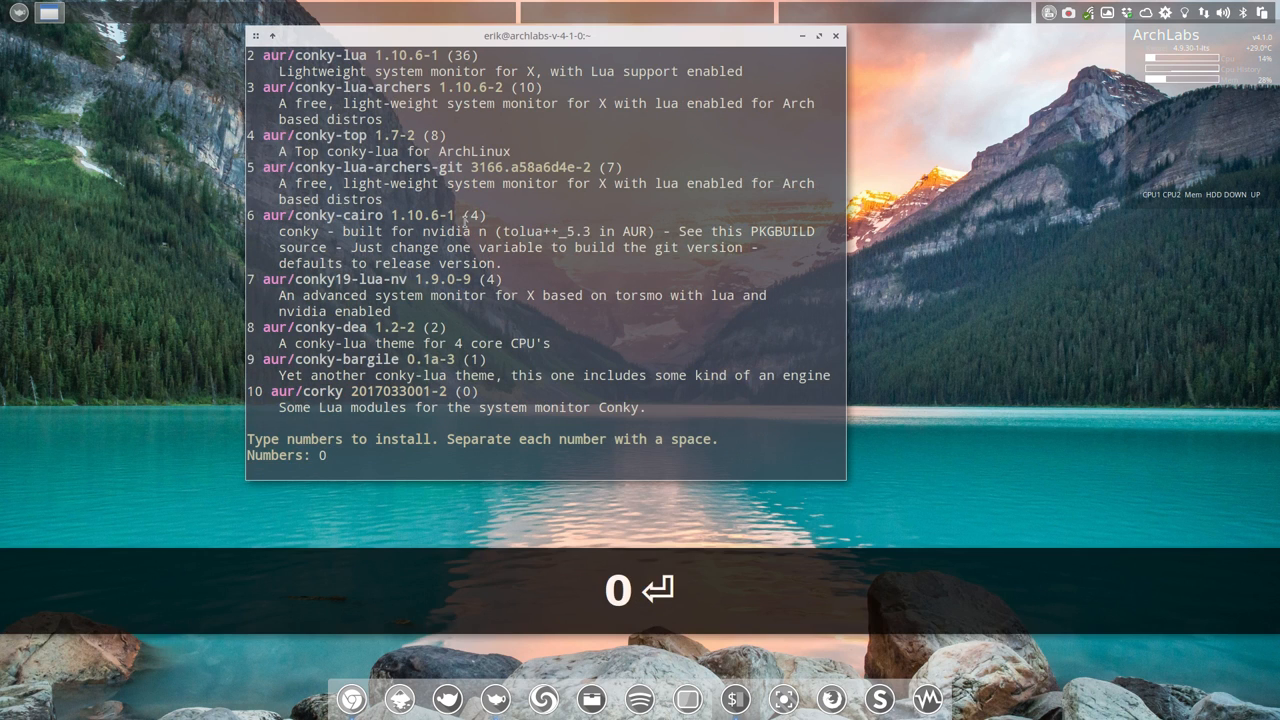
{"action": "key", "text": "Return"}
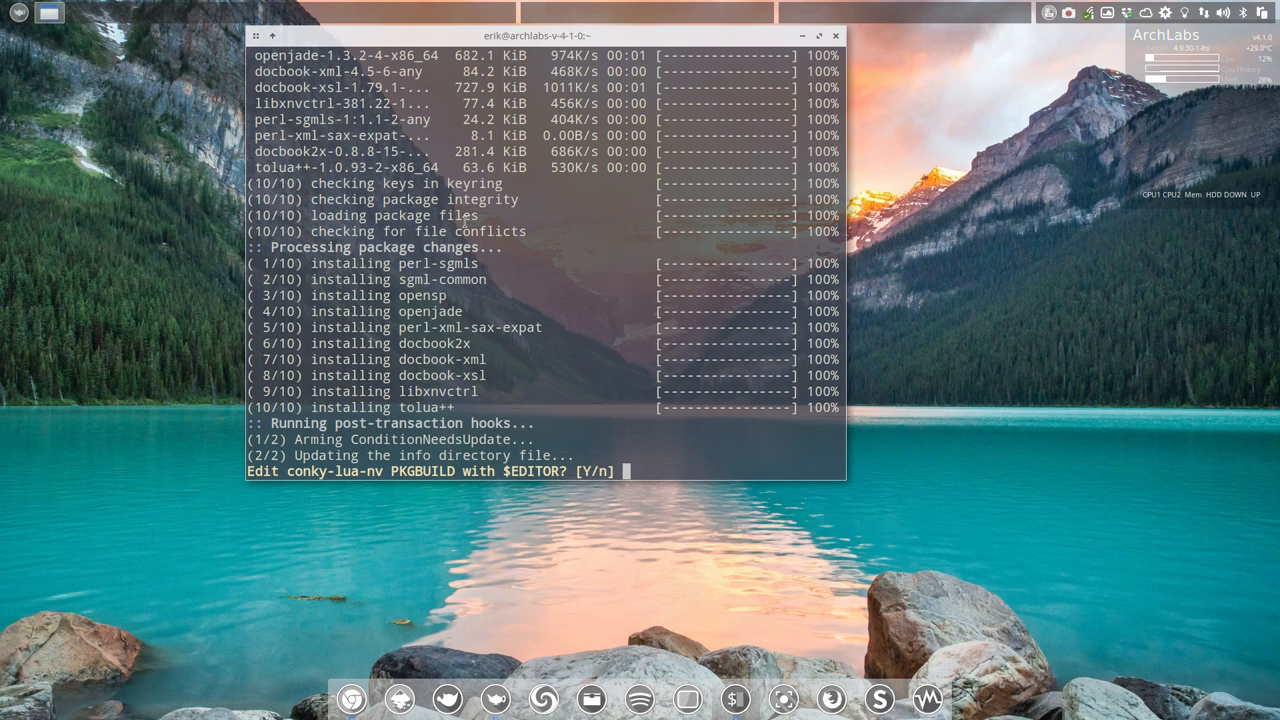
Step: Decline editing the PKGBUILD, agree to remove the conflicting conky package and finish installing conky-lua-nv 1.10.6-2
{"action": "type", "text": "n"}
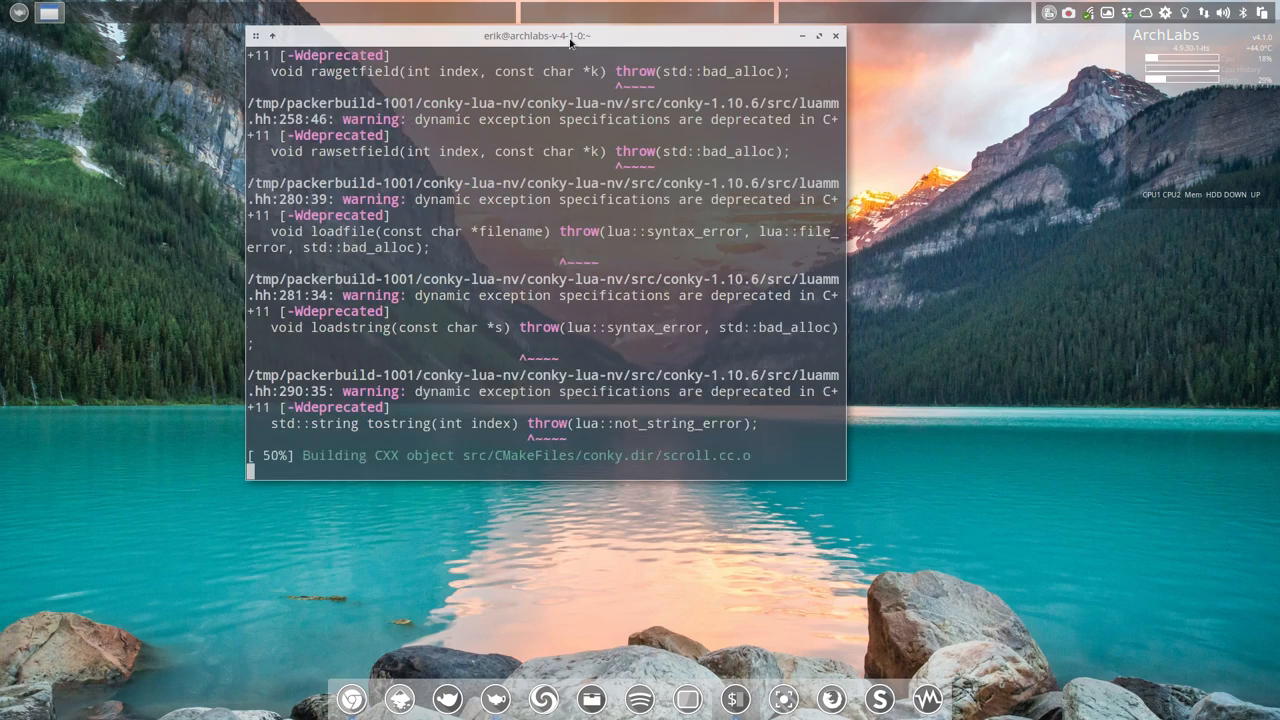
{"action": "left_click_drag", "start_coordinate": [536, 36], "coordinate": [420, 116]}
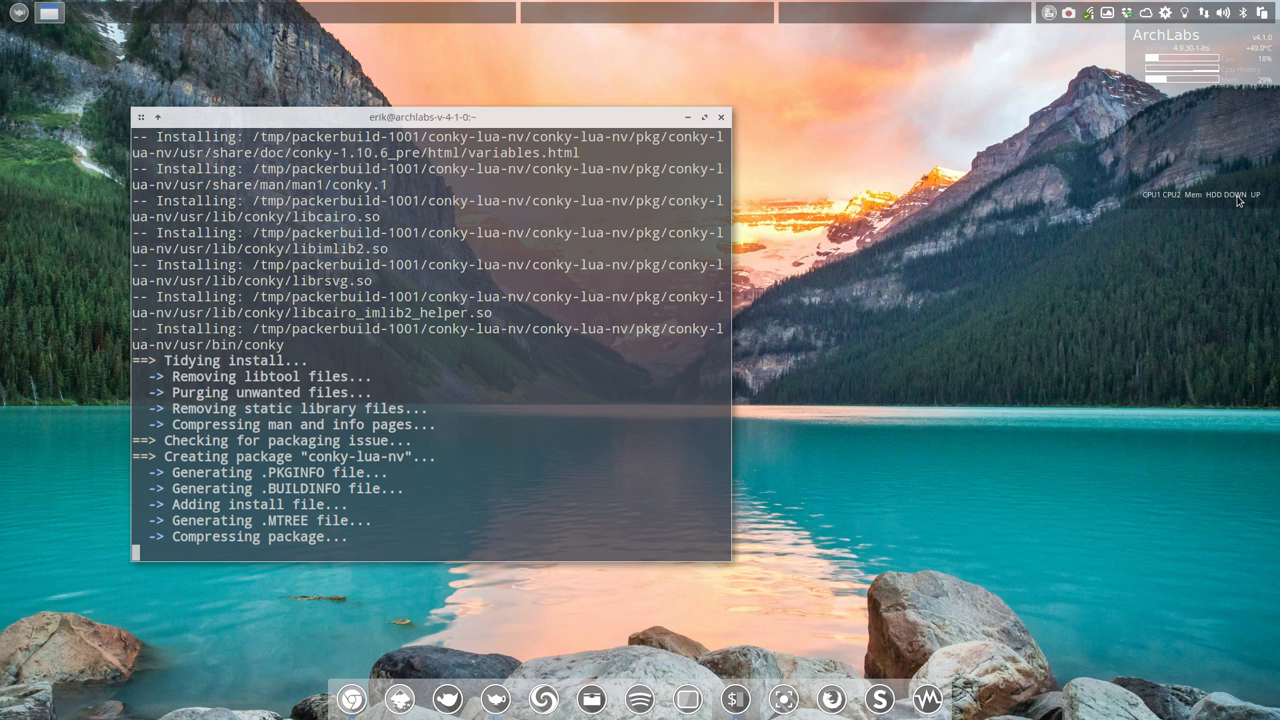
{"action": "scroll", "scroll_direction": "down", "scroll_amount": 3}
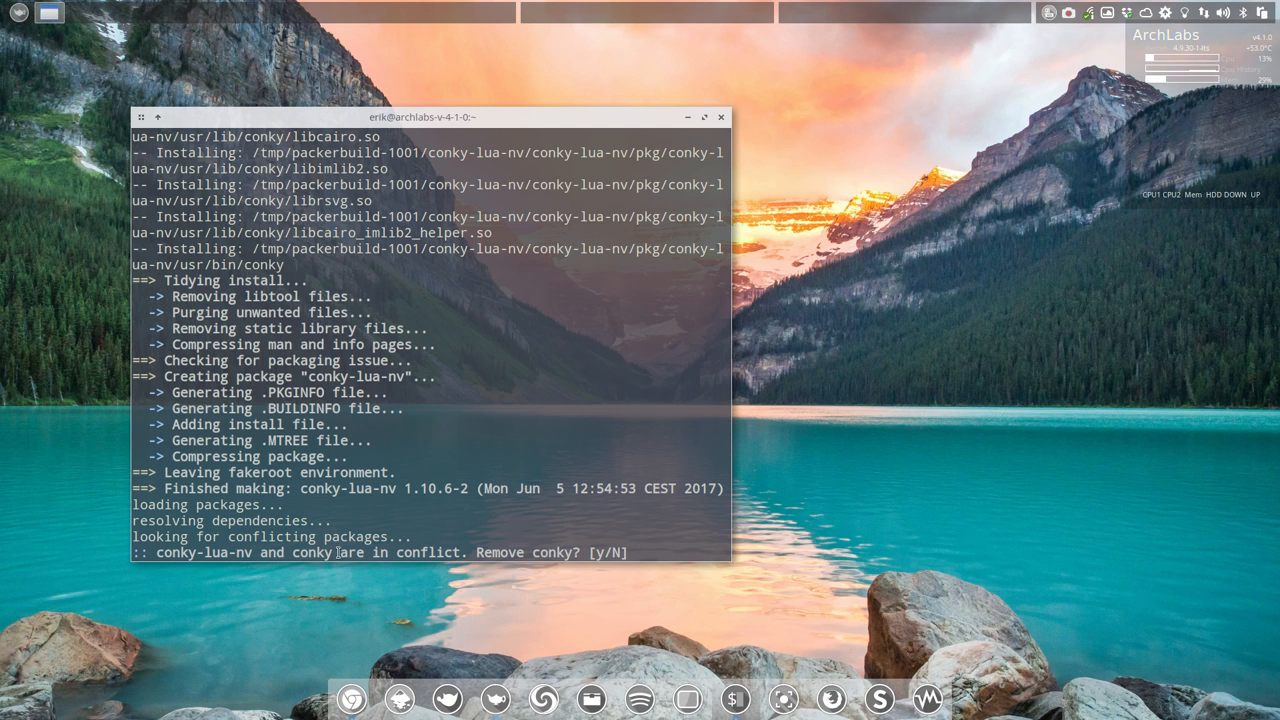
{"action": "mouse_move", "coordinate": [636, 550]}
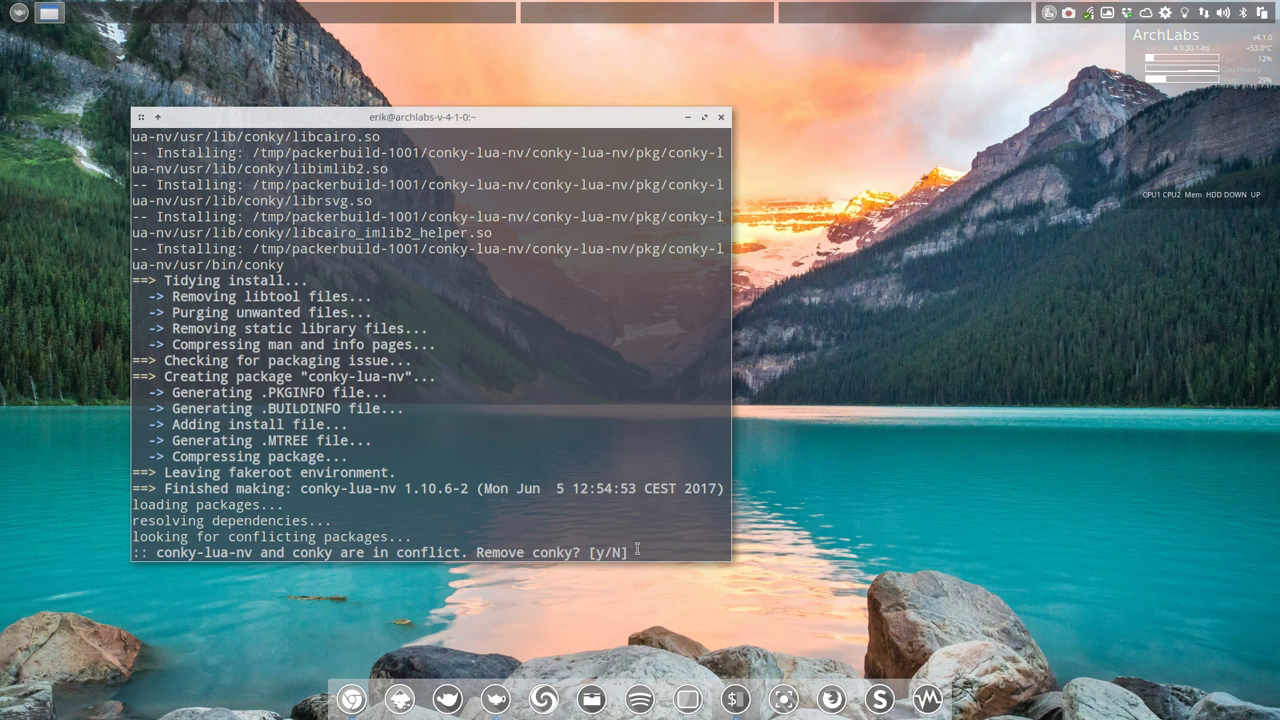
{"action": "type", "text": "y"}
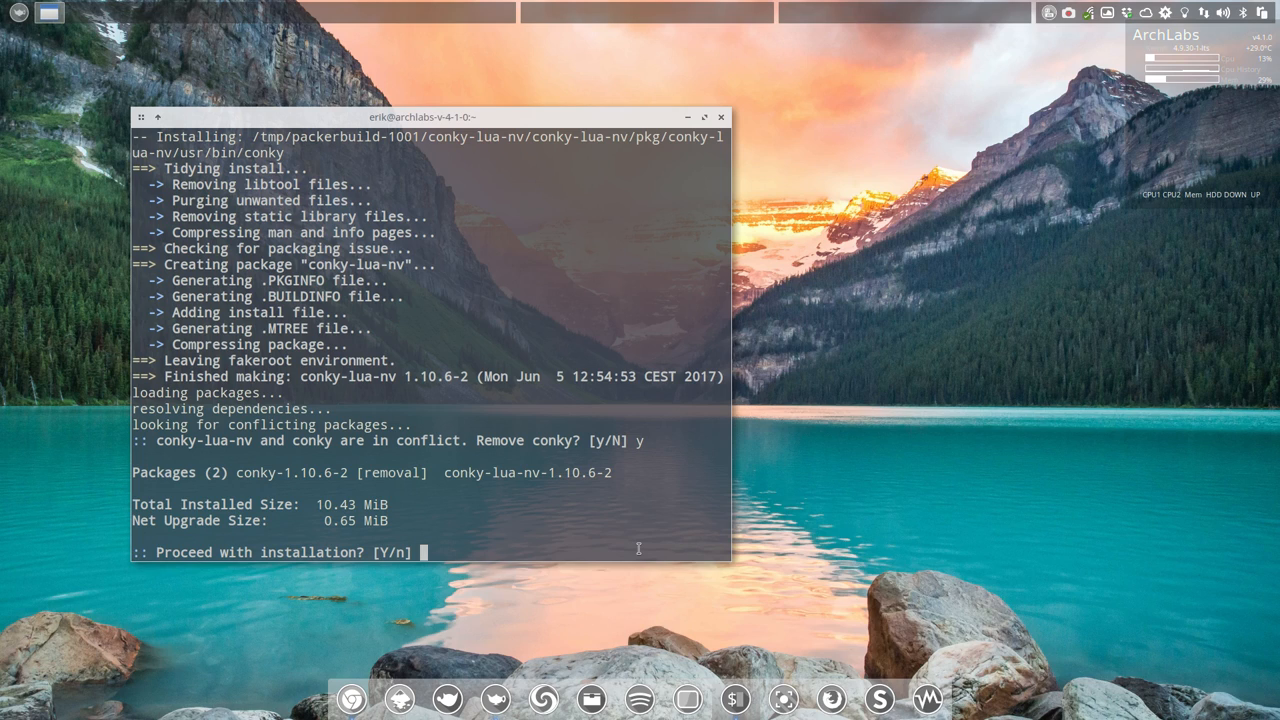
{"action": "key", "text": "Return"}
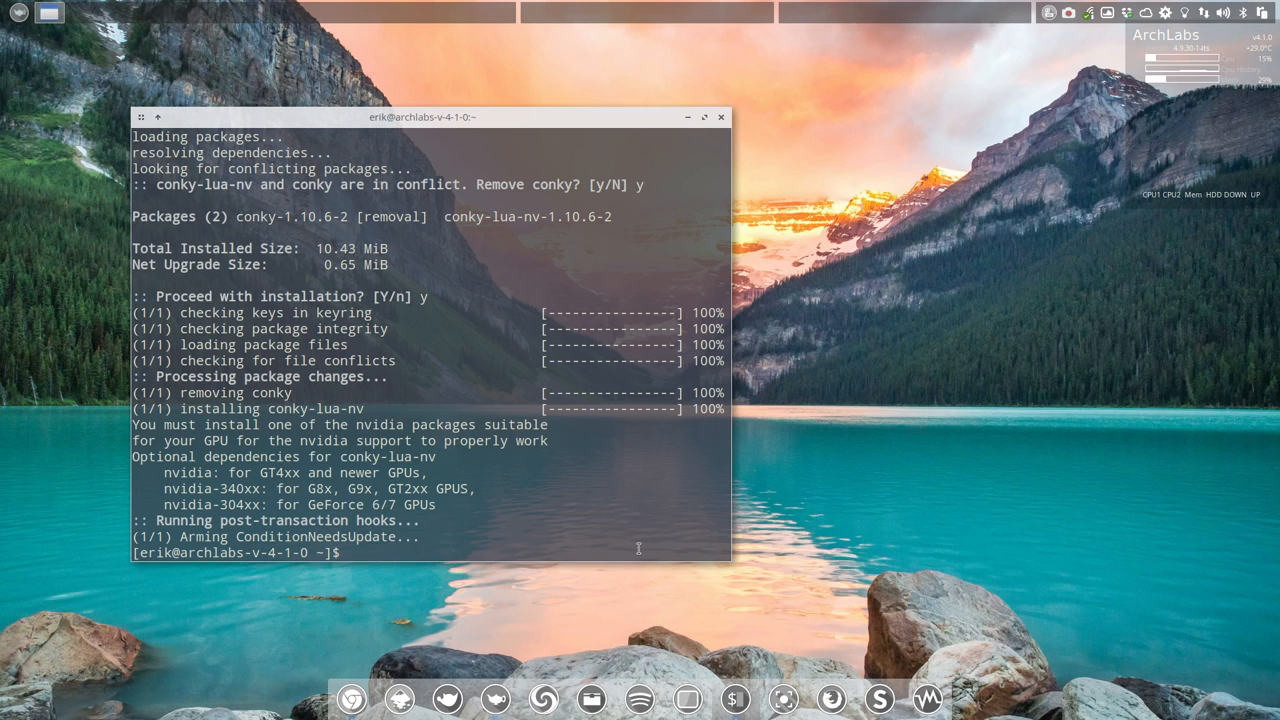
{"action": "mouse_move", "coordinate": [788, 166]}
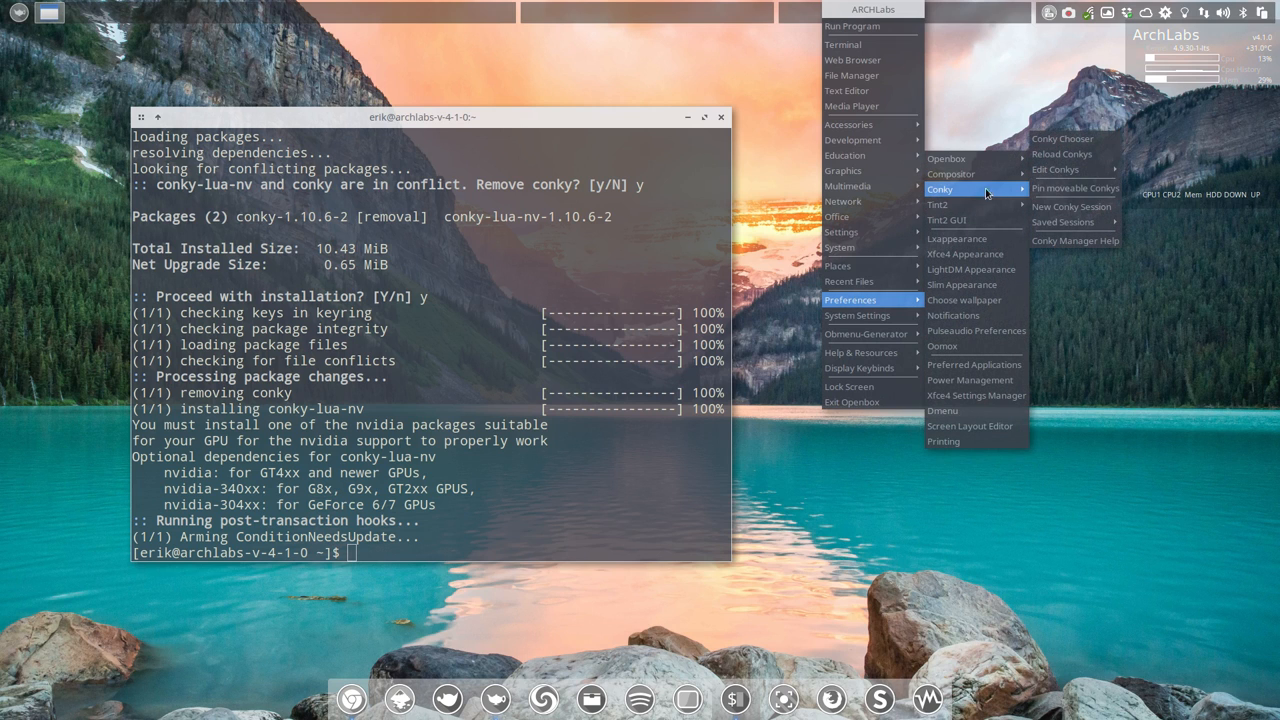
Step: Kill and restart the running conkys so the Lua conky draws its CPU, memory, disk and network bars
{"action": "left_click", "coordinate": [1062, 154]}
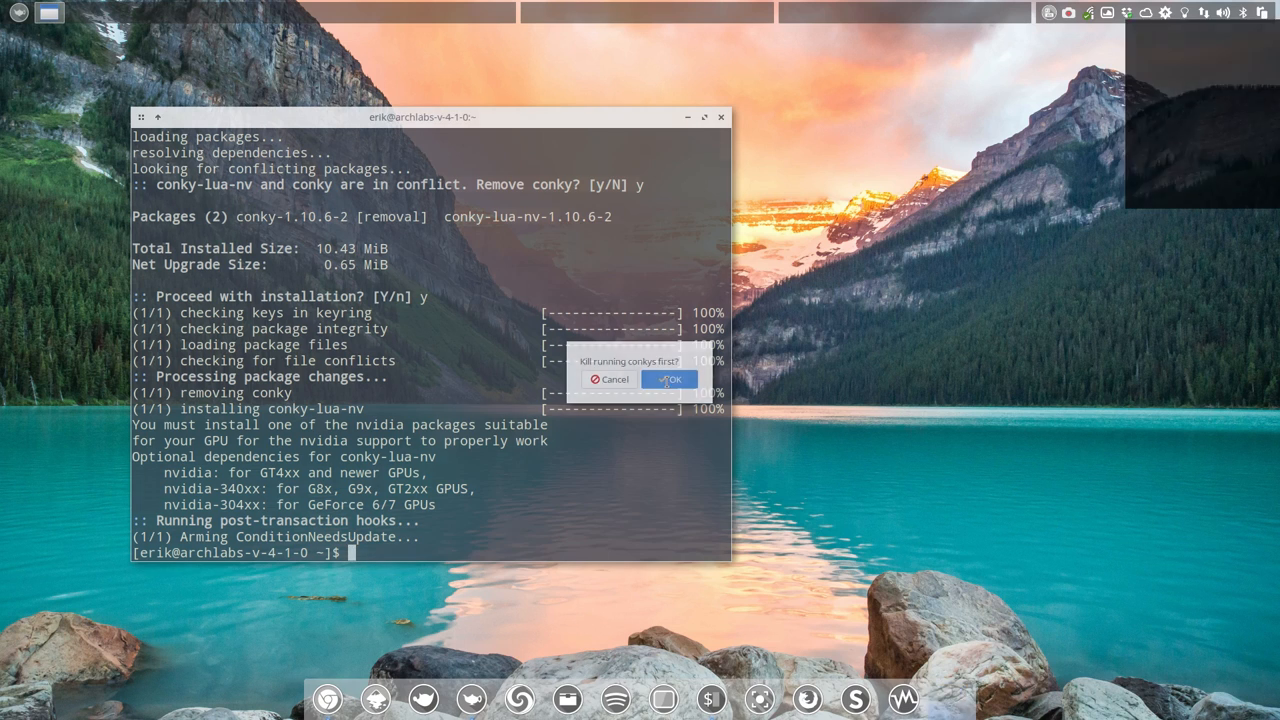
{"action": "left_click", "coordinate": [670, 380]}
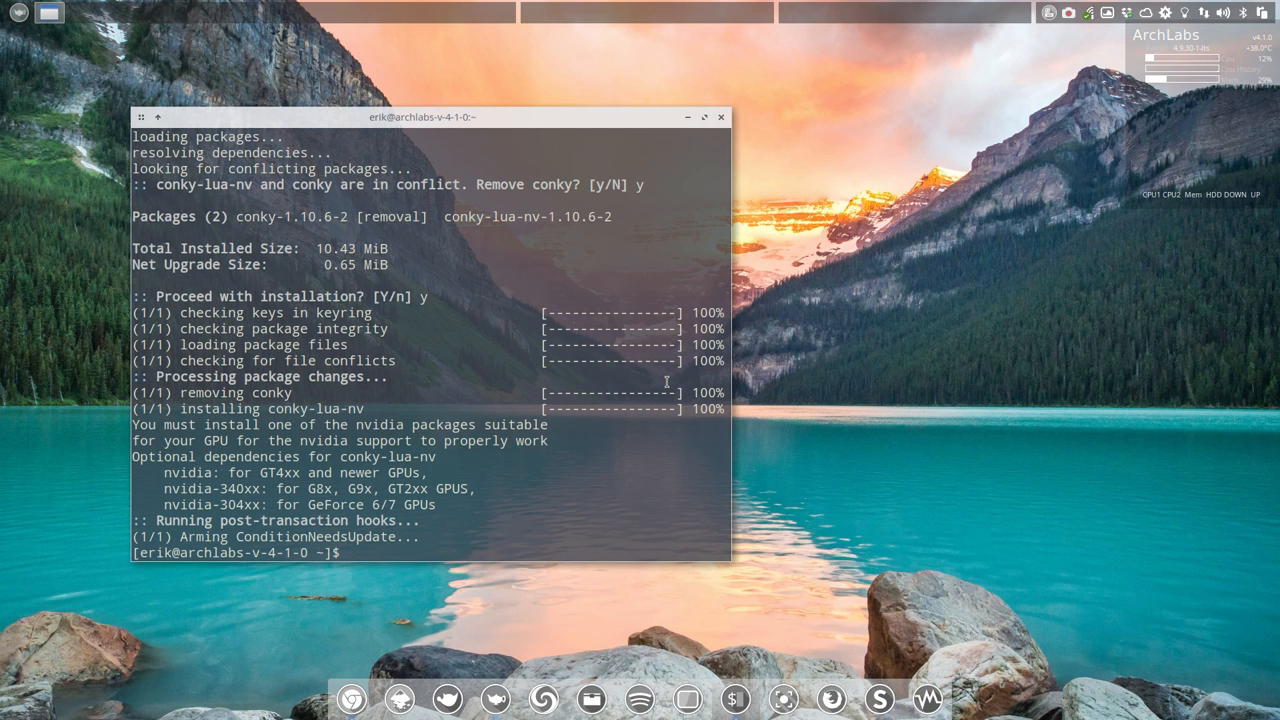
{"action": "mouse_move", "coordinate": [656, 220]}
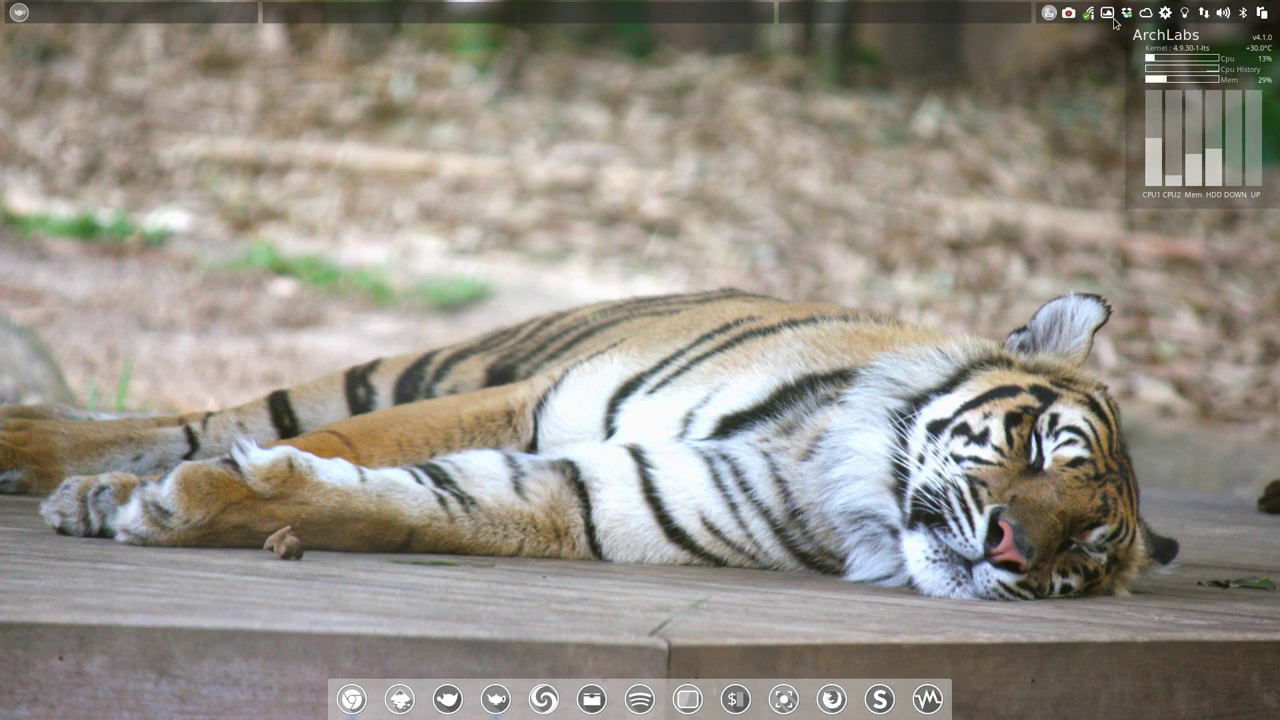
{"action": "key", "text": "Alt+t"}
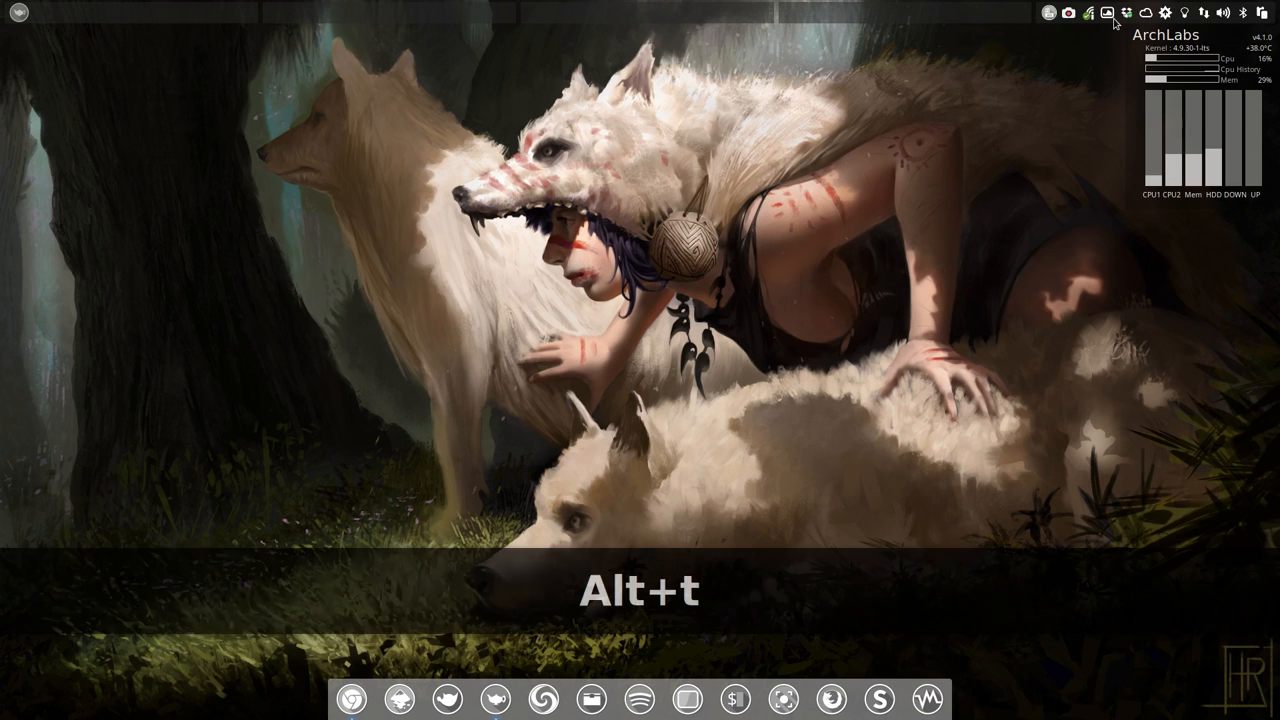
{"action": "key", "text": "alt+t"}
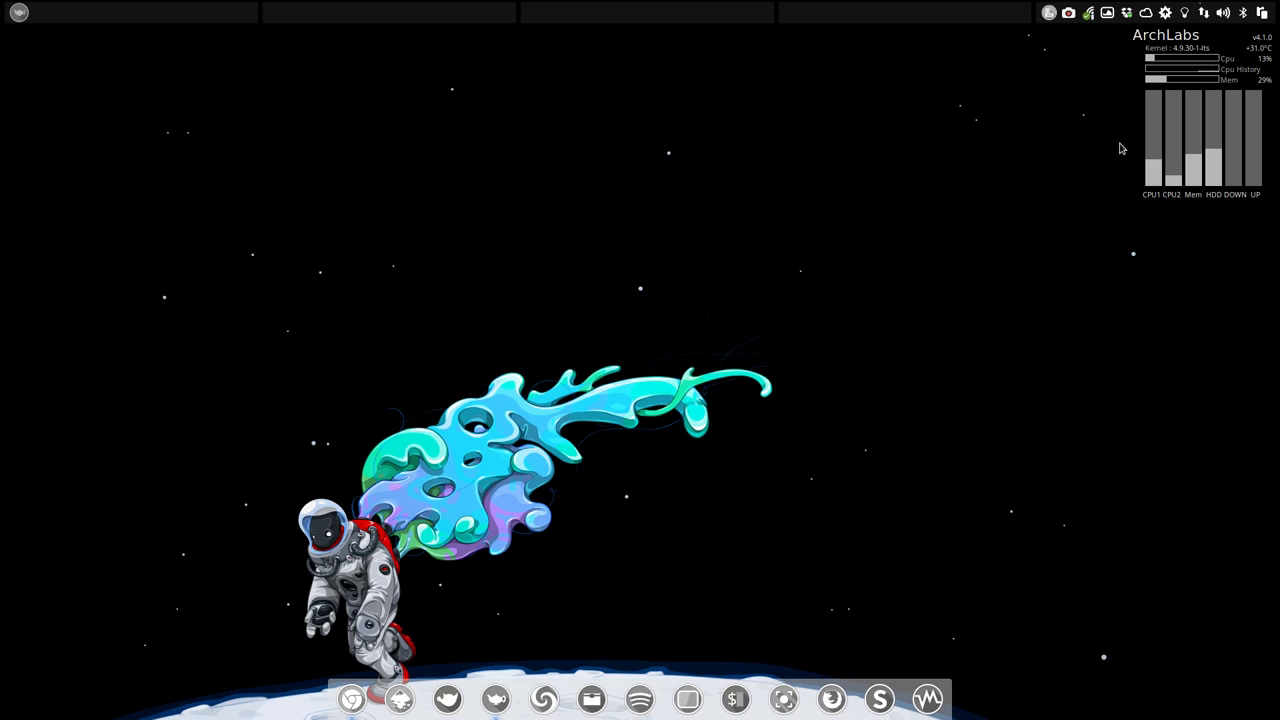
{"action": "mouse_move", "coordinate": [1252, 198]}
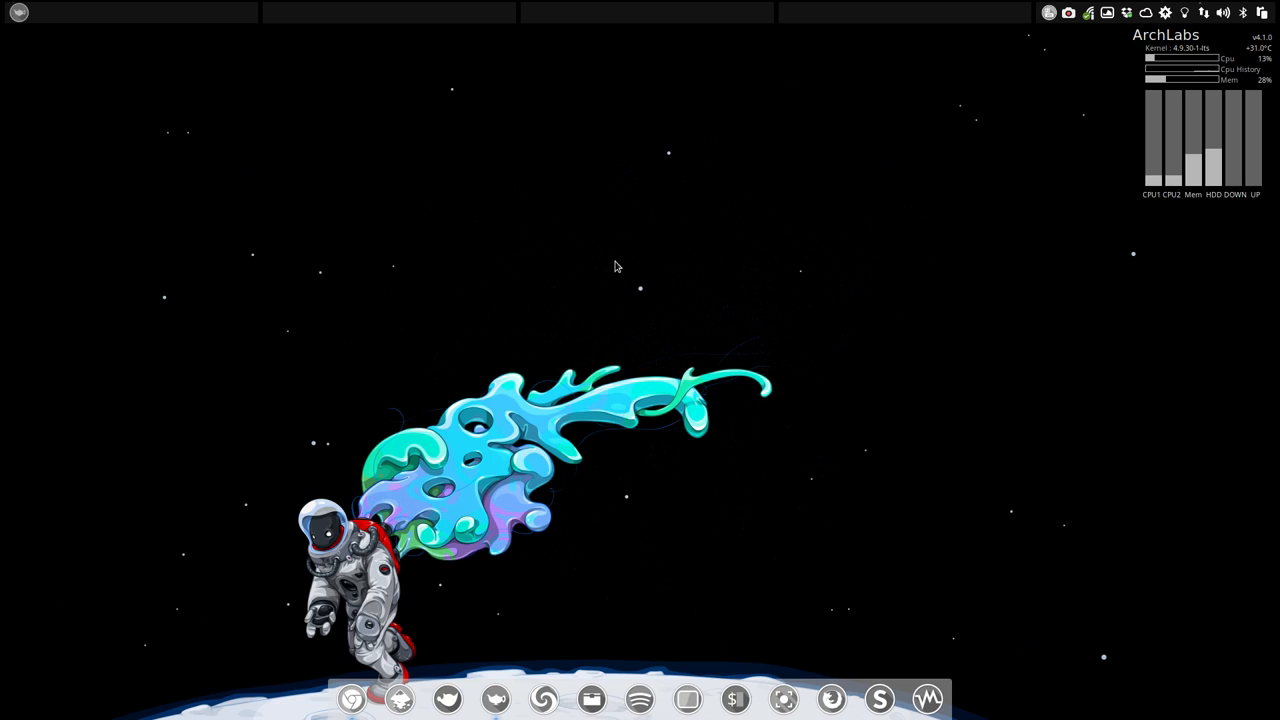
{"action": "mouse_move", "coordinate": [628, 252]}
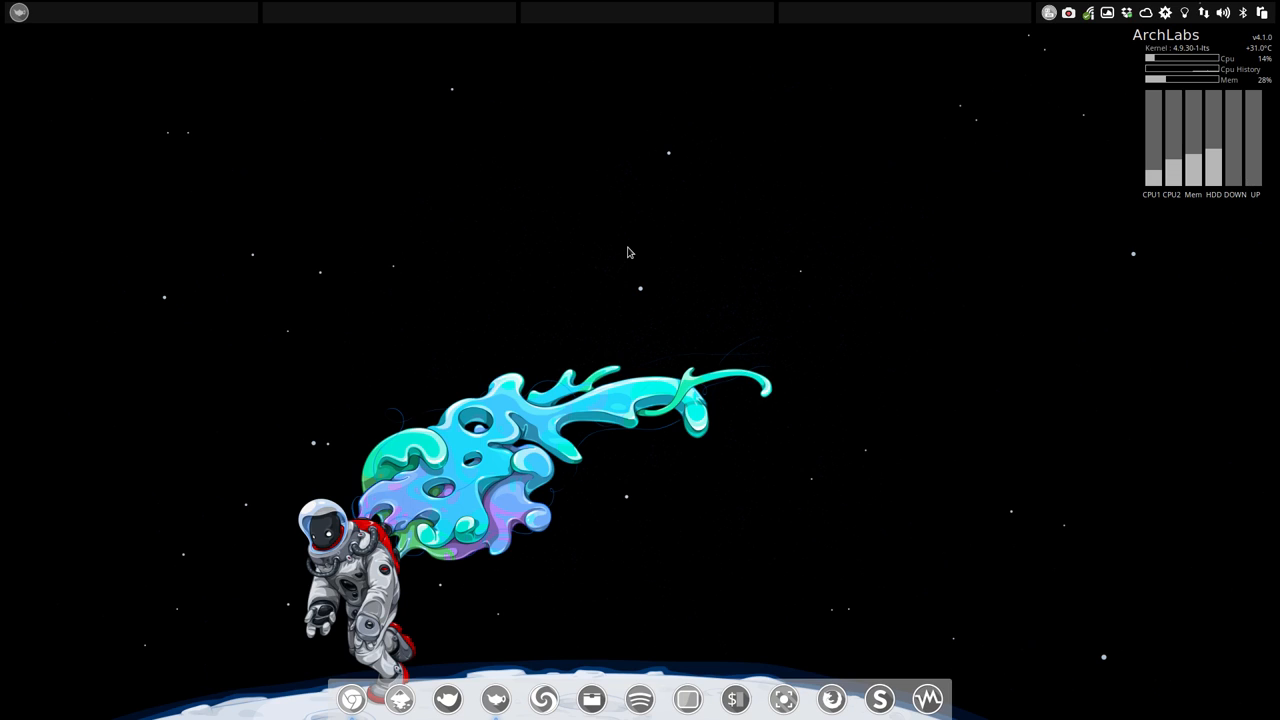
{"action": "mouse_move", "coordinate": [680, 248]}
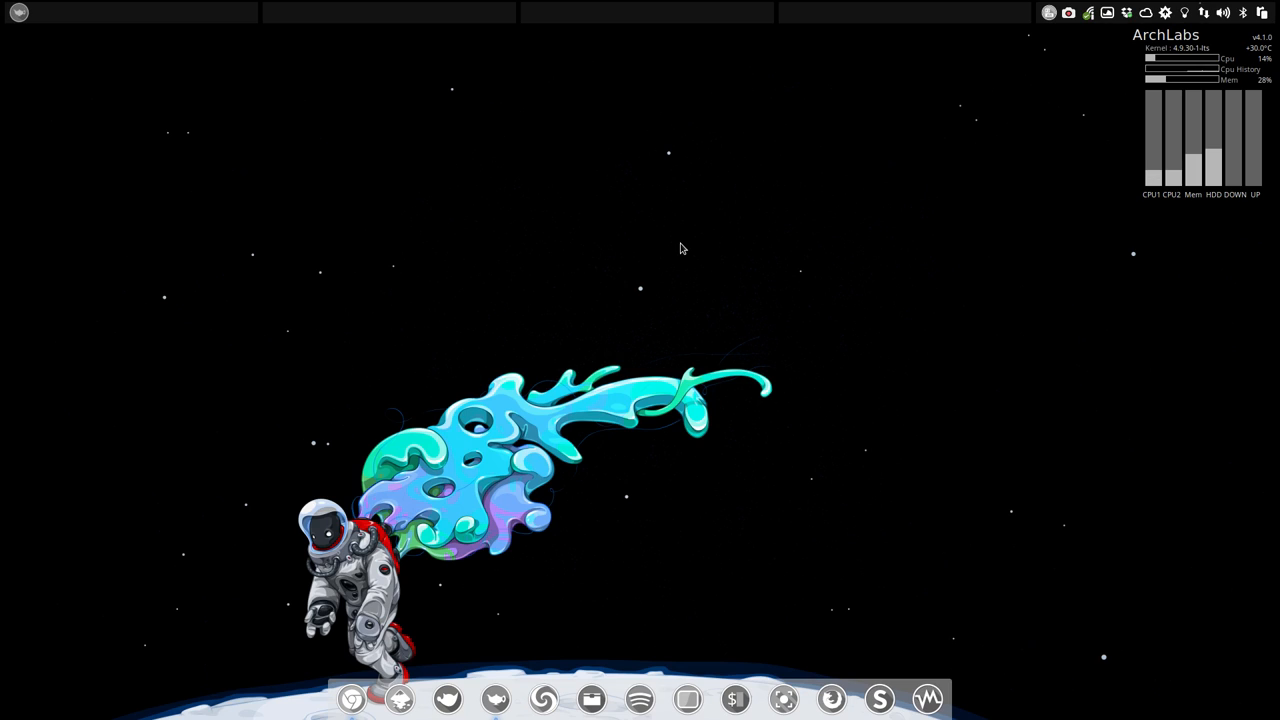
{"action": "mouse_move", "coordinate": [434, 240]}
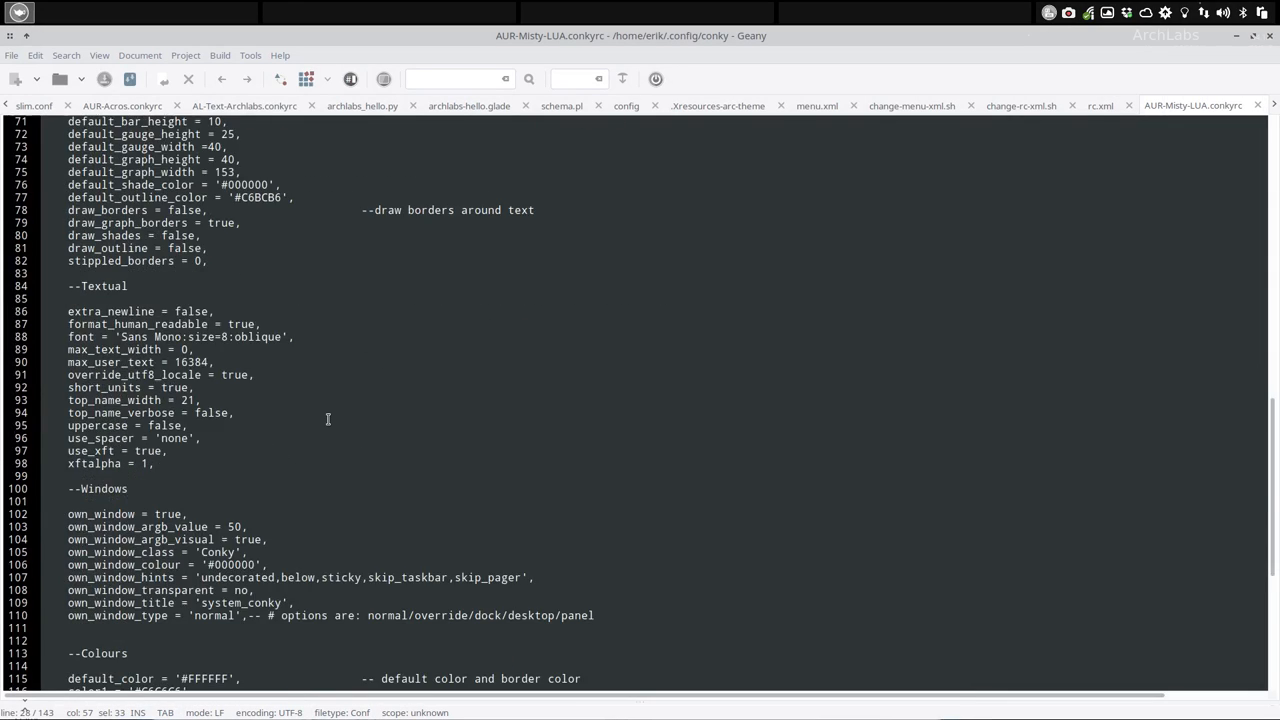
Step: Scroll through the Misty LUA conkyrc's window and colour settings in Geany
{"action": "scroll", "scroll_direction": "down", "scroll_amount": 3}
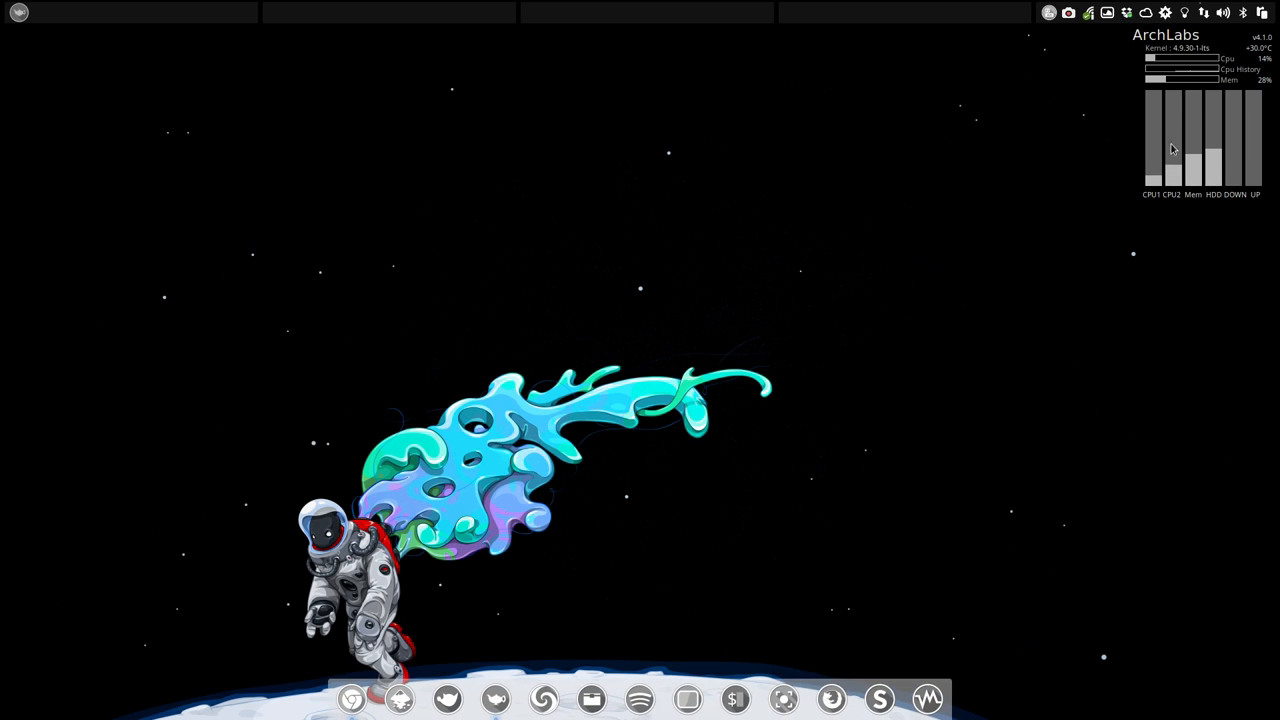
{"action": "mouse_move", "coordinate": [1198, 142]}
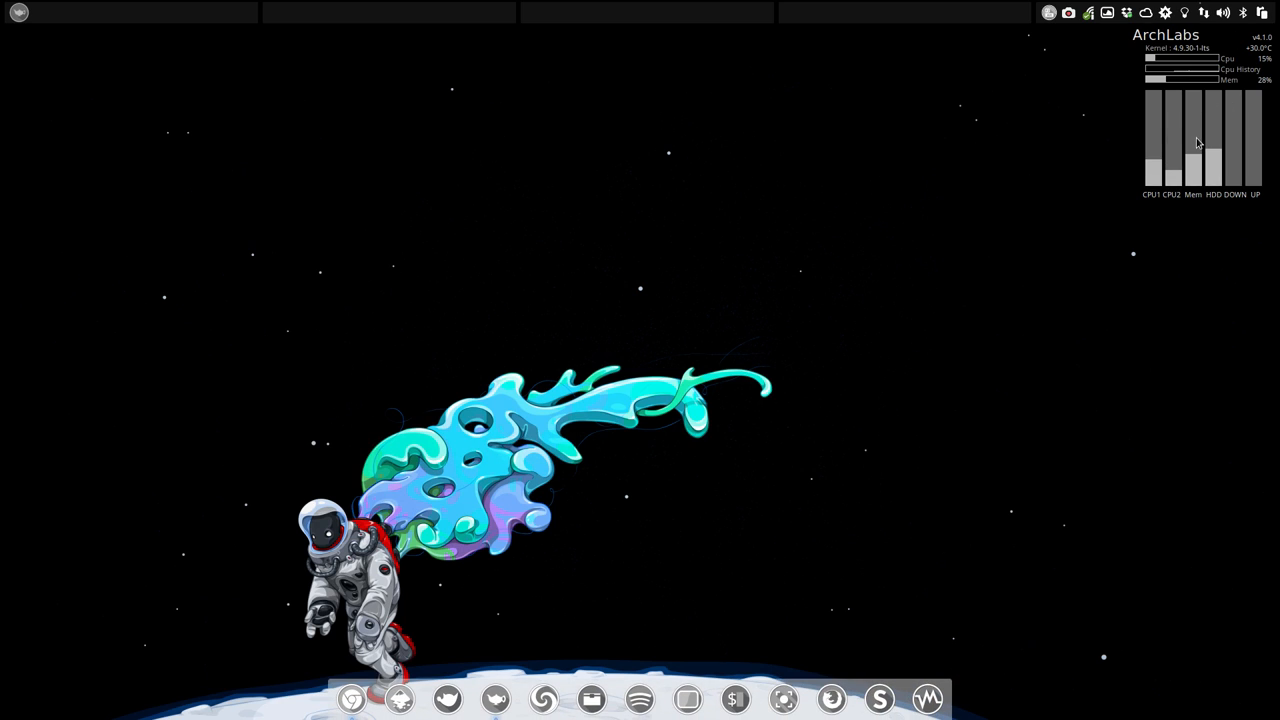
{"action": "mouse_move", "coordinate": [596, 698]}
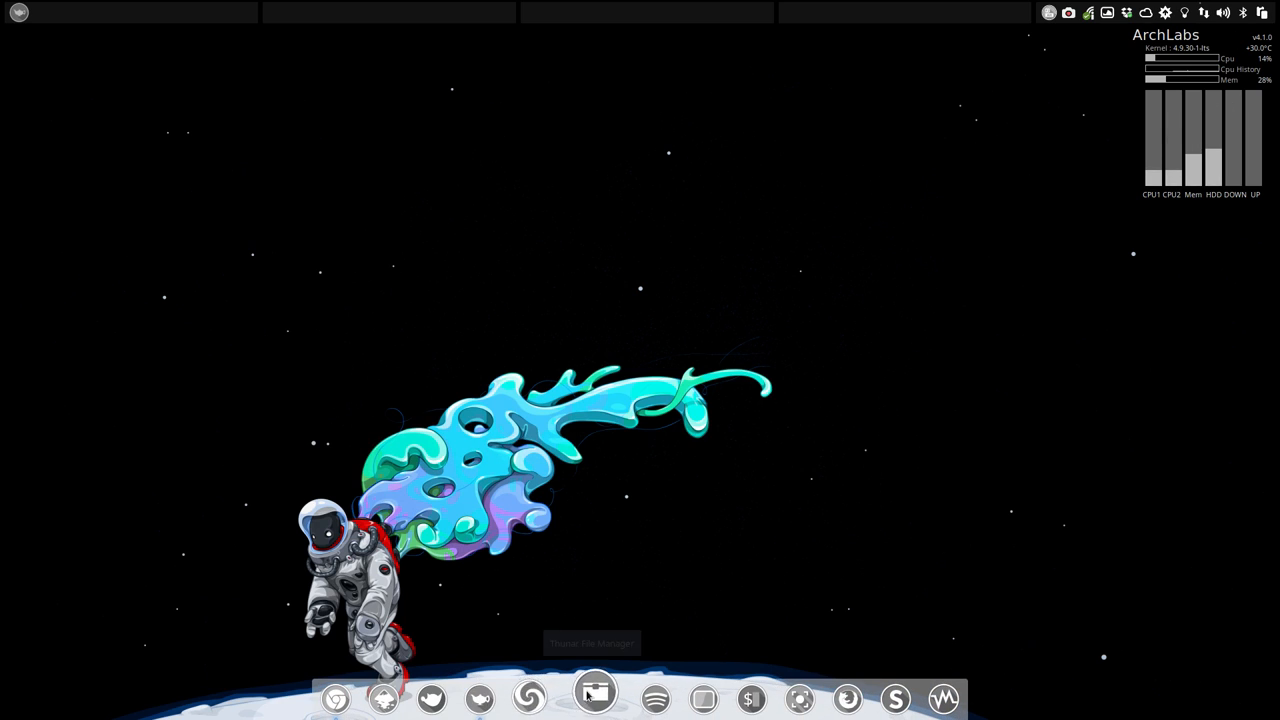
Step: Browse ~/.config/conky in the file manager and enter its lua subfolder holding bars.lua and clock-dots-grey.lua
{"action": "left_click", "coordinate": [596, 698]}
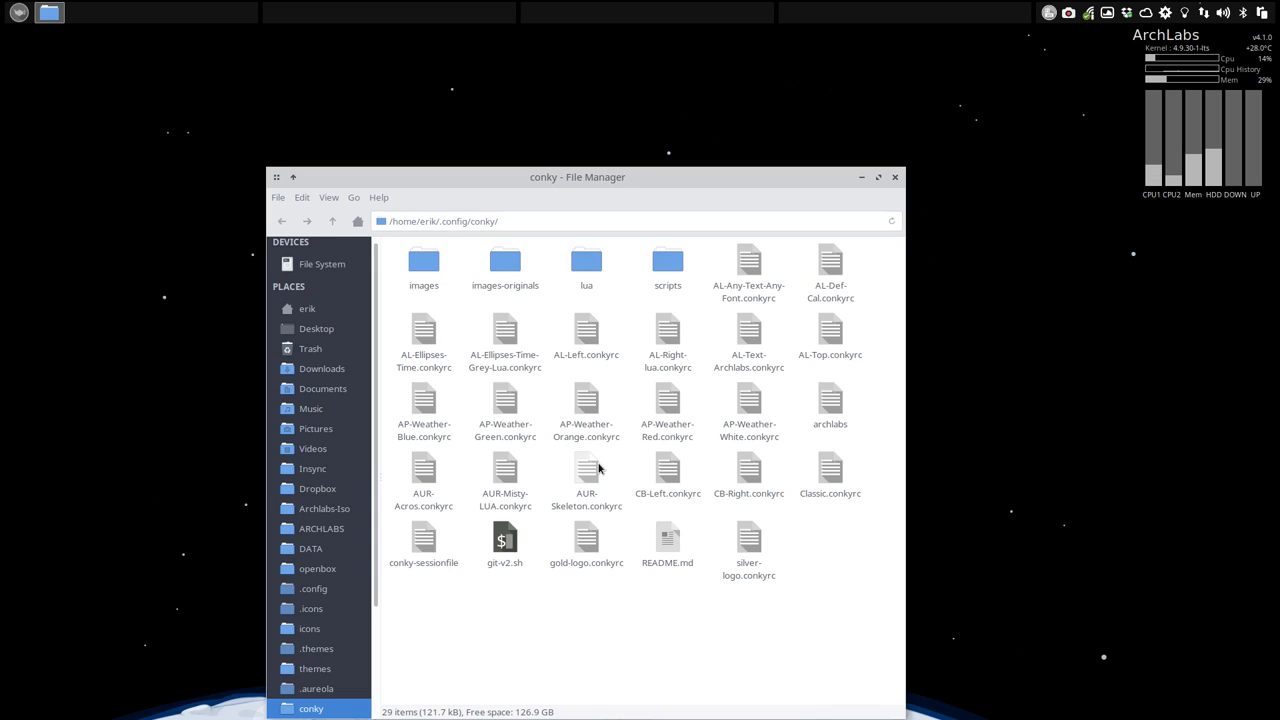
{"action": "mouse_move", "coordinate": [588, 488]}
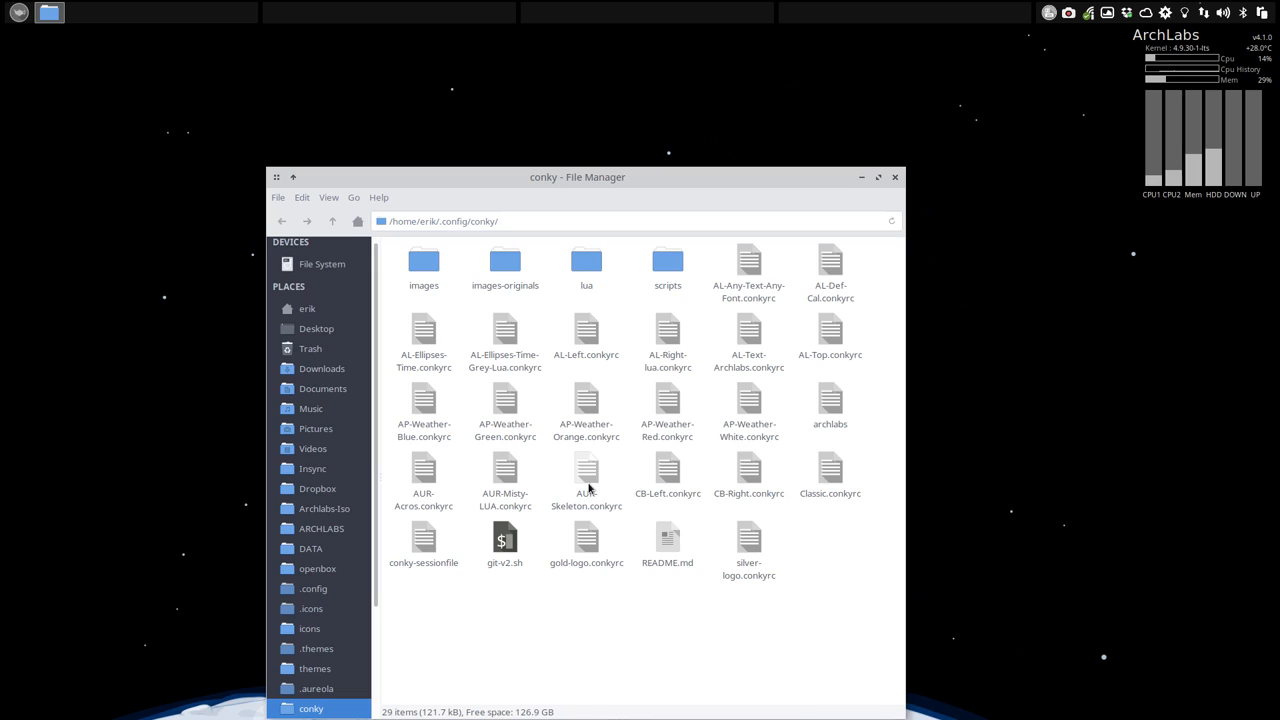
{"action": "mouse_move", "coordinate": [560, 364]}
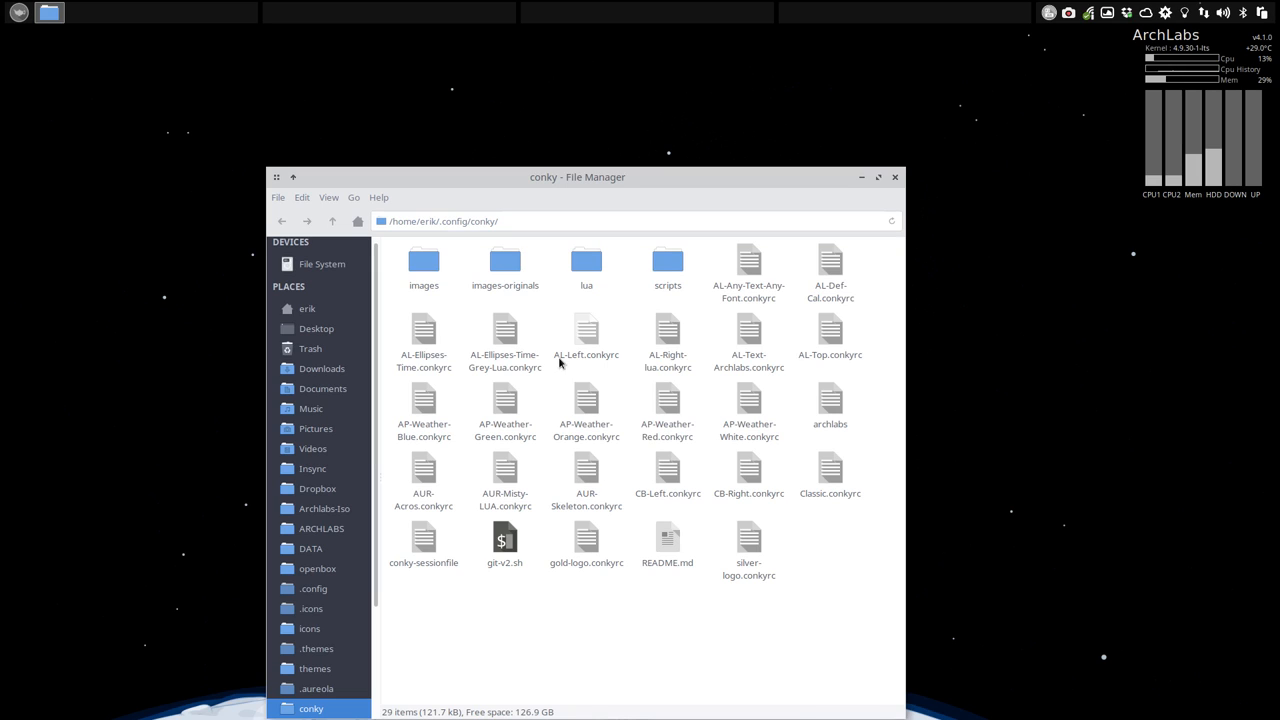
{"action": "mouse_move", "coordinate": [564, 356]}
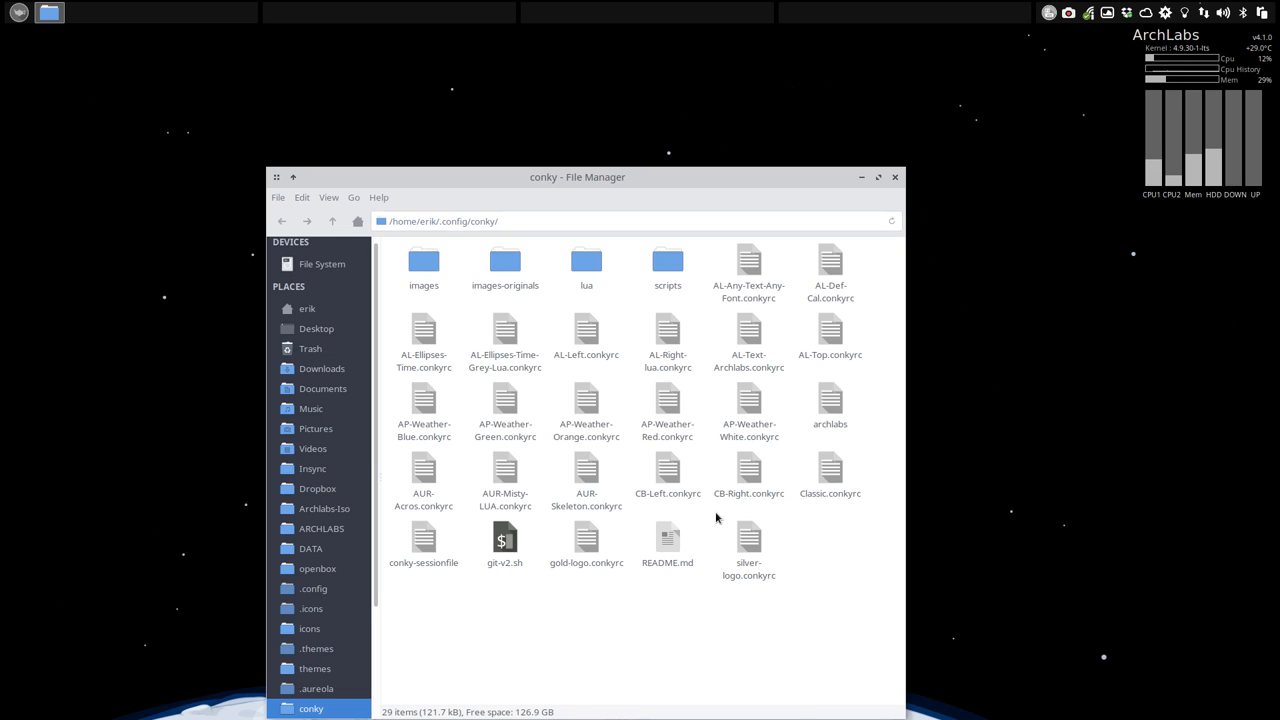
{"action": "left_click", "coordinate": [586, 472]}
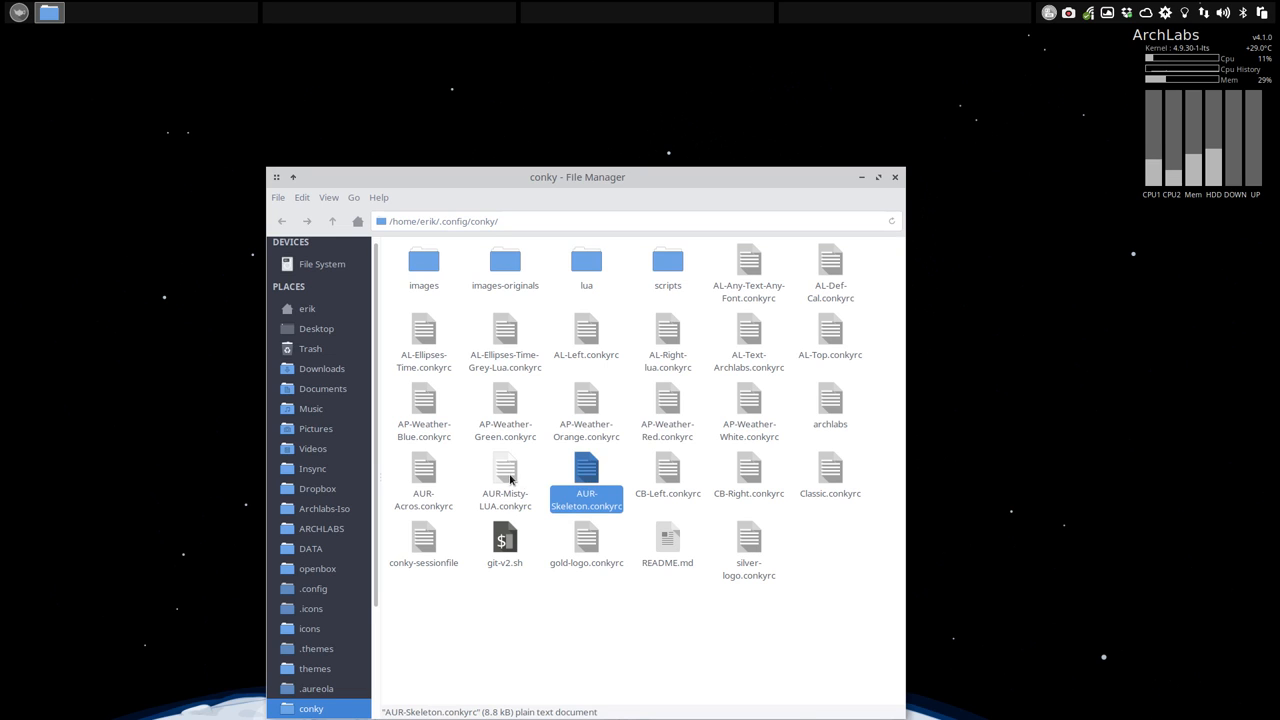
{"action": "double_click", "coordinate": [504, 476]}
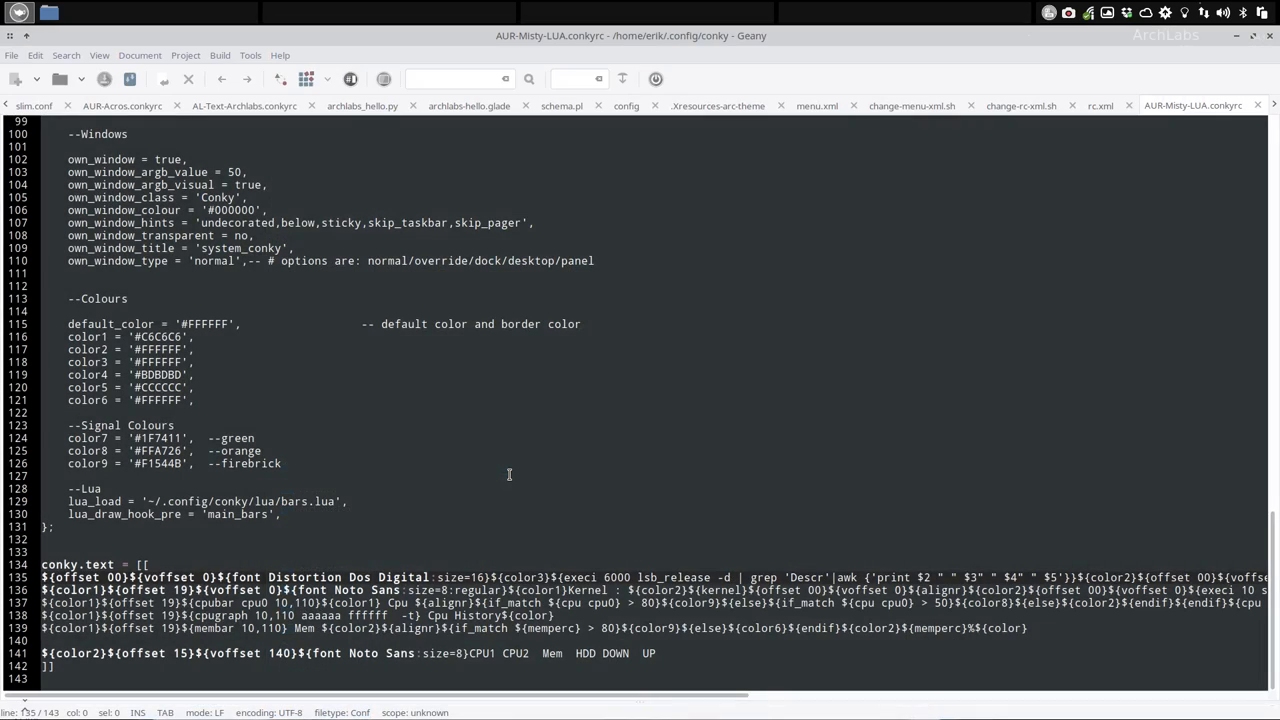
{"action": "mouse_move", "coordinate": [1220, 62]}
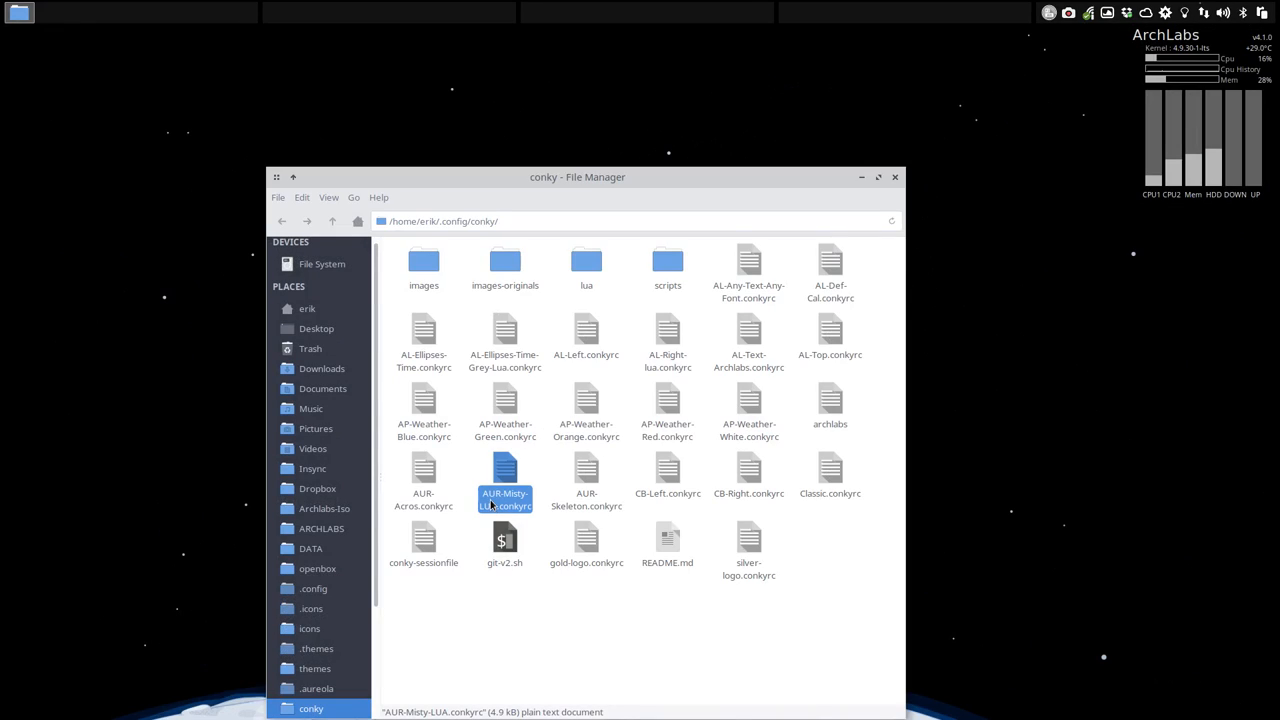
{"action": "mouse_move", "coordinate": [586, 260]}
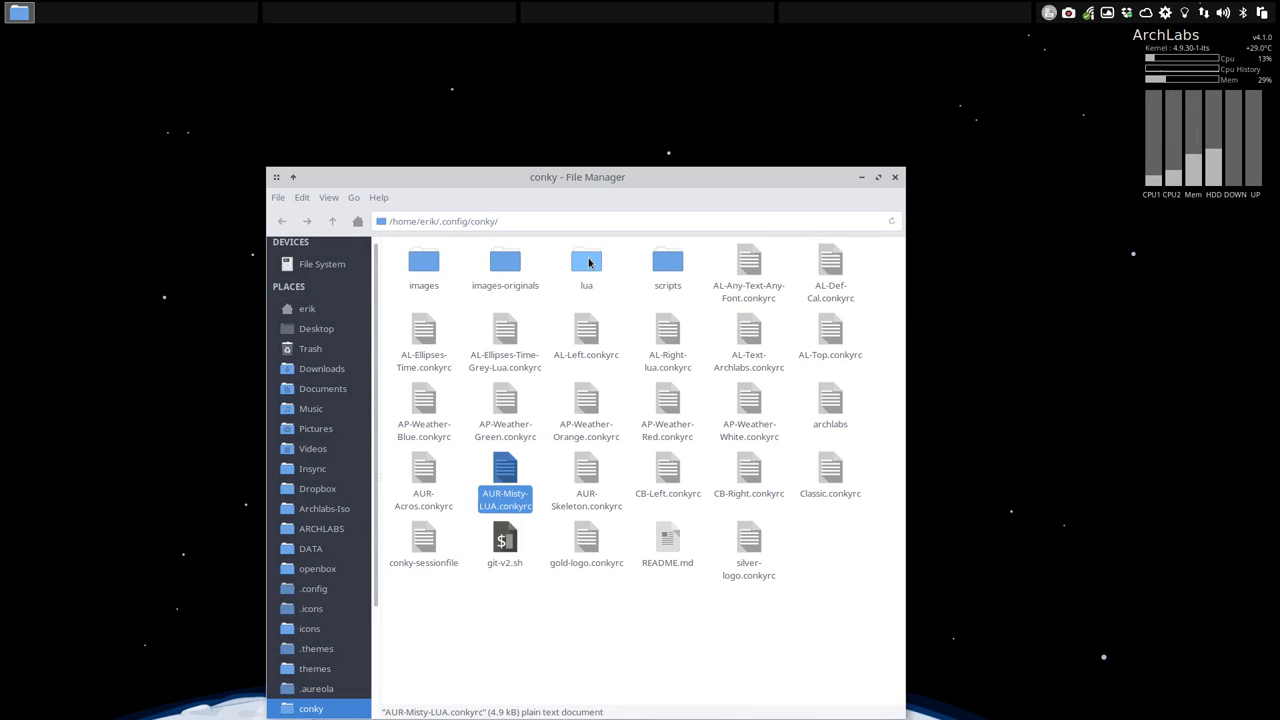
{"action": "double_click", "coordinate": [586, 260]}
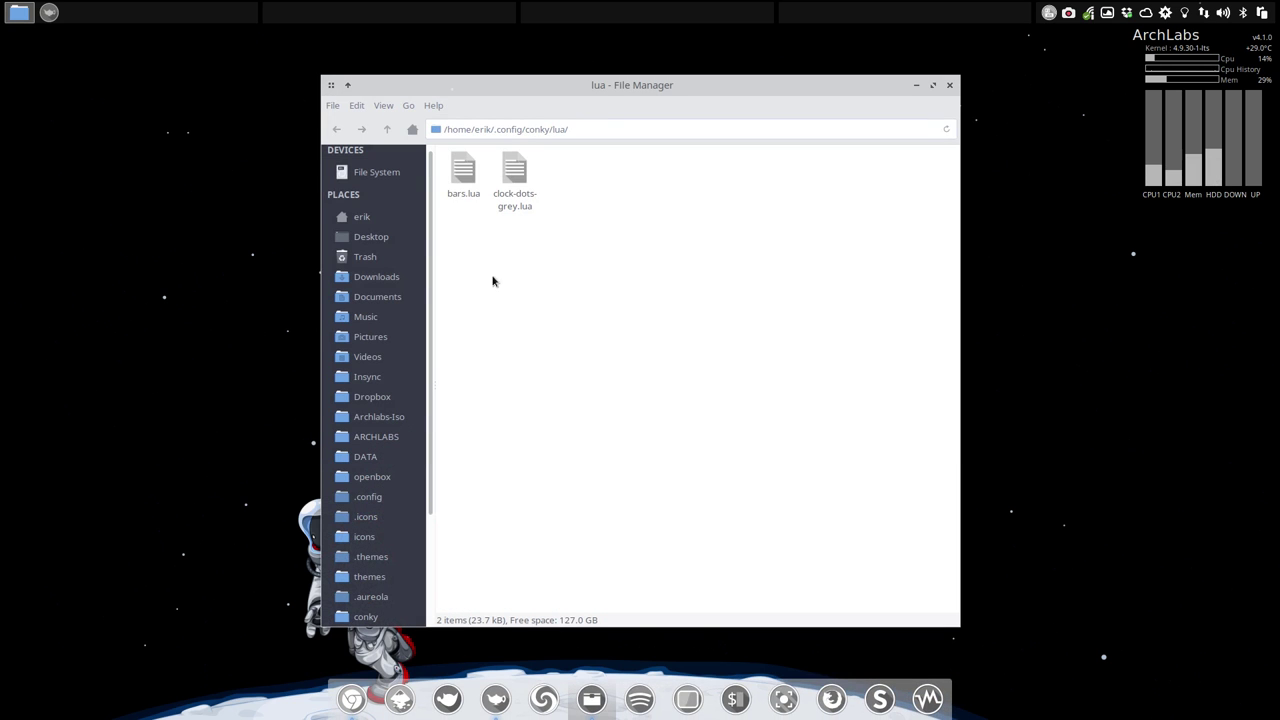
Step: Load bars.lua from the lua folder into Geany for editing
{"action": "left_click", "coordinate": [464, 176]}
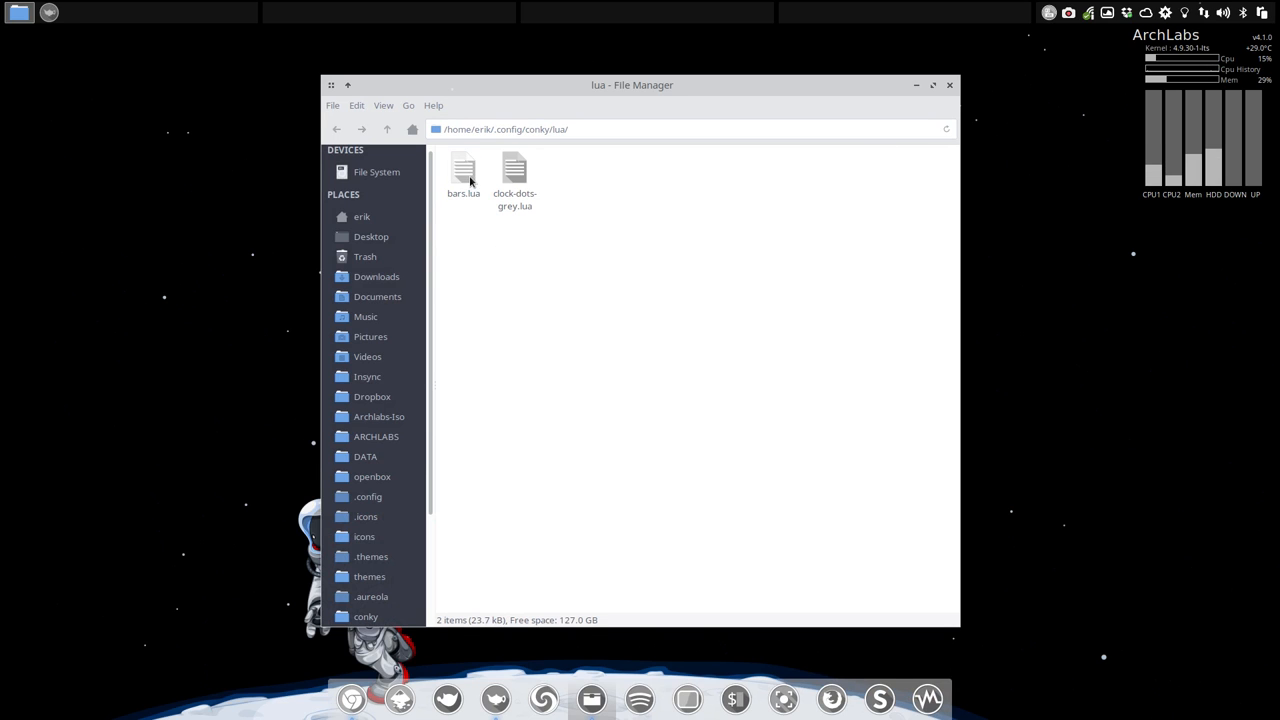
{"action": "double_click", "coordinate": [464, 176]}
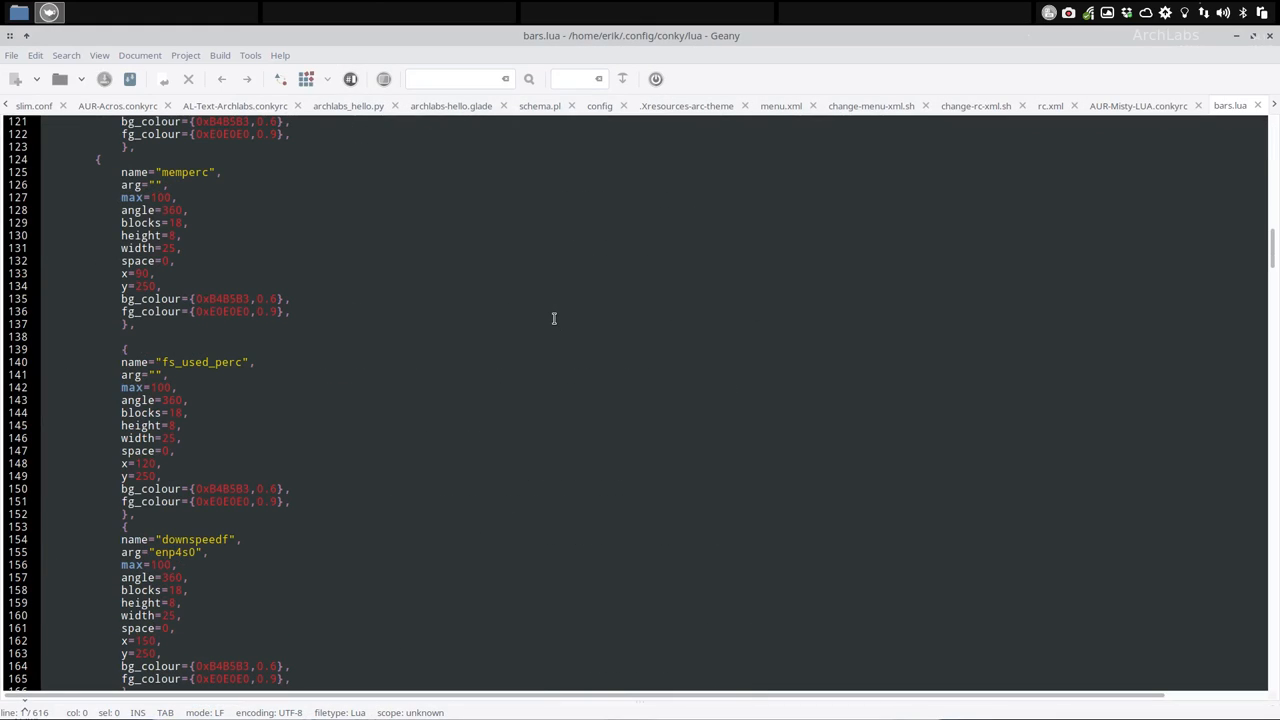
Step: Replace enp4s0 with enp0s31f6 on both the downspeedf and upspeedf bars in bars.lua and save
{"action": "scroll", "scroll_direction": "down", "scroll_amount": 3}
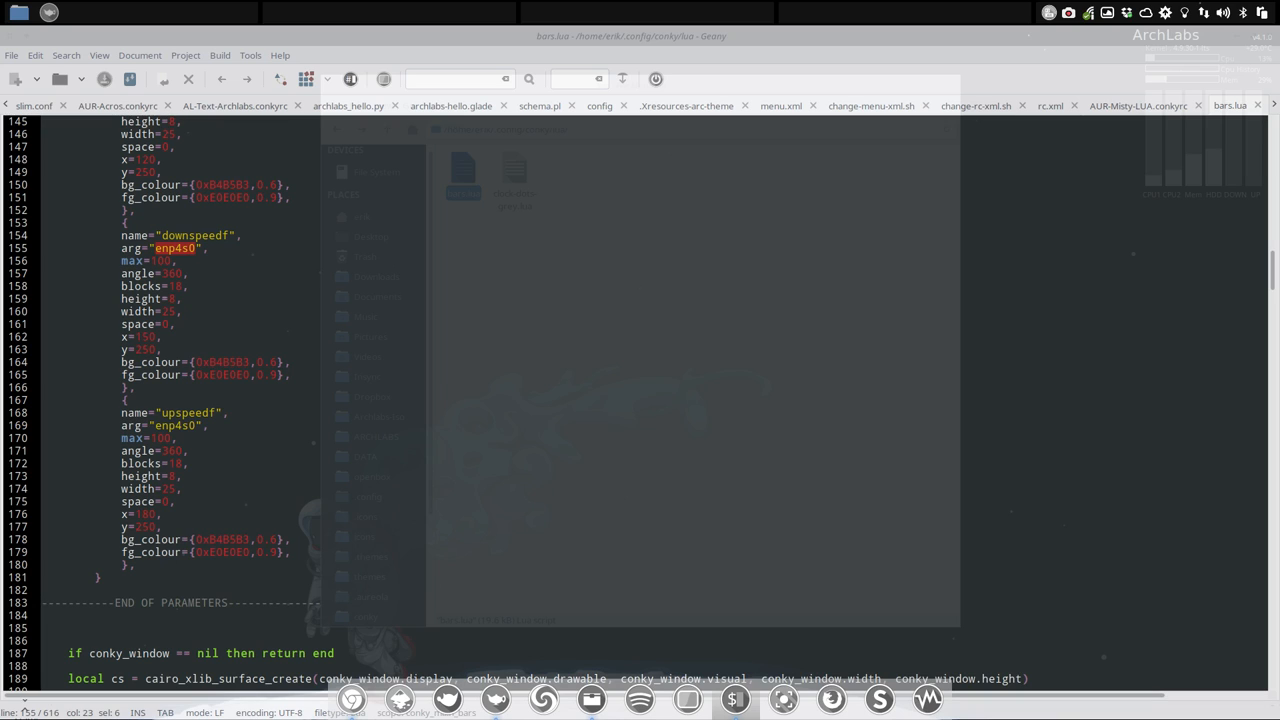
{"action": "double_click", "coordinate": [176, 248]}
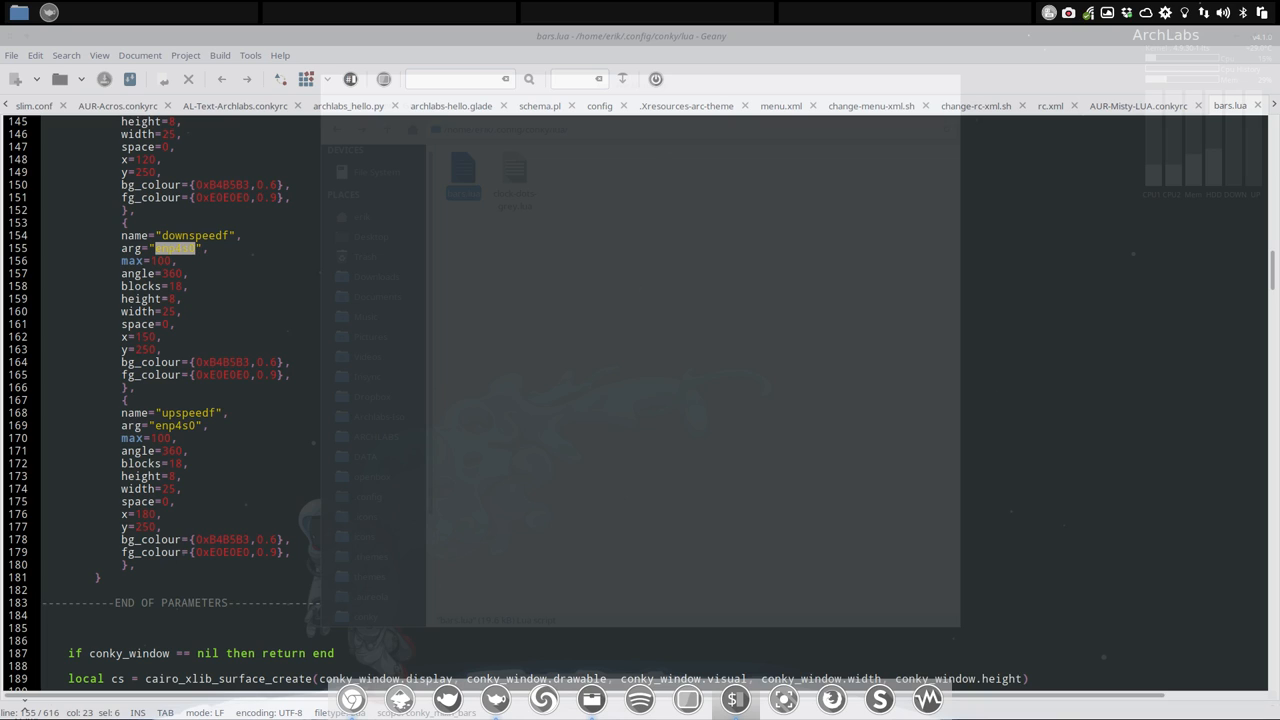
{"action": "key", "text": "ctrl+shift+c"}
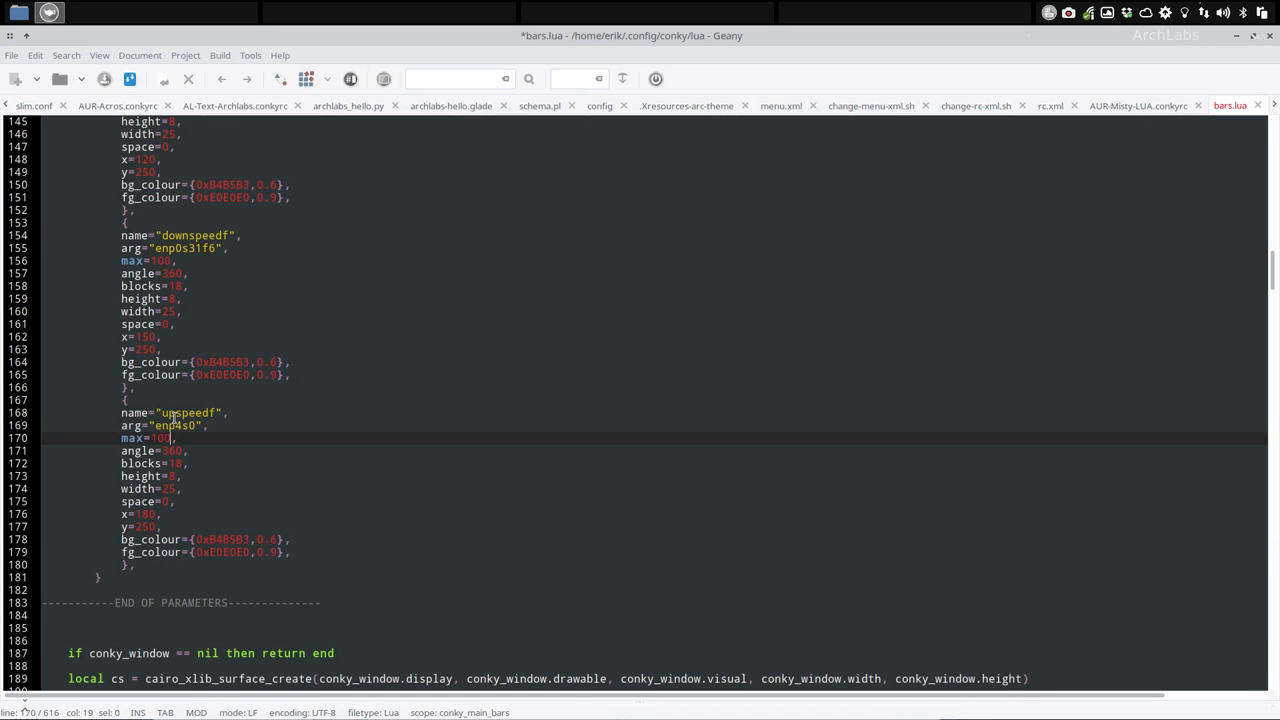
{"action": "key", "text": "ctrl+v"}
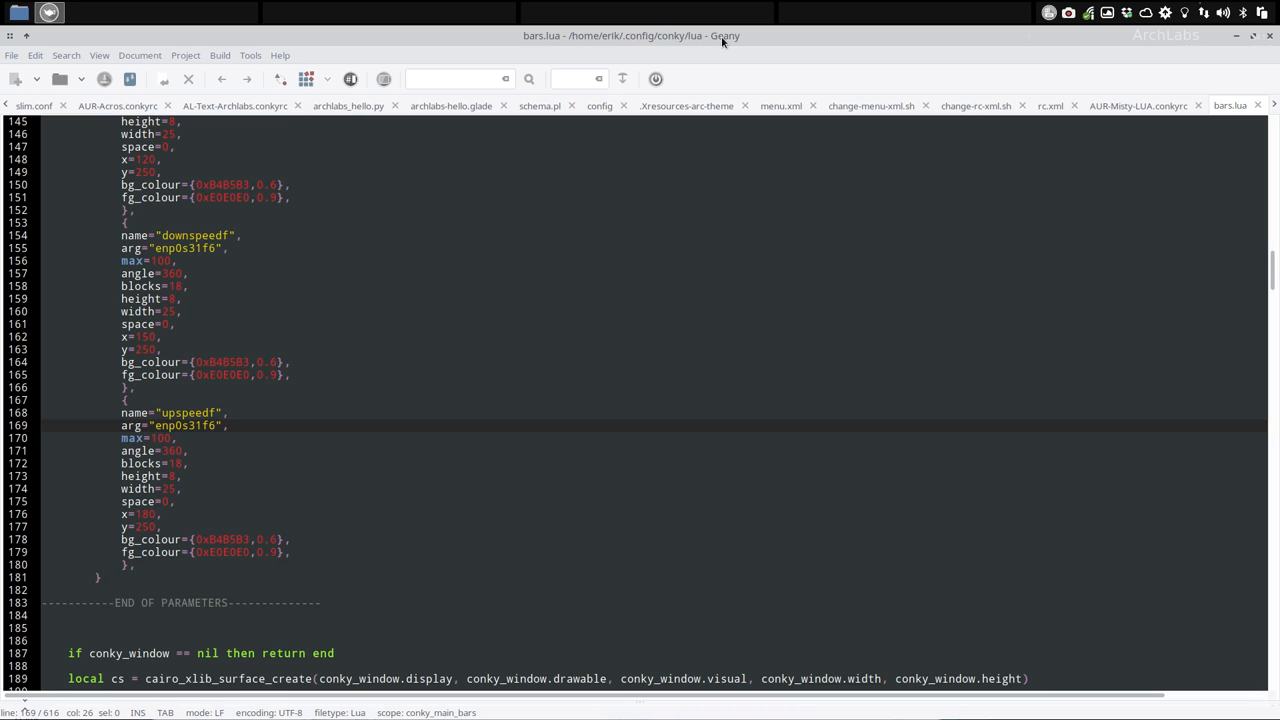
{"action": "left_click", "coordinate": [1252, 36]}
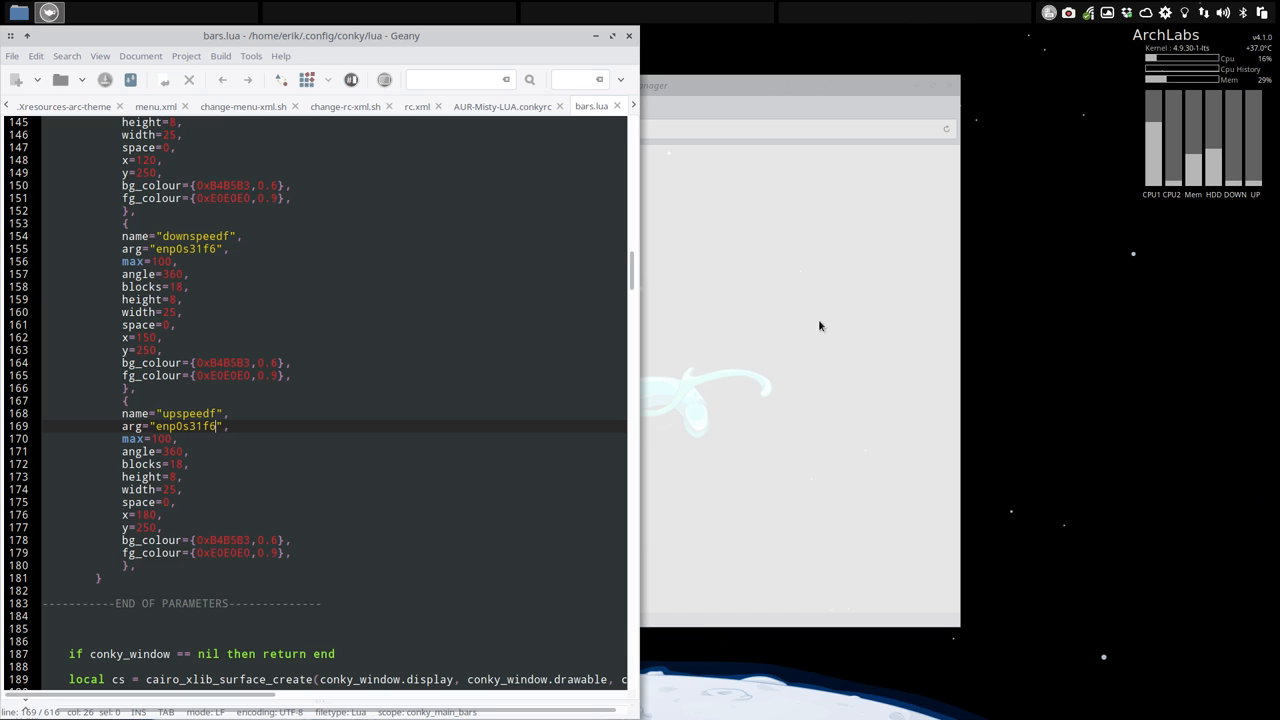
Step: Close the File Manager and Geany windows, leaving the desktop with the conky bars
{"action": "type", "text": "6"}
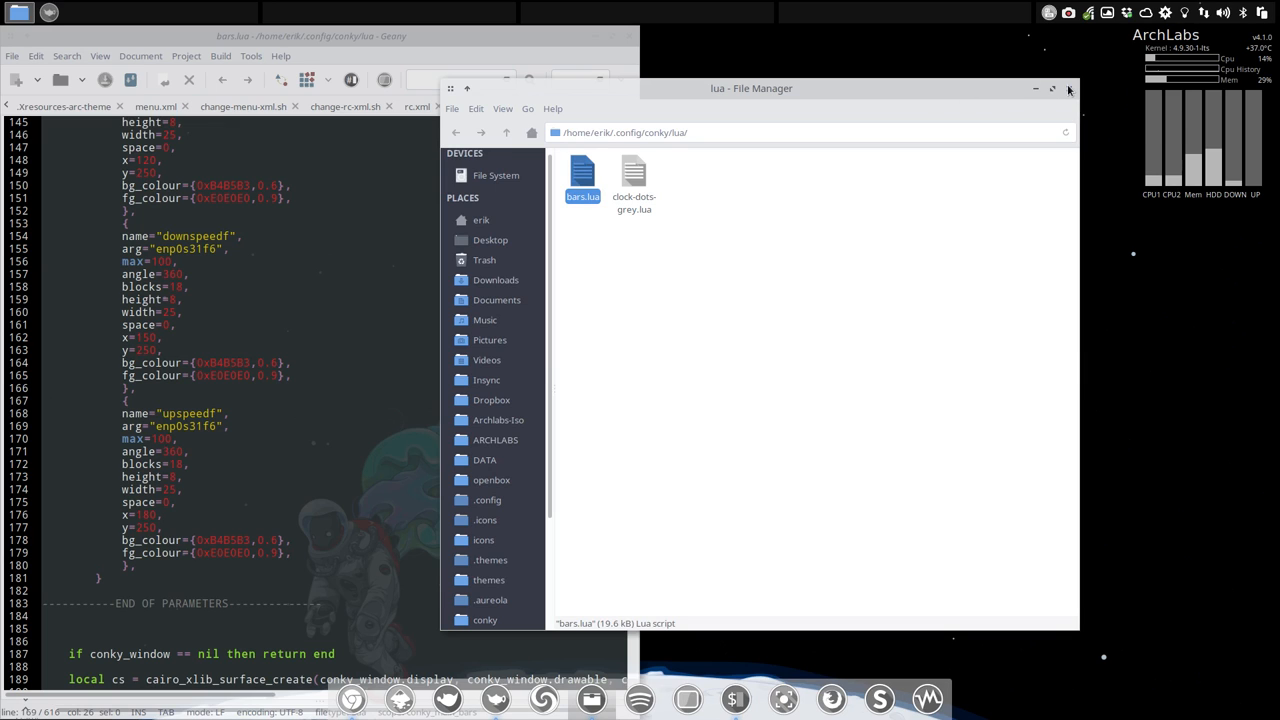
{"action": "left_click", "coordinate": [1068, 88]}
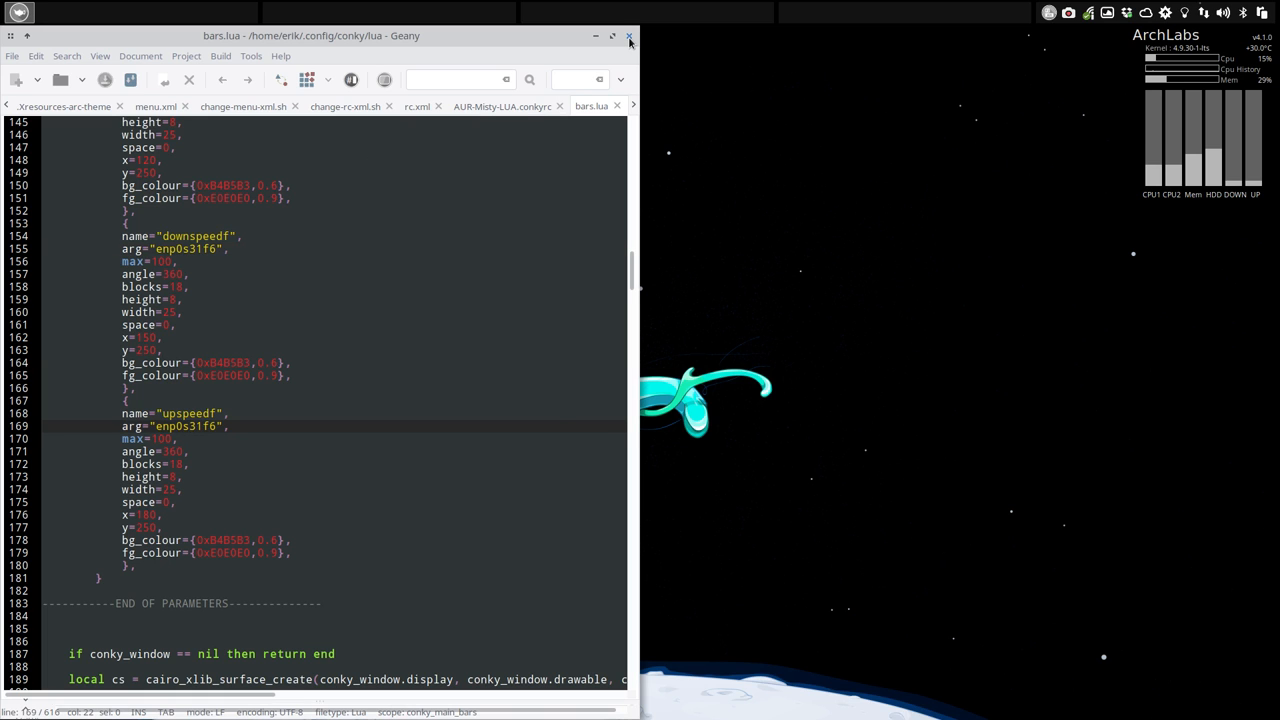
{"action": "left_click", "coordinate": [630, 36]}
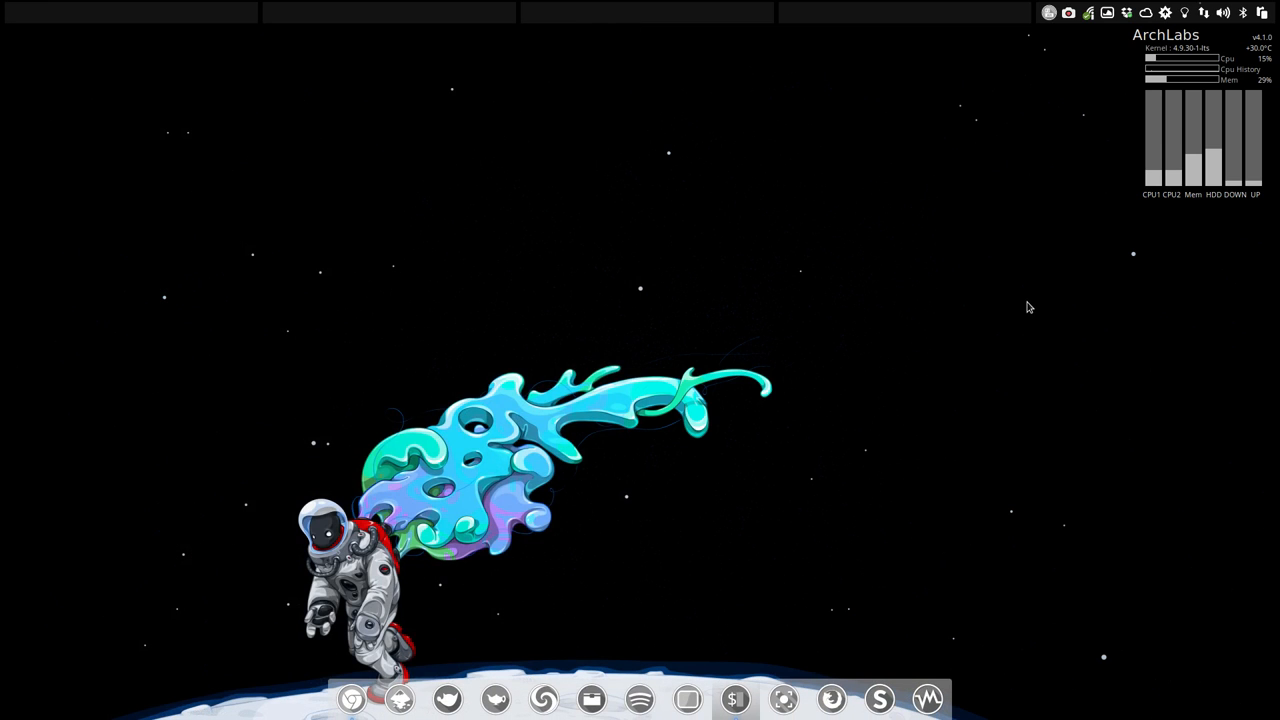